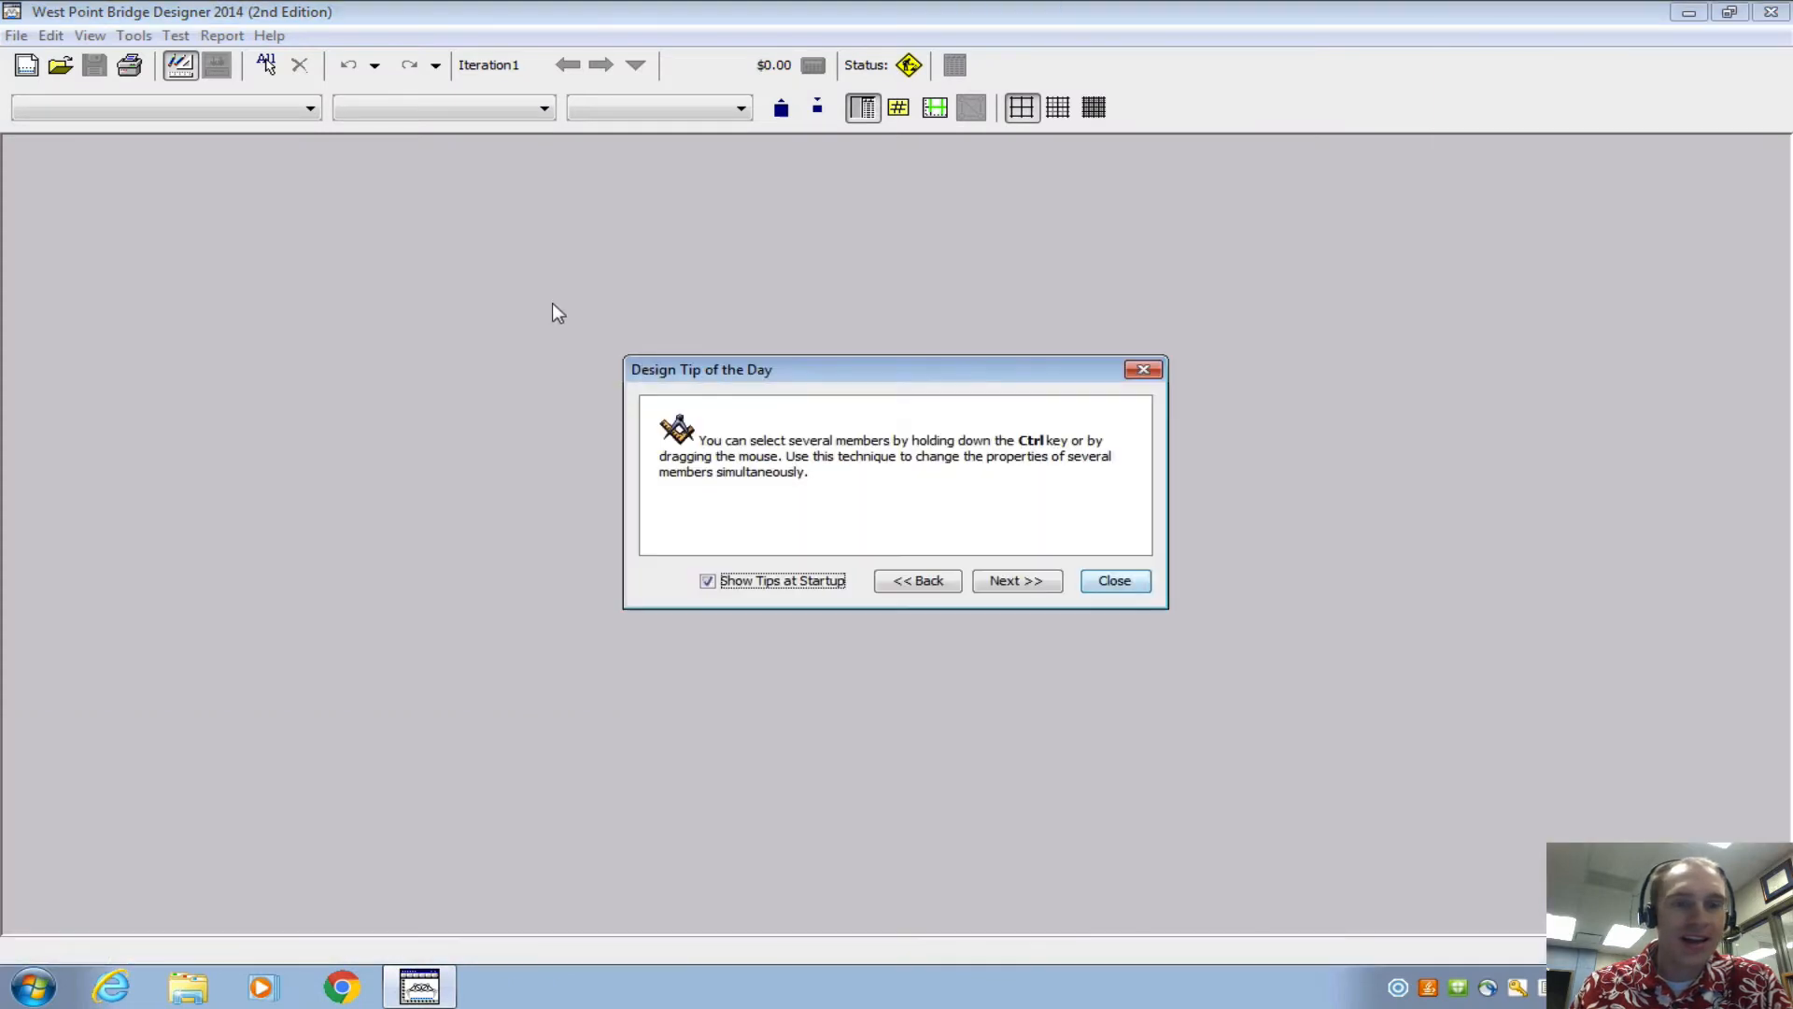
- Dismiss the Design Tip, start a new bridge design and advance past the design requirement page
click(1113, 579)
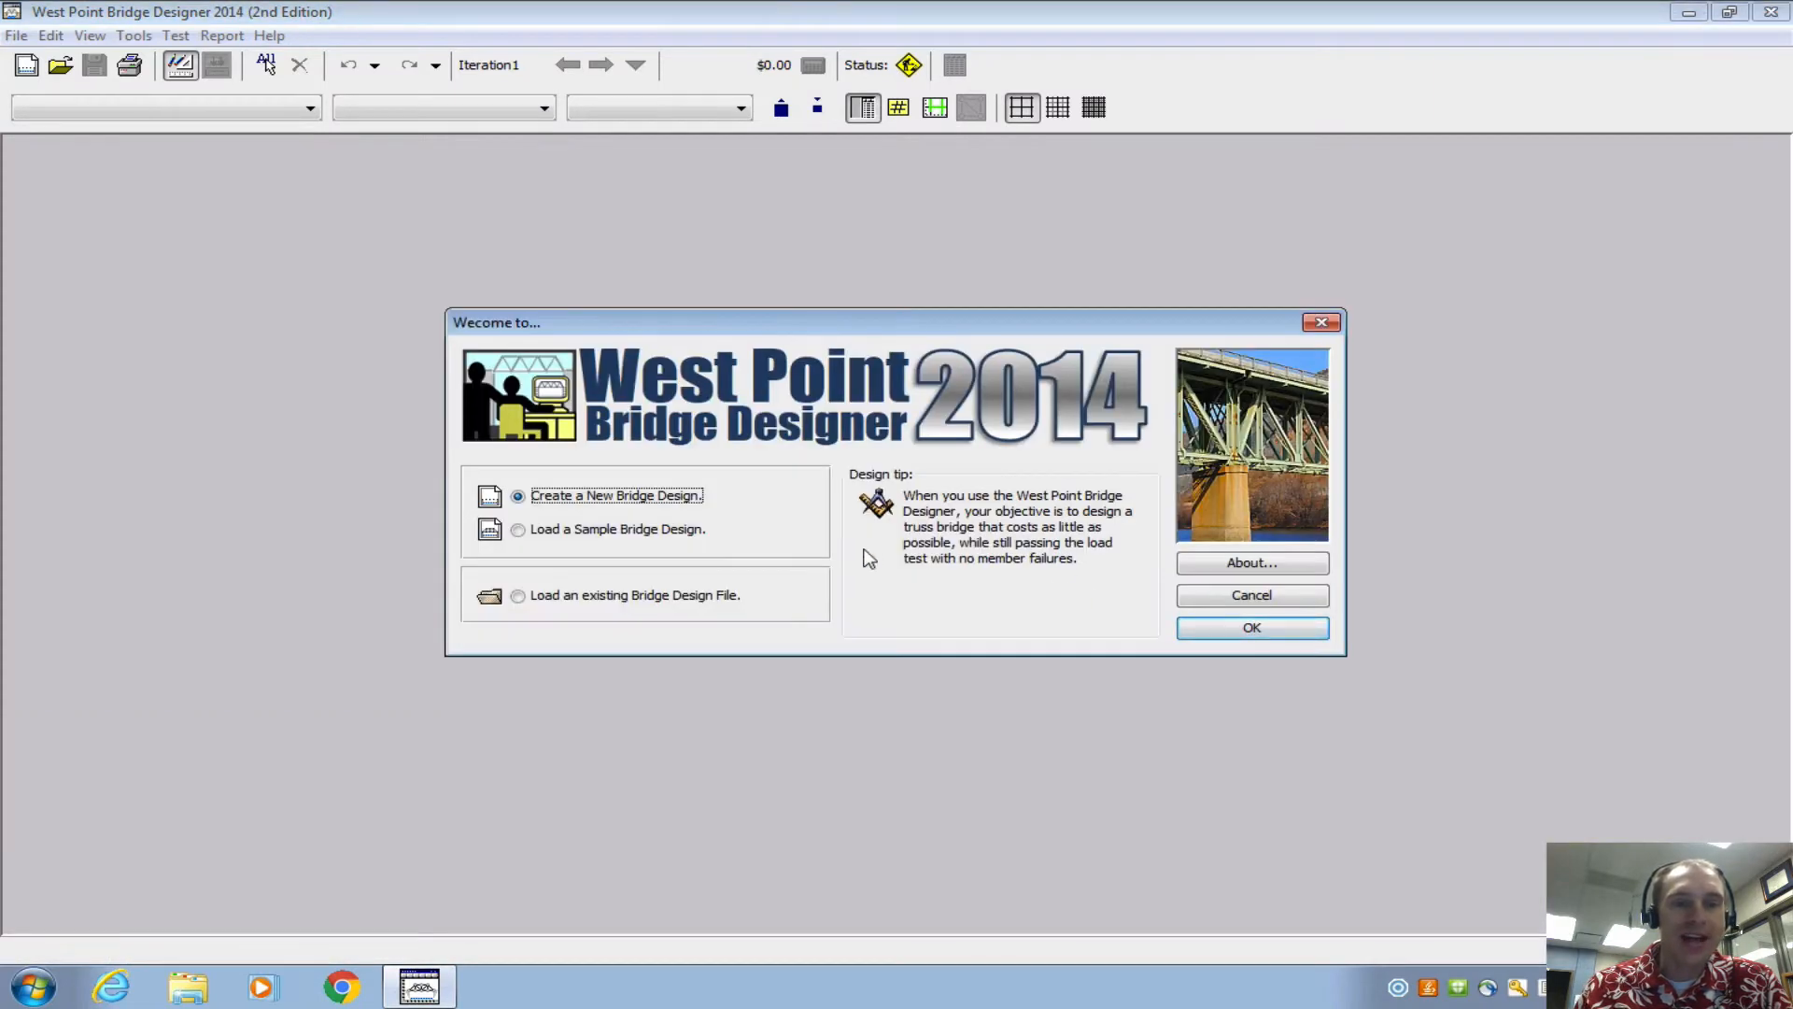
click(1249, 627)
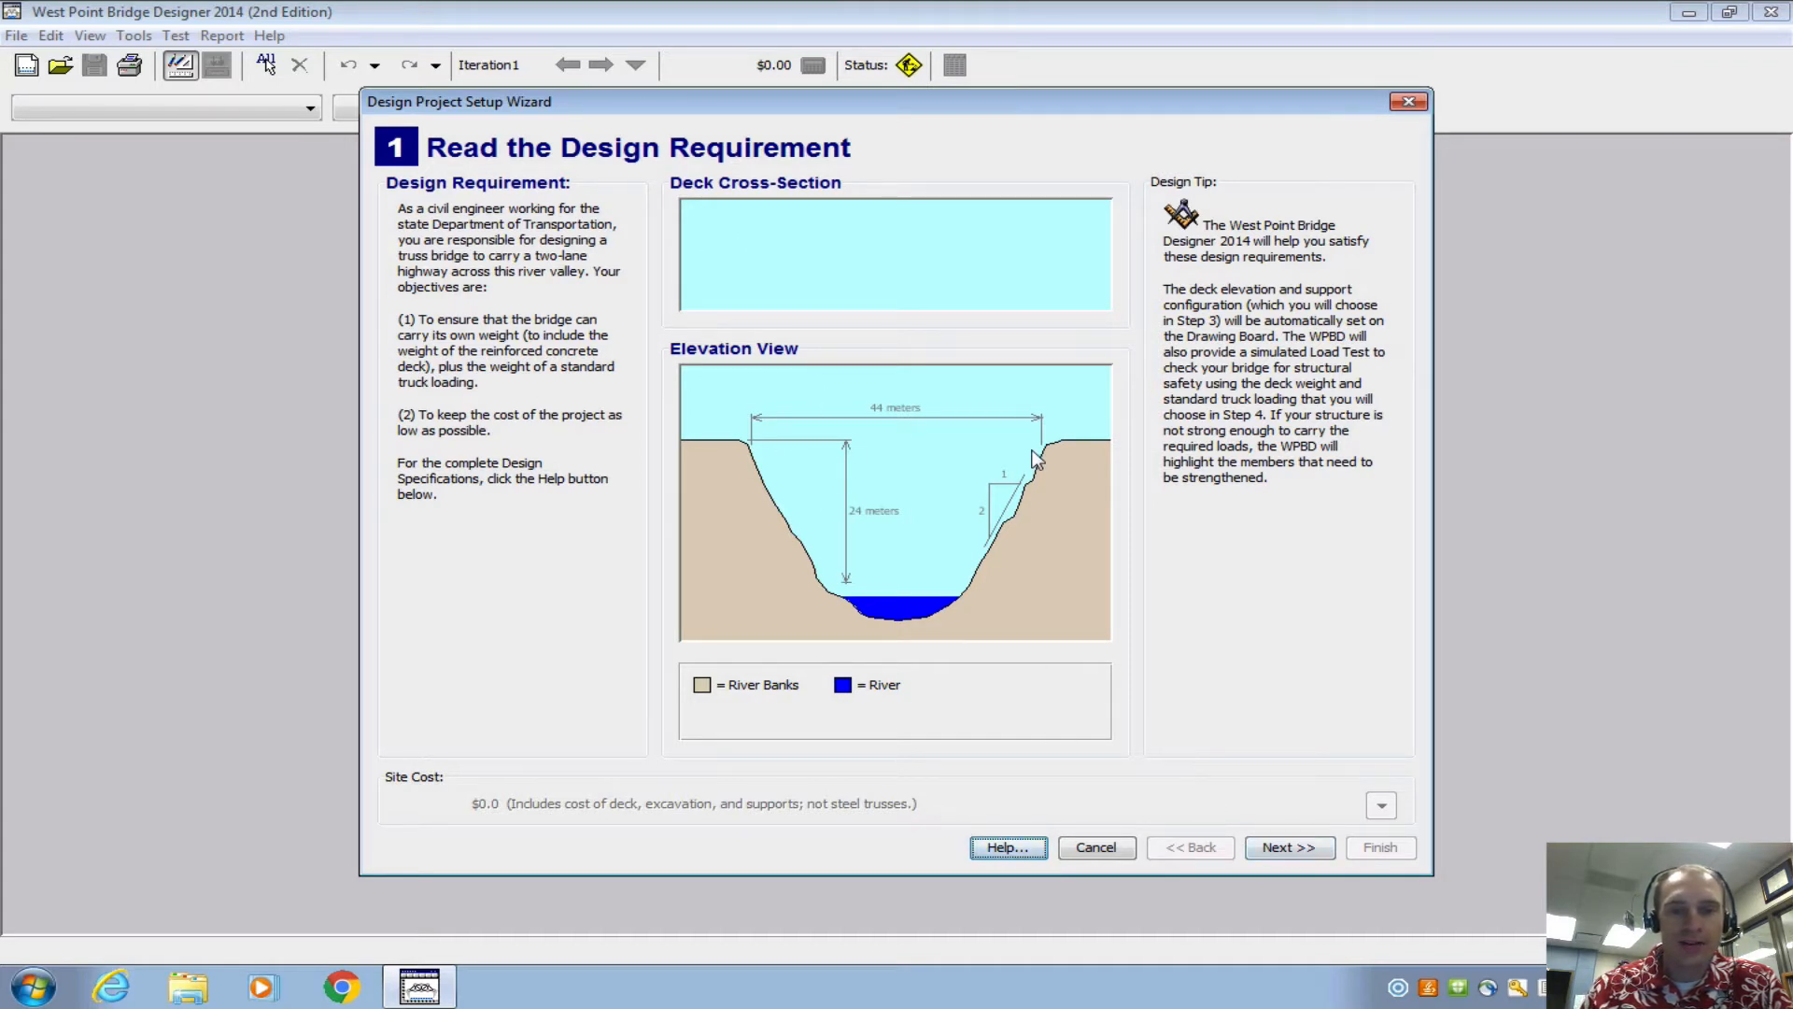
click(1289, 848)
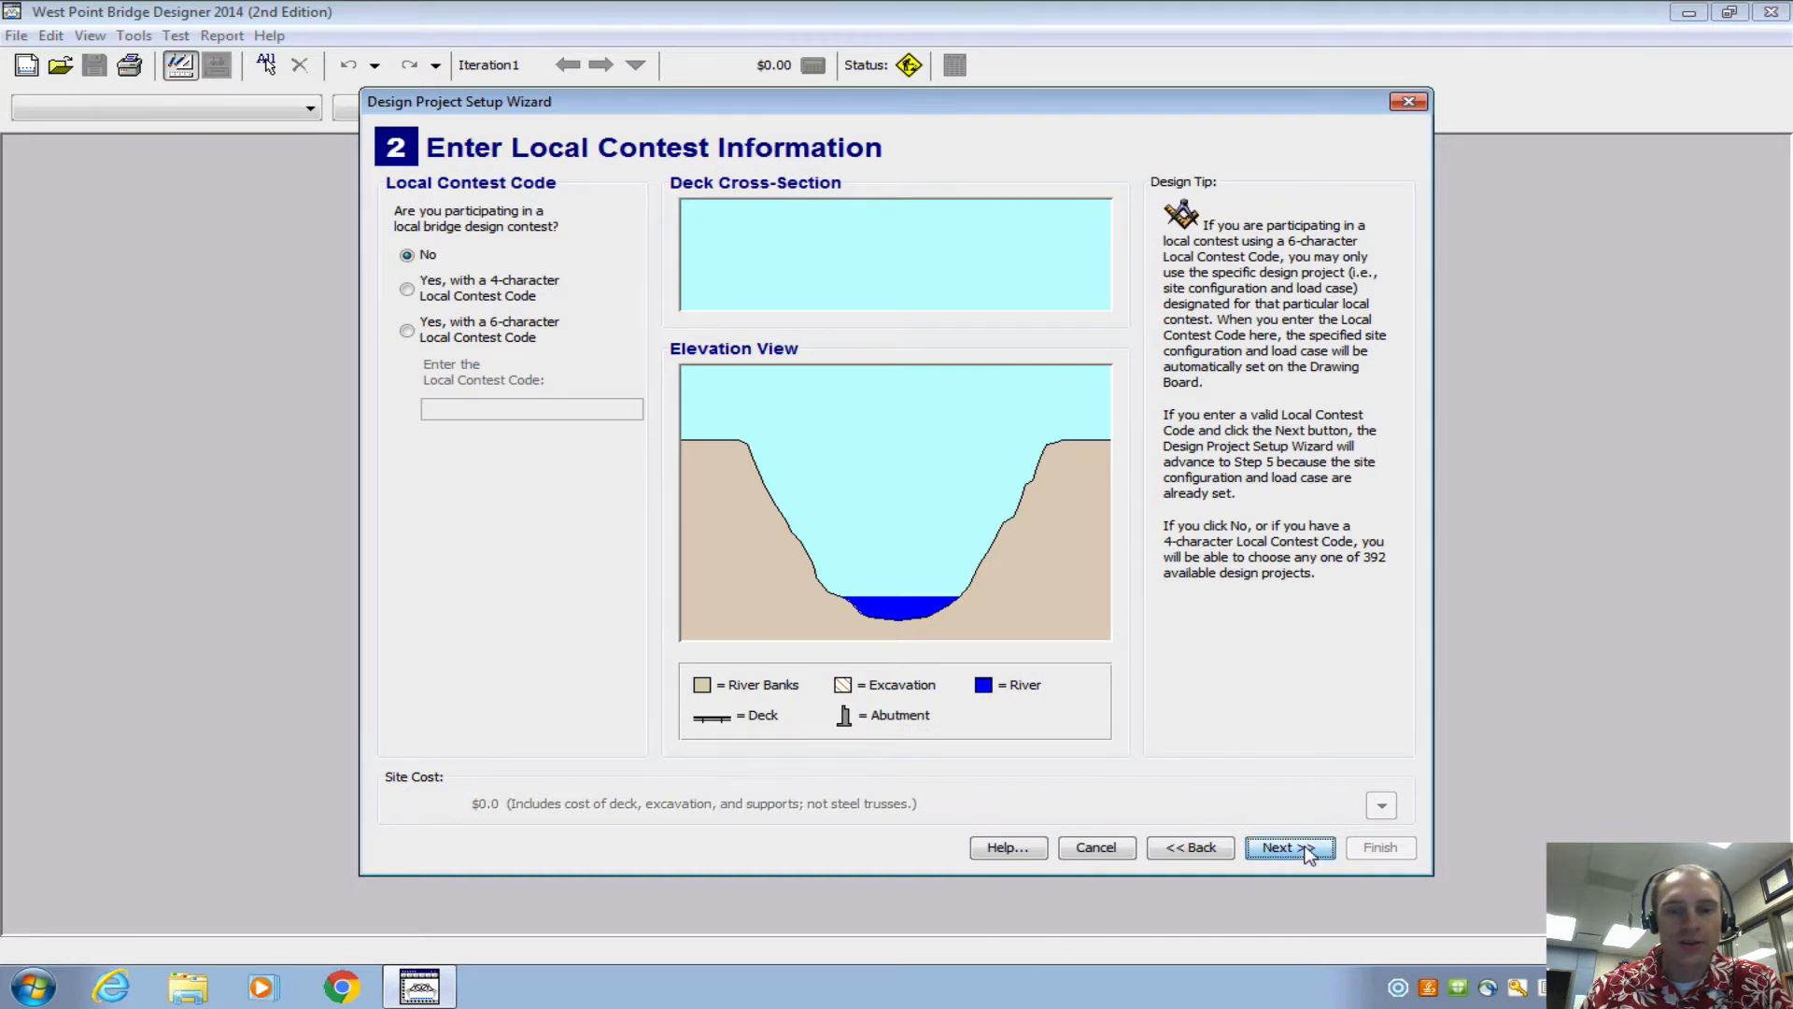
- Continue without a contest code and compare 20 m versus 24 m deck elevations
click(1289, 848)
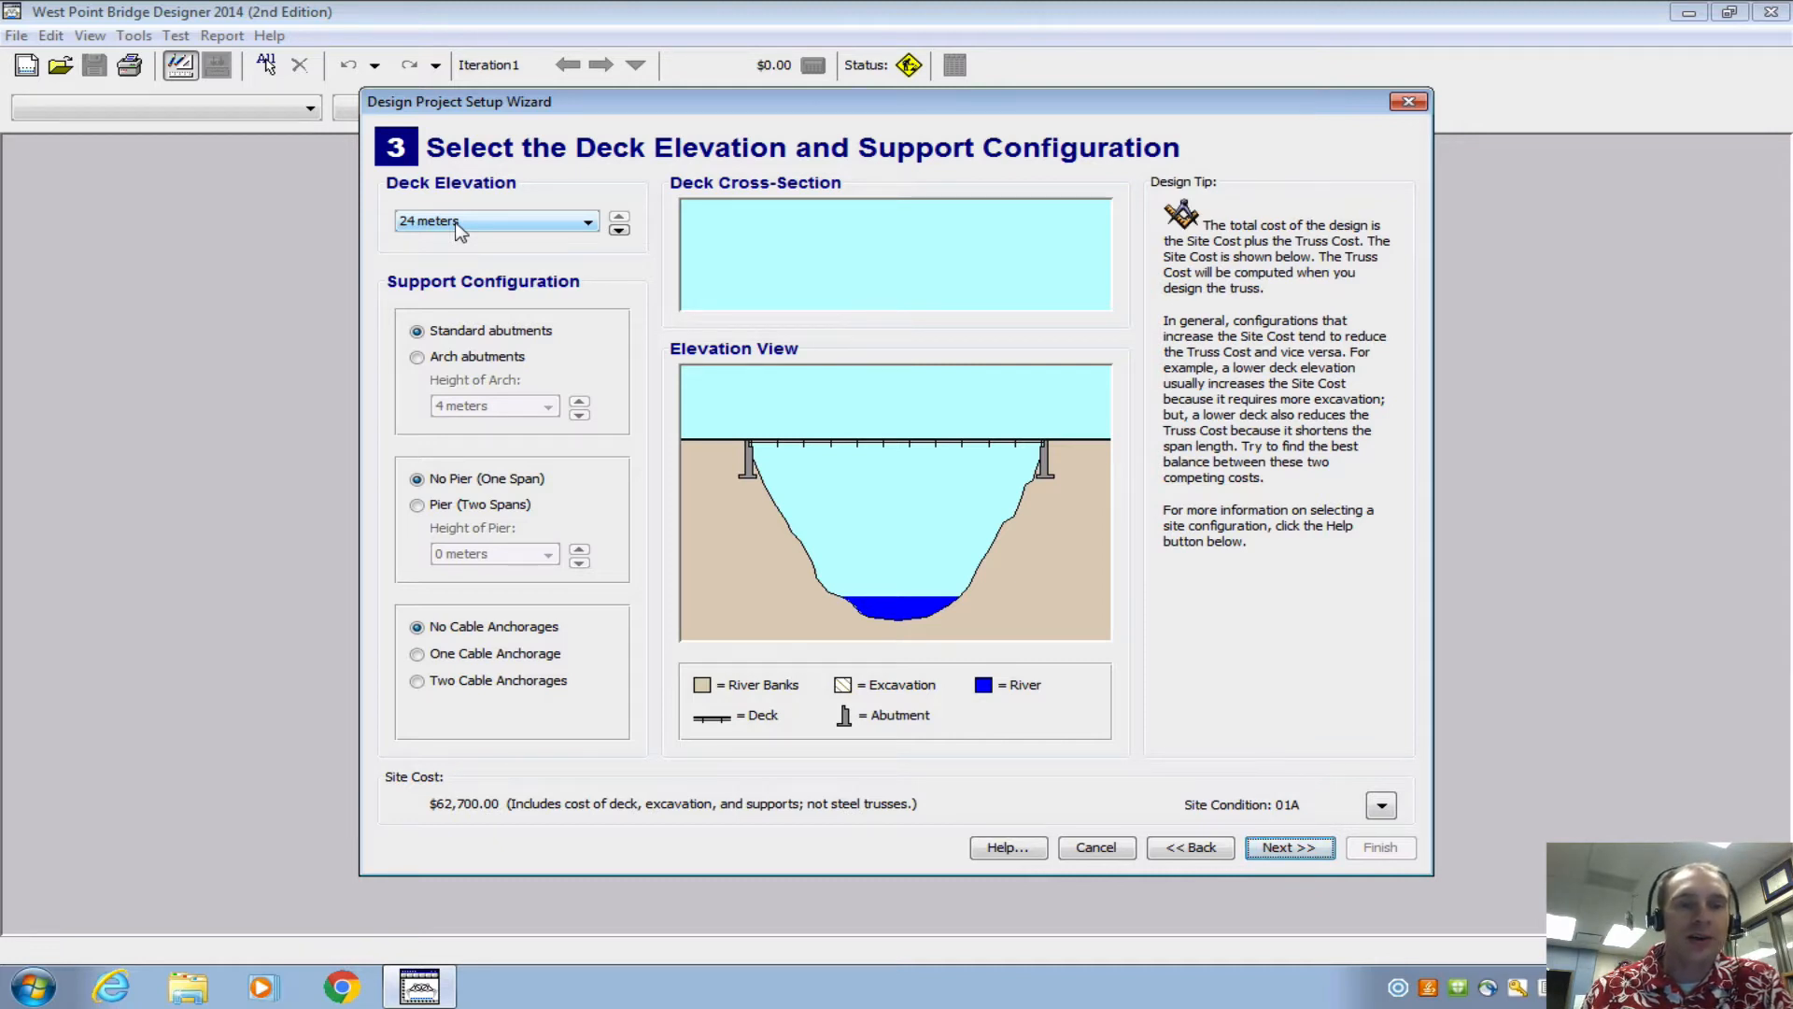
click(618, 228)
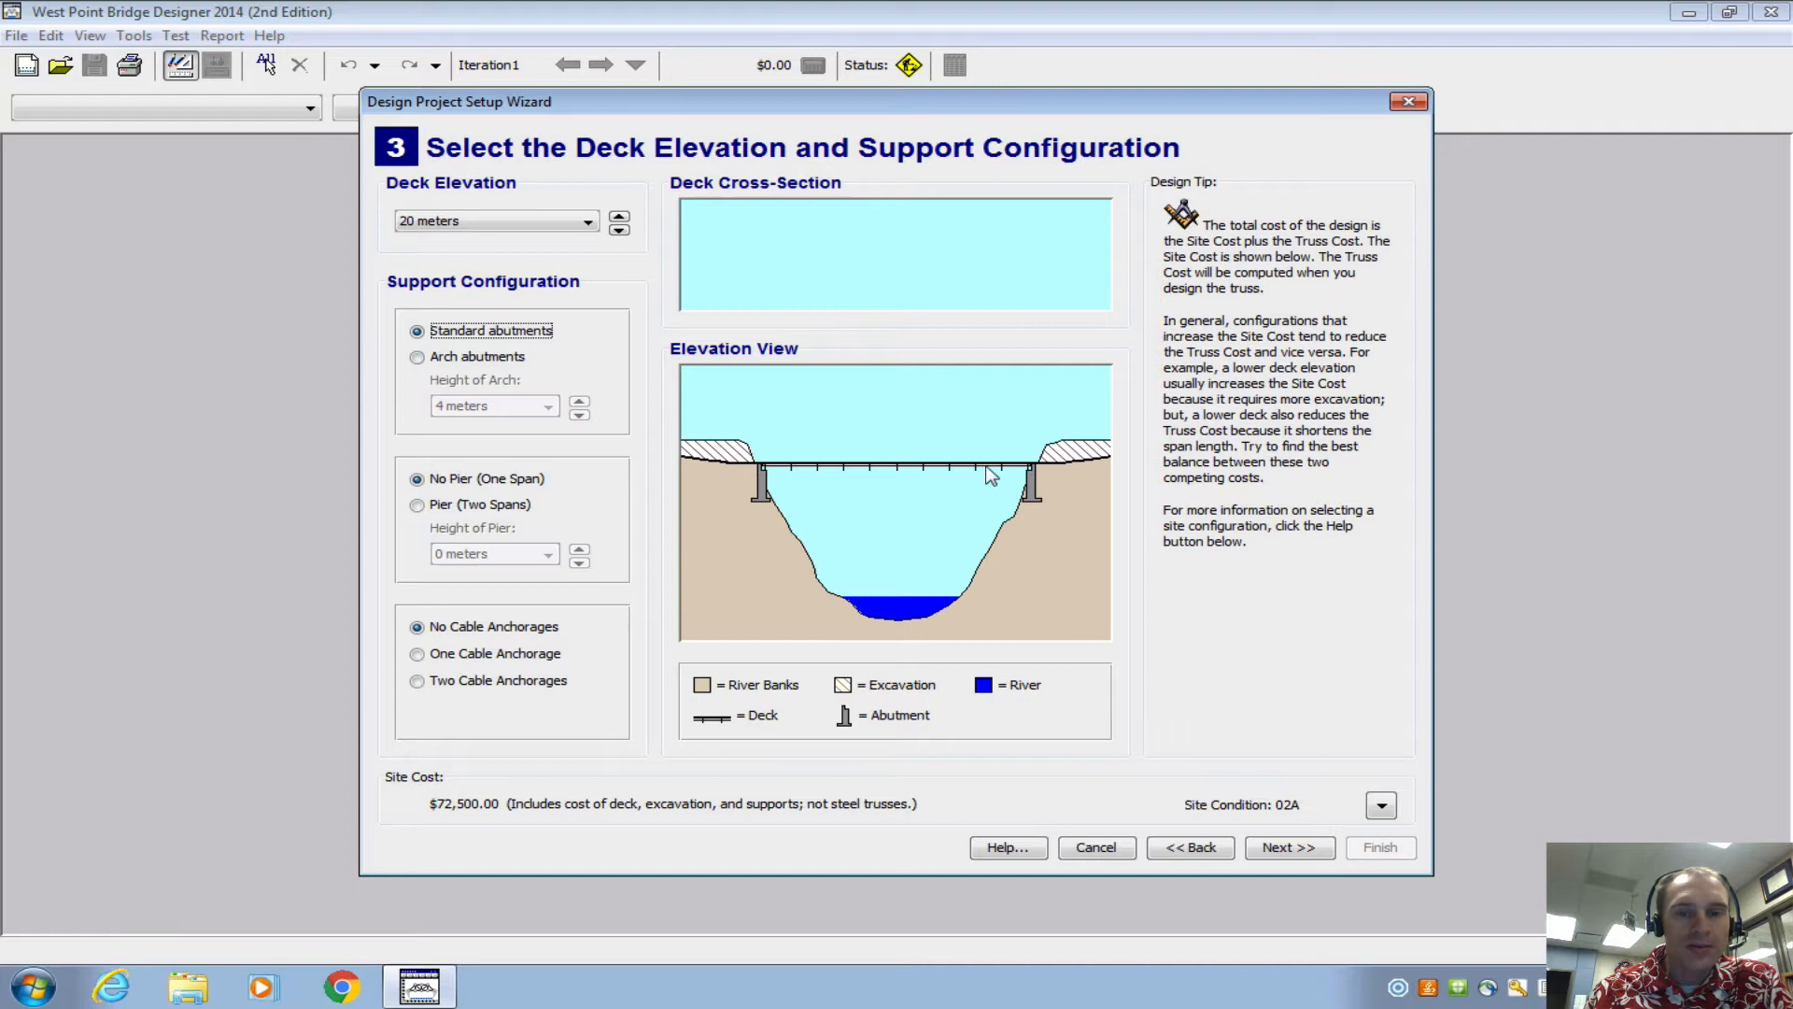
mouse_move(458, 816)
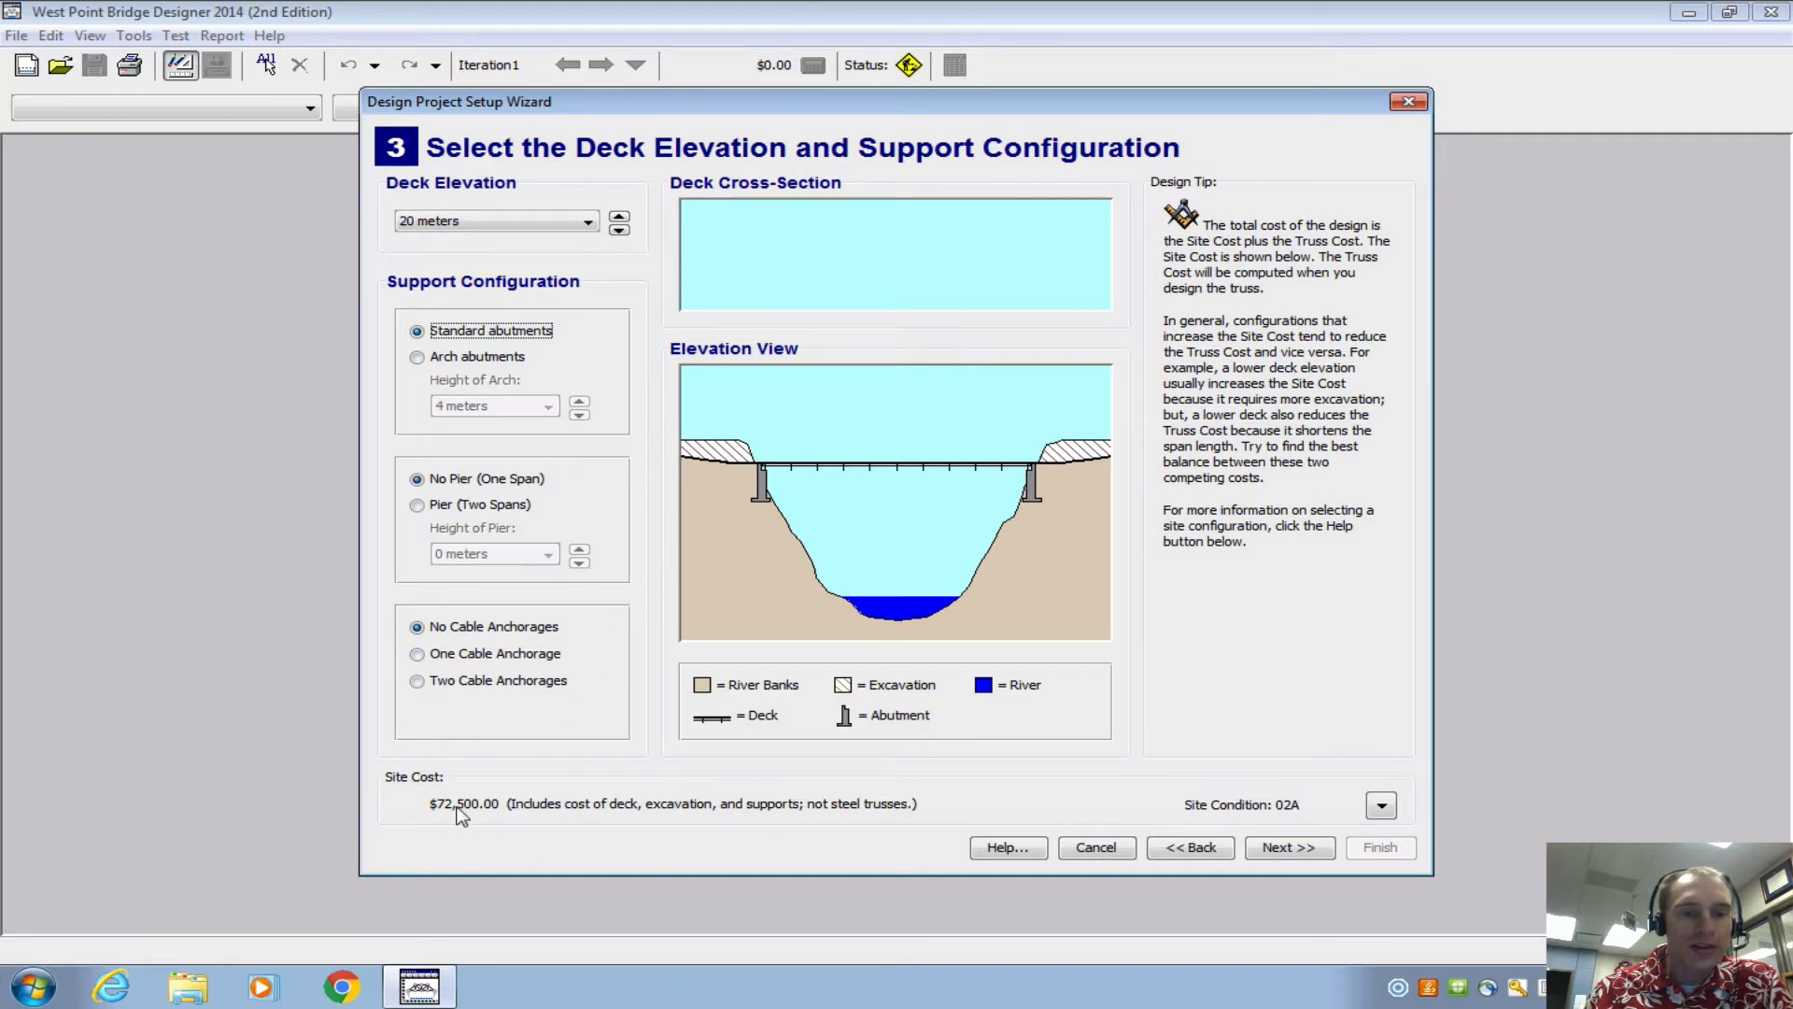
mouse_move(495, 267)
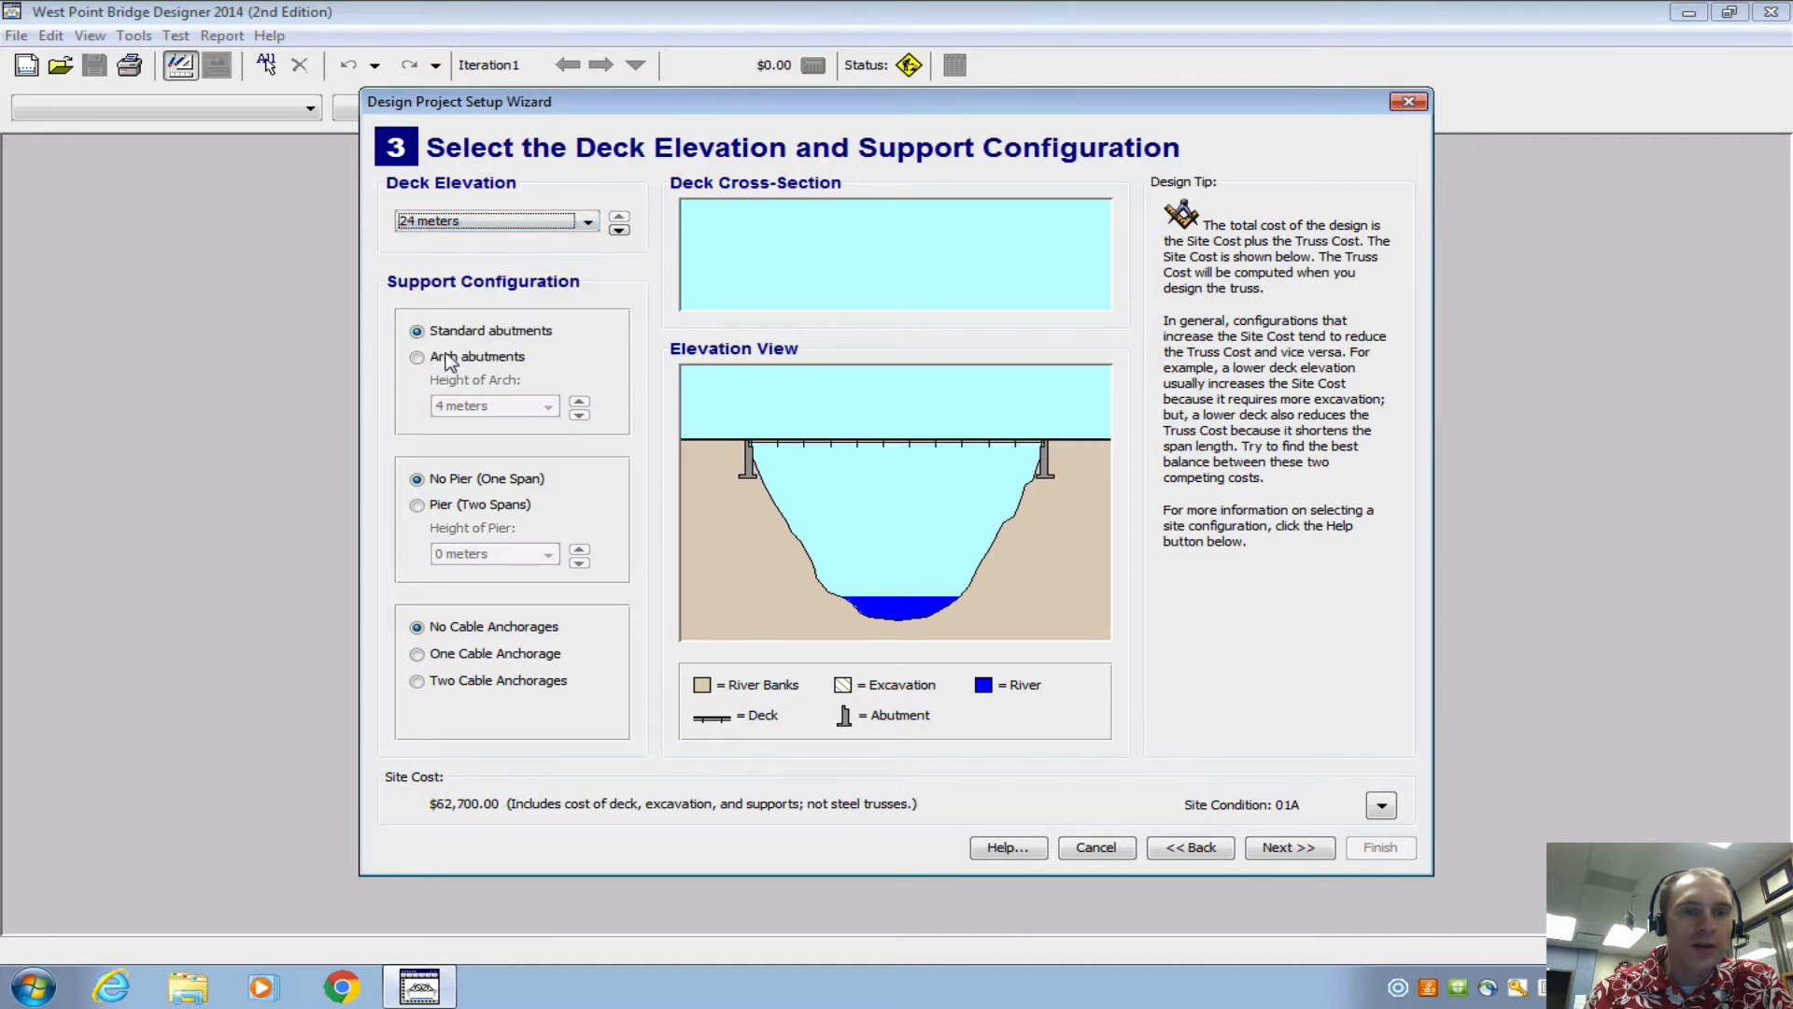
- Preview arch abutments, then settle on a 20 m deck with standard abutments, no pier ($72,500)
click(417, 355)
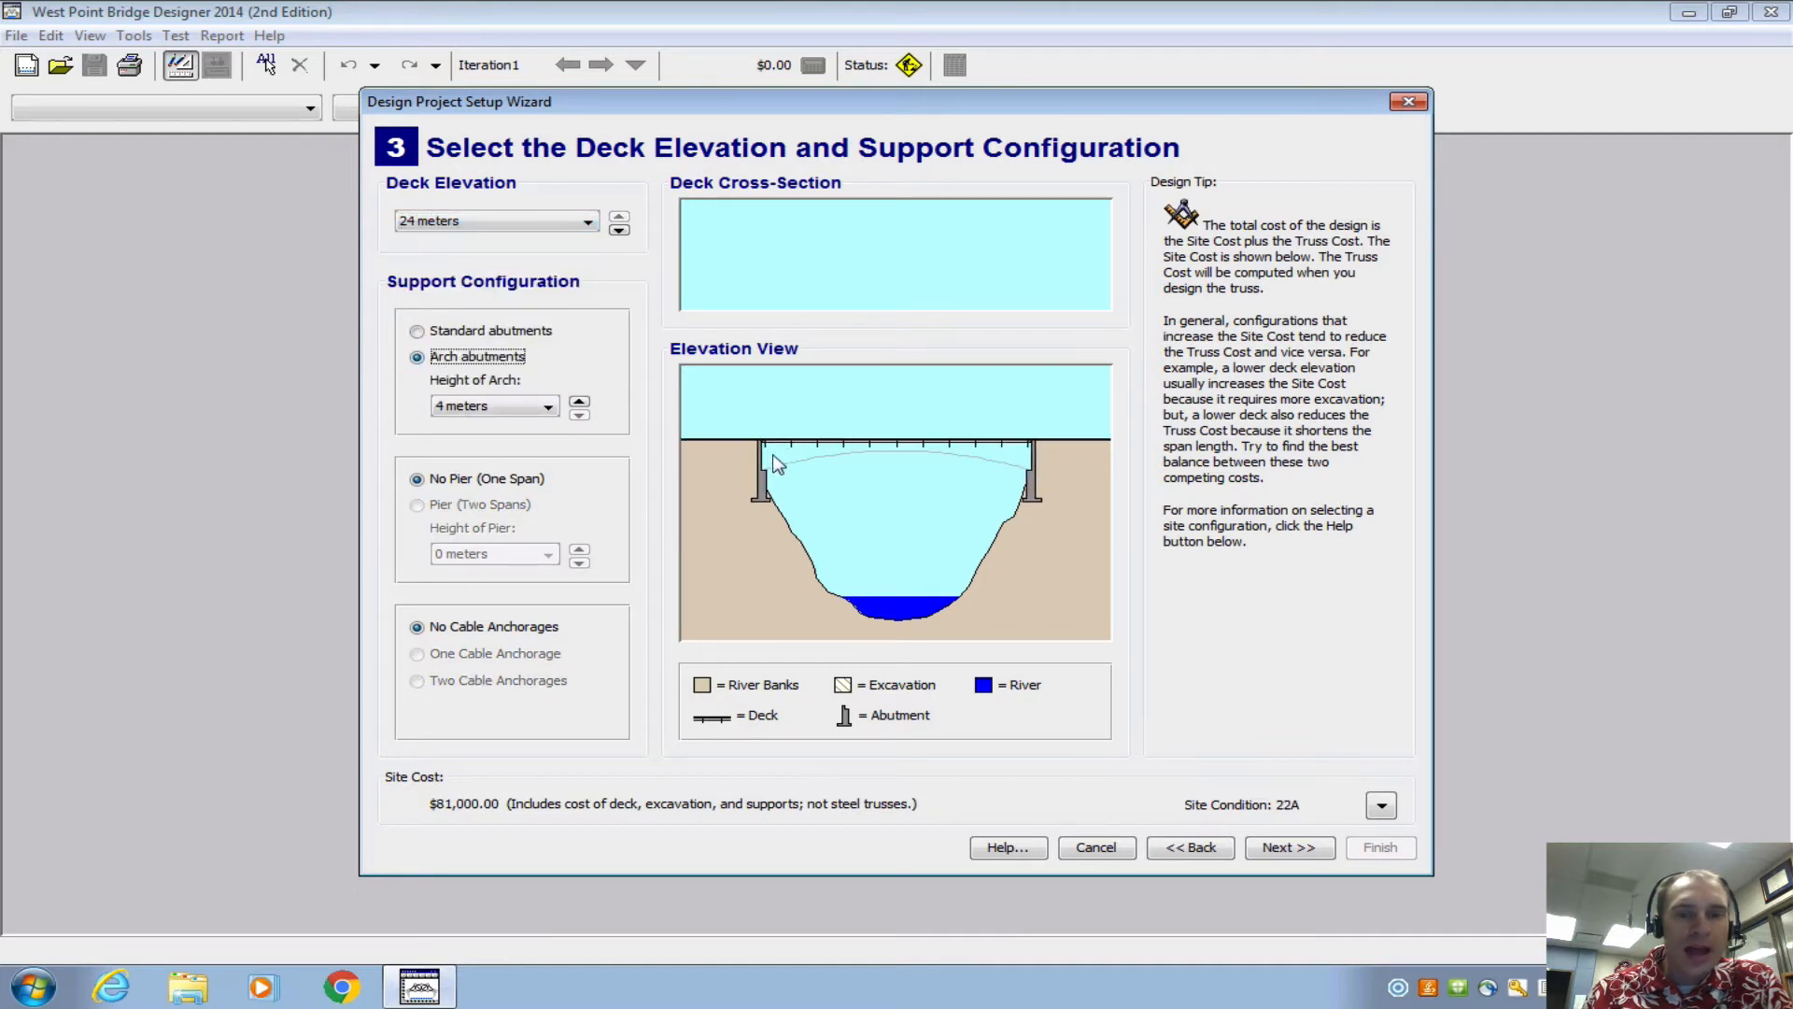
mouse_move(1007, 450)
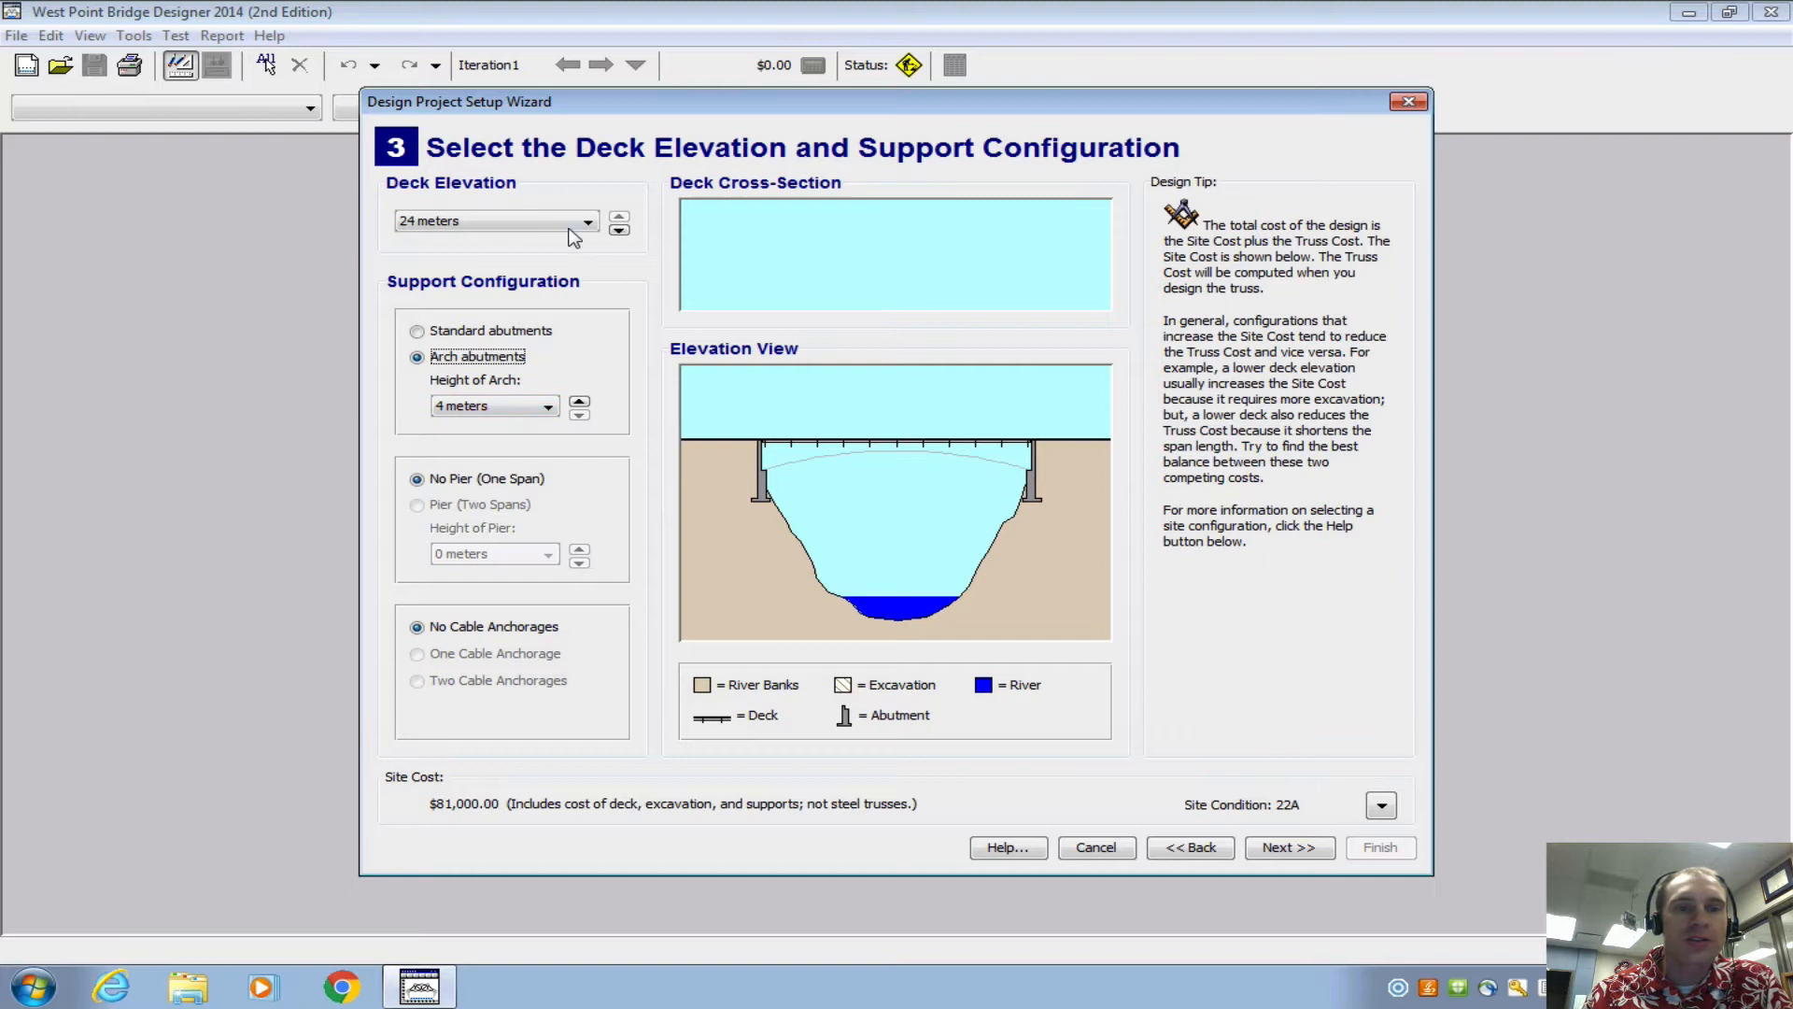
mouse_move(861, 459)
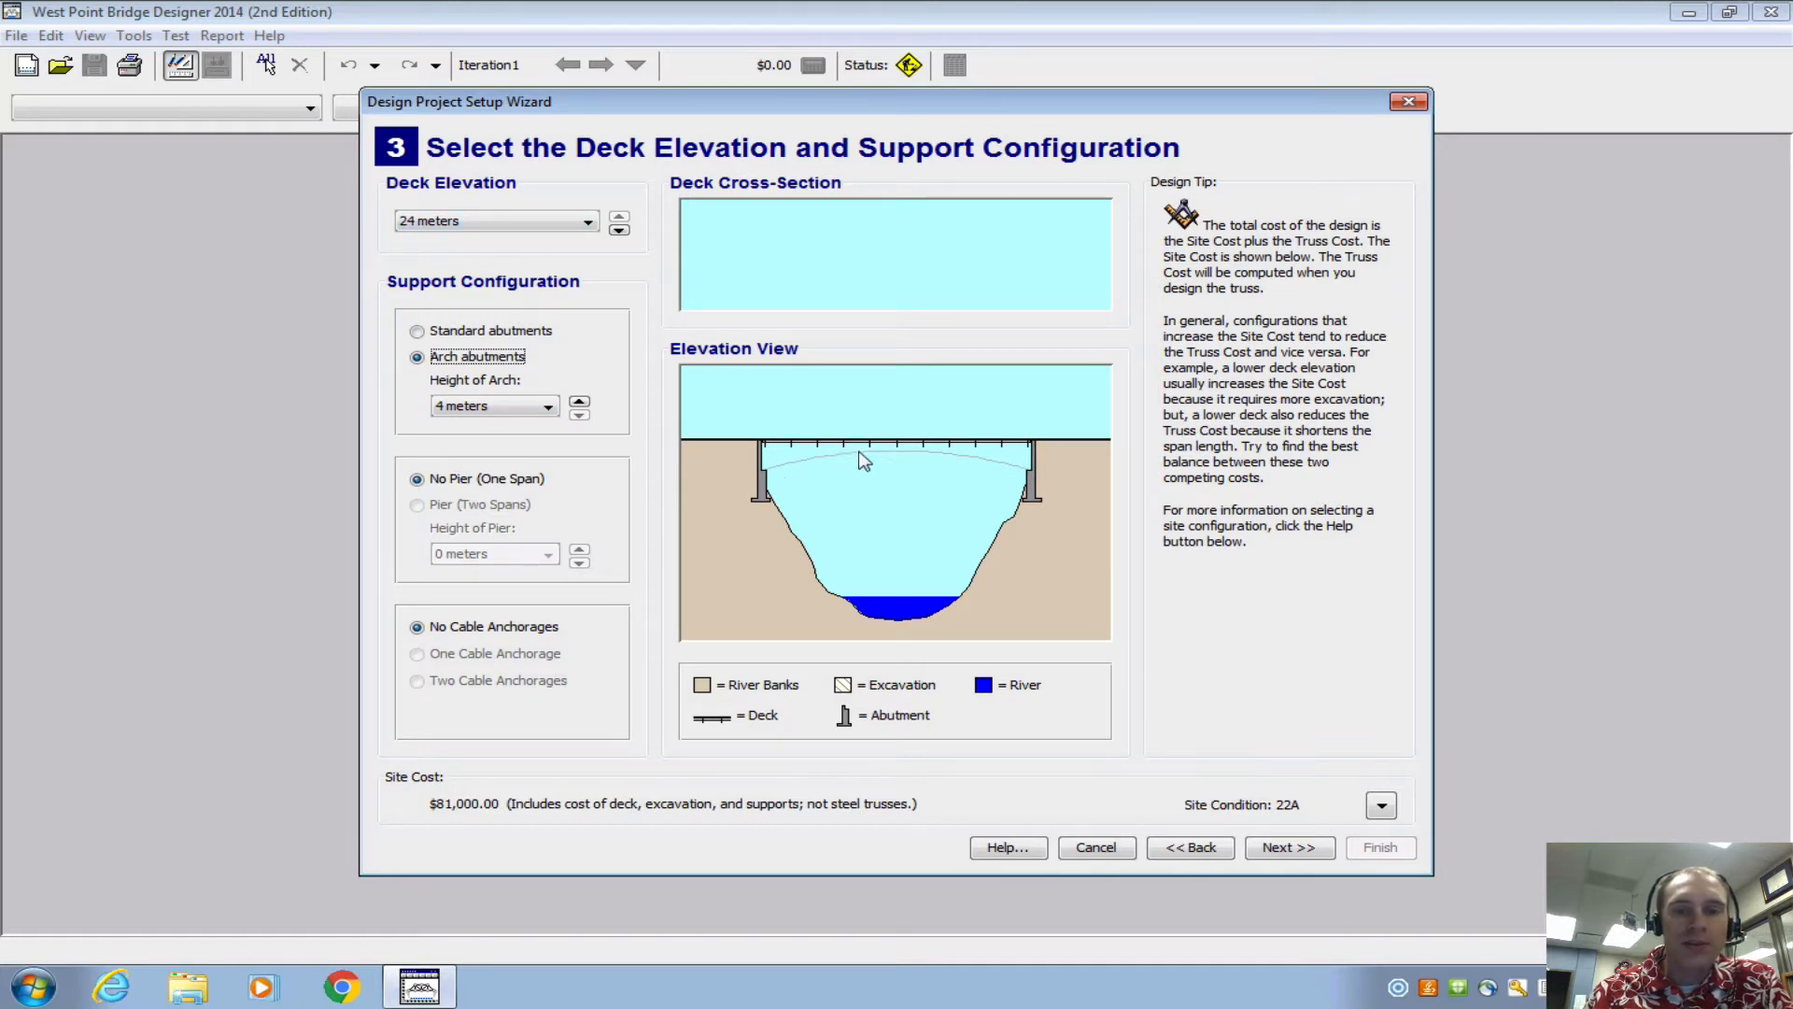
mouse_move(1016, 478)
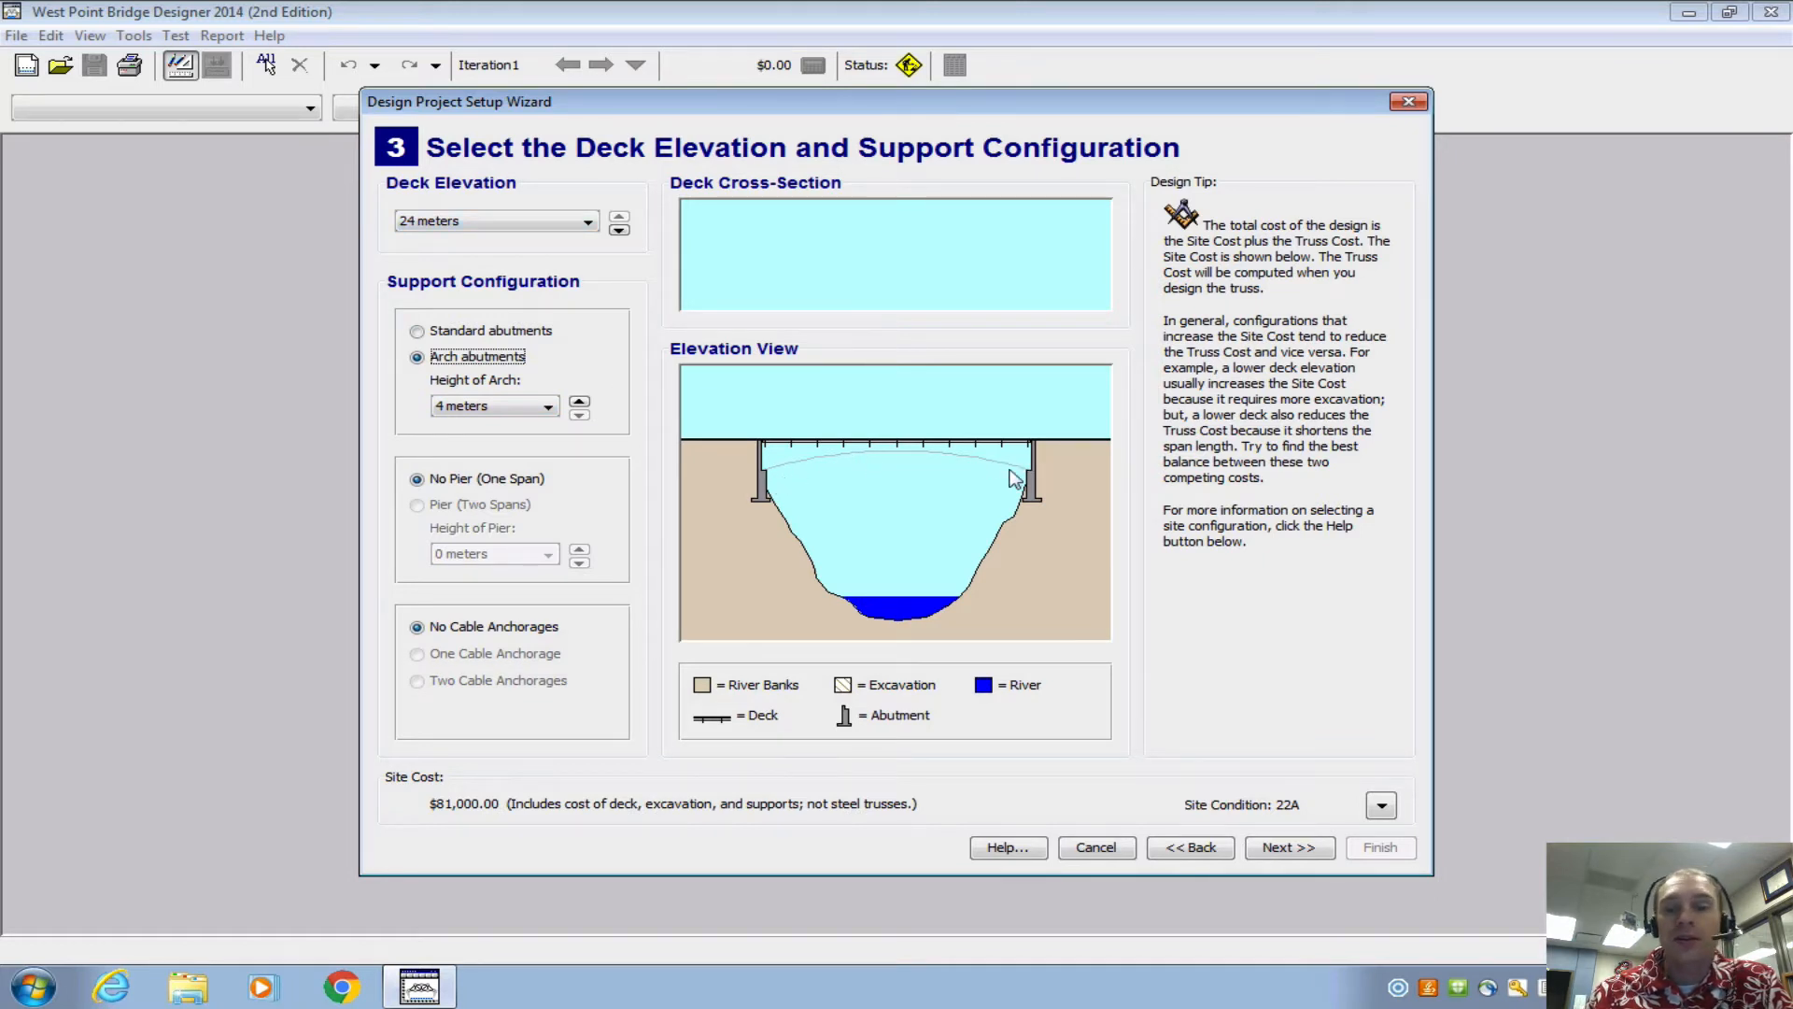
mouse_move(807, 469)
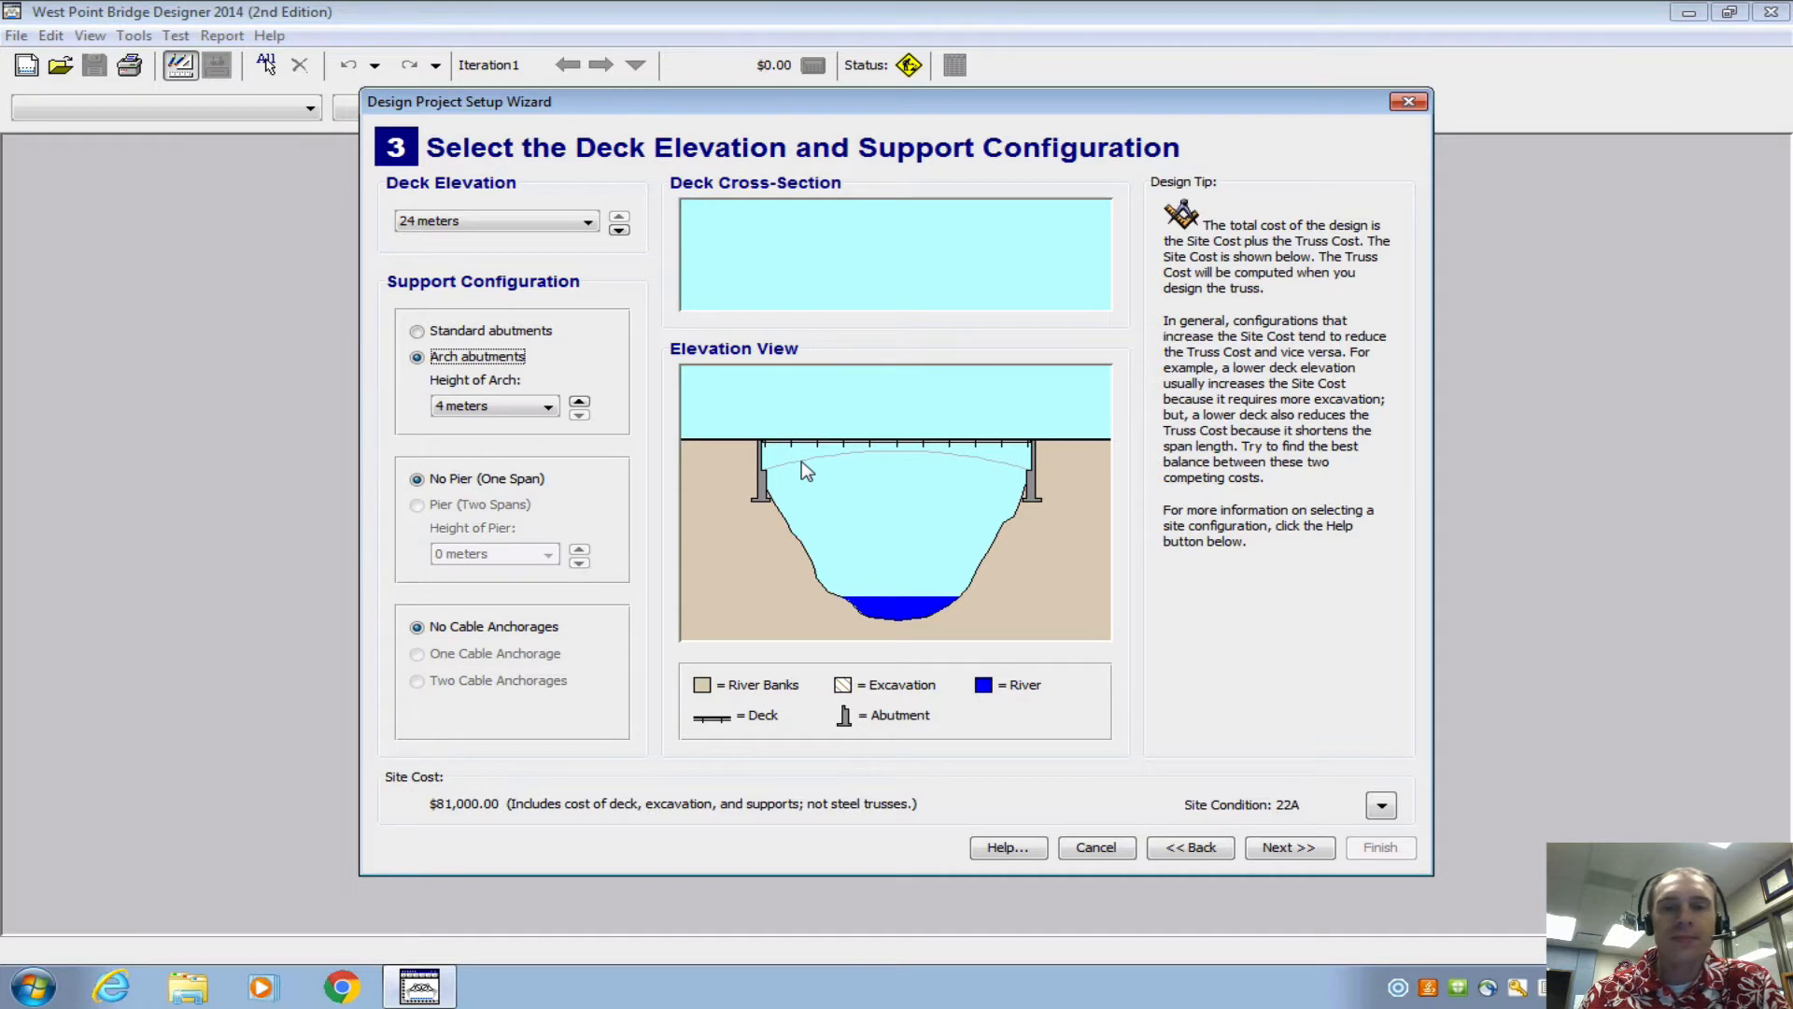
mouse_move(775, 476)
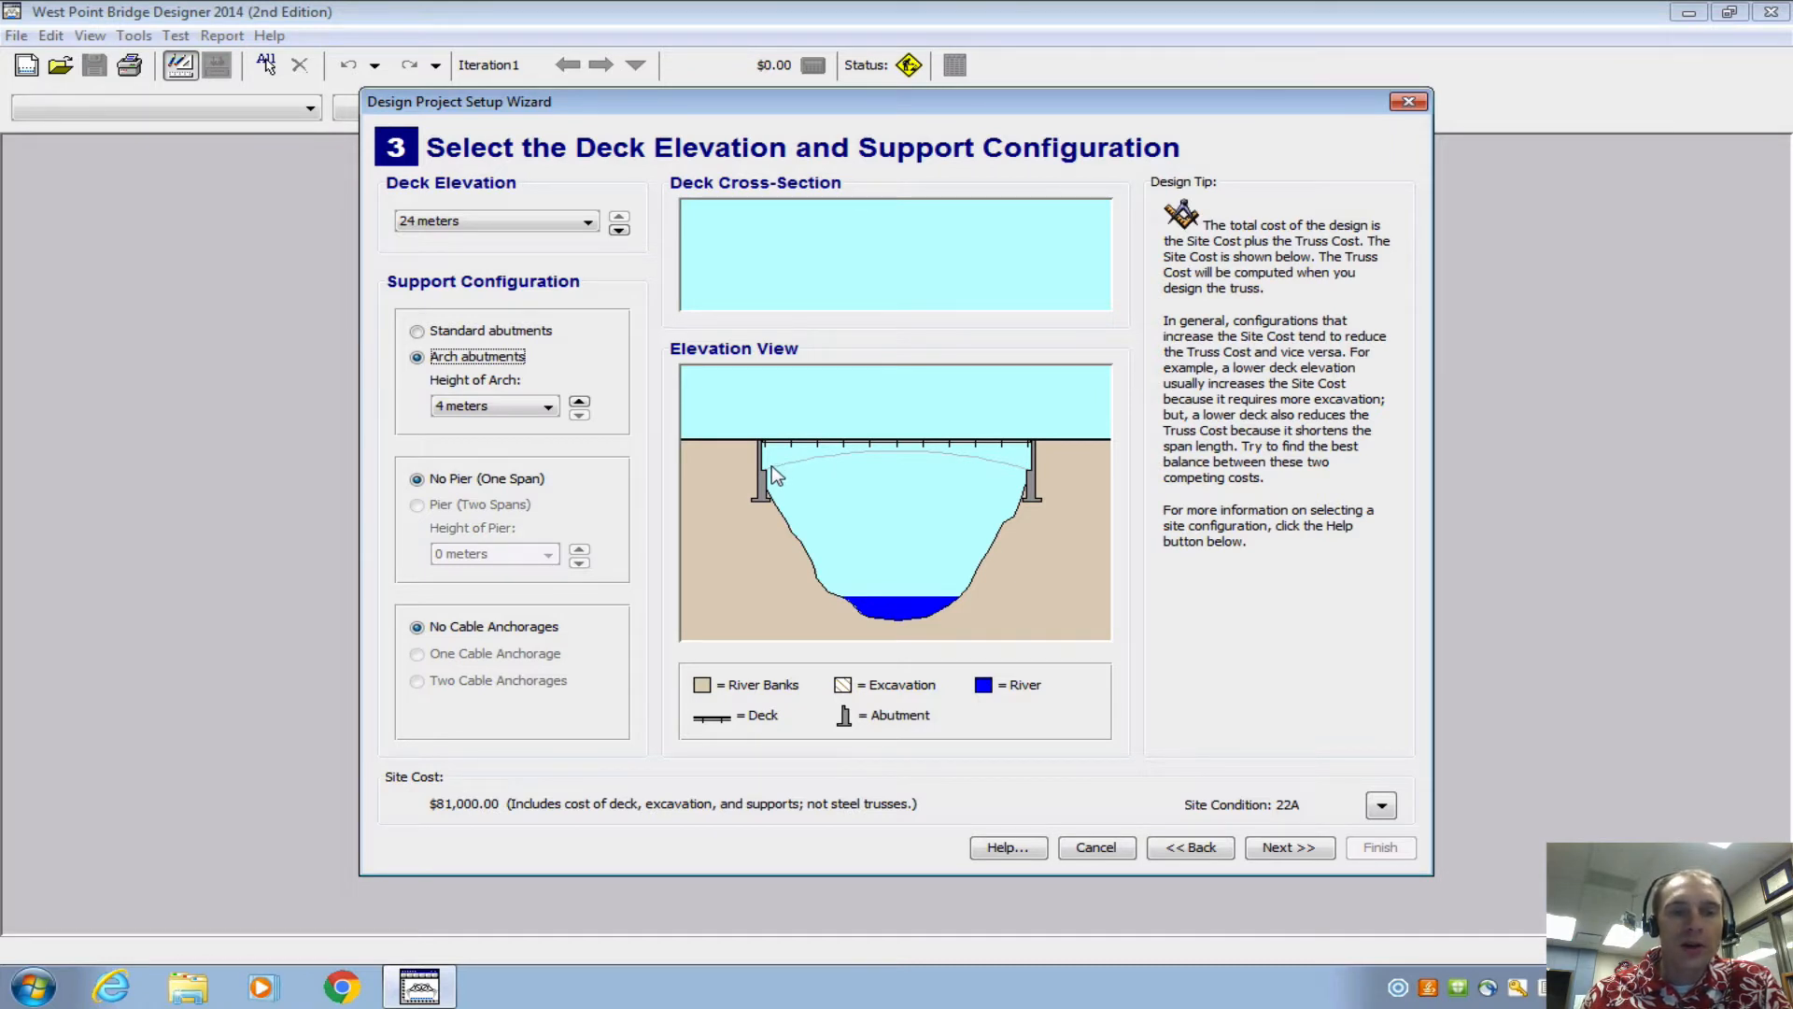
mouse_move(820, 465)
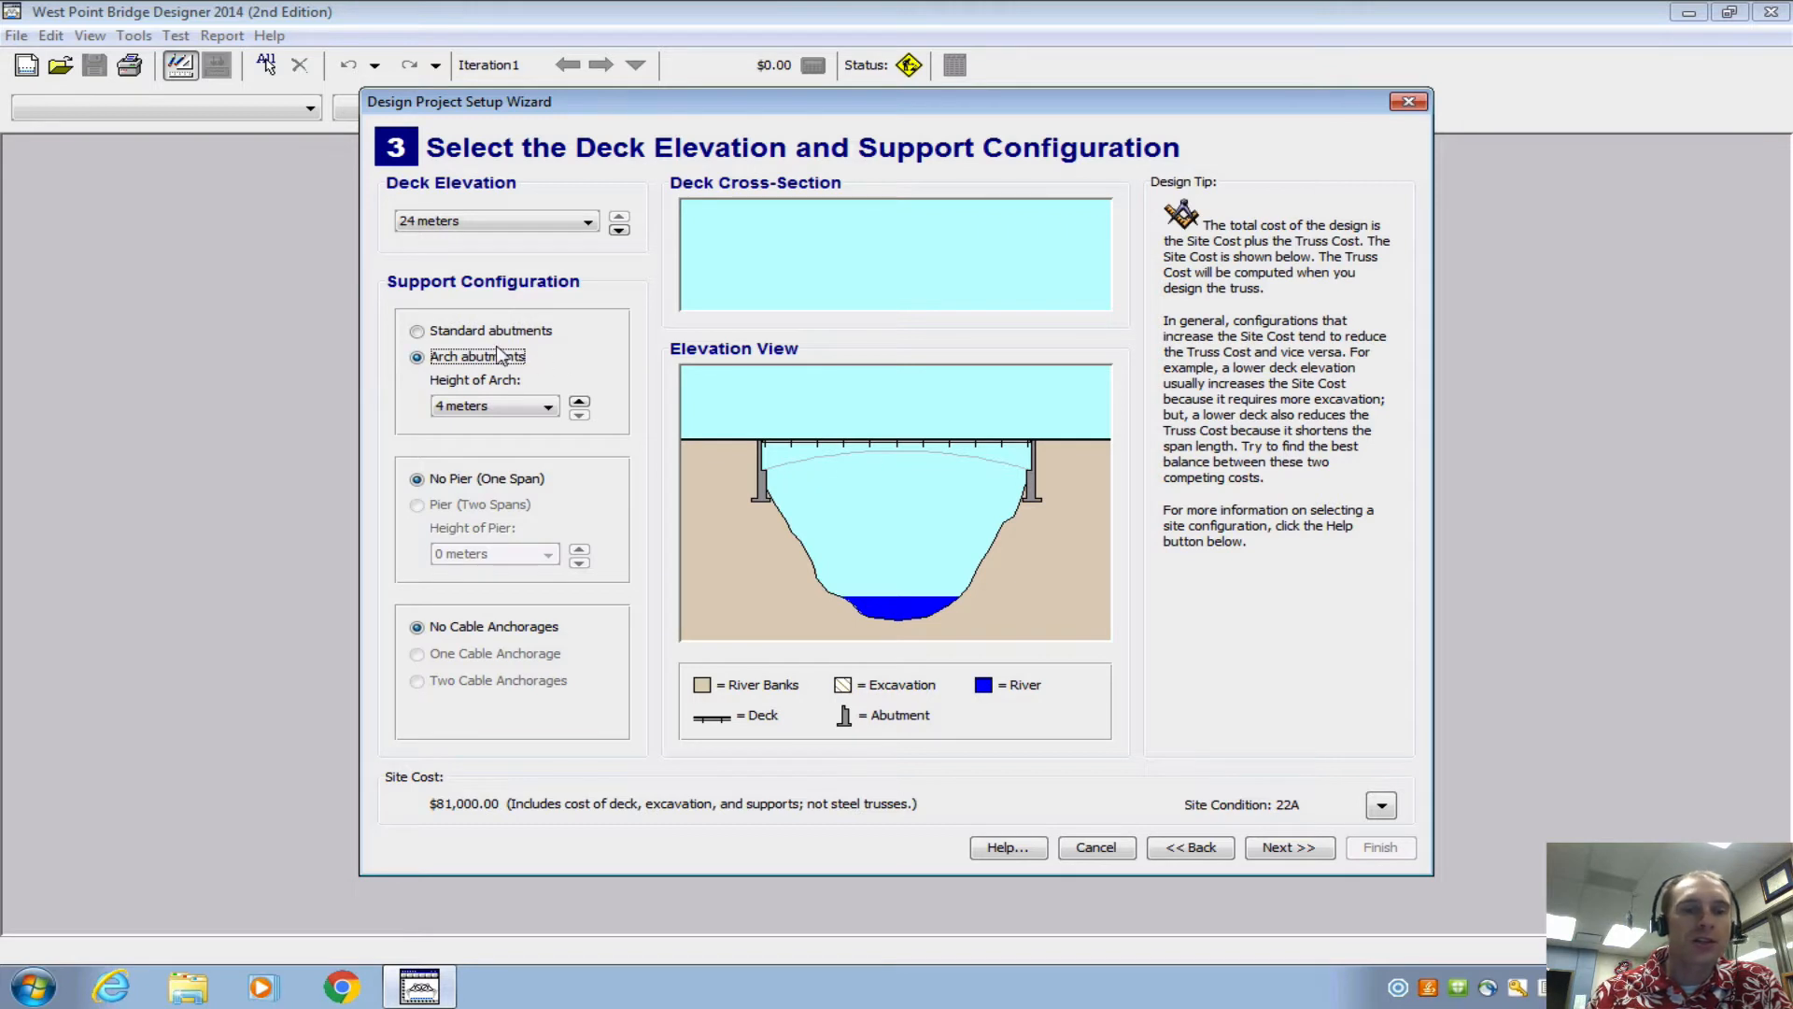
click(416, 331)
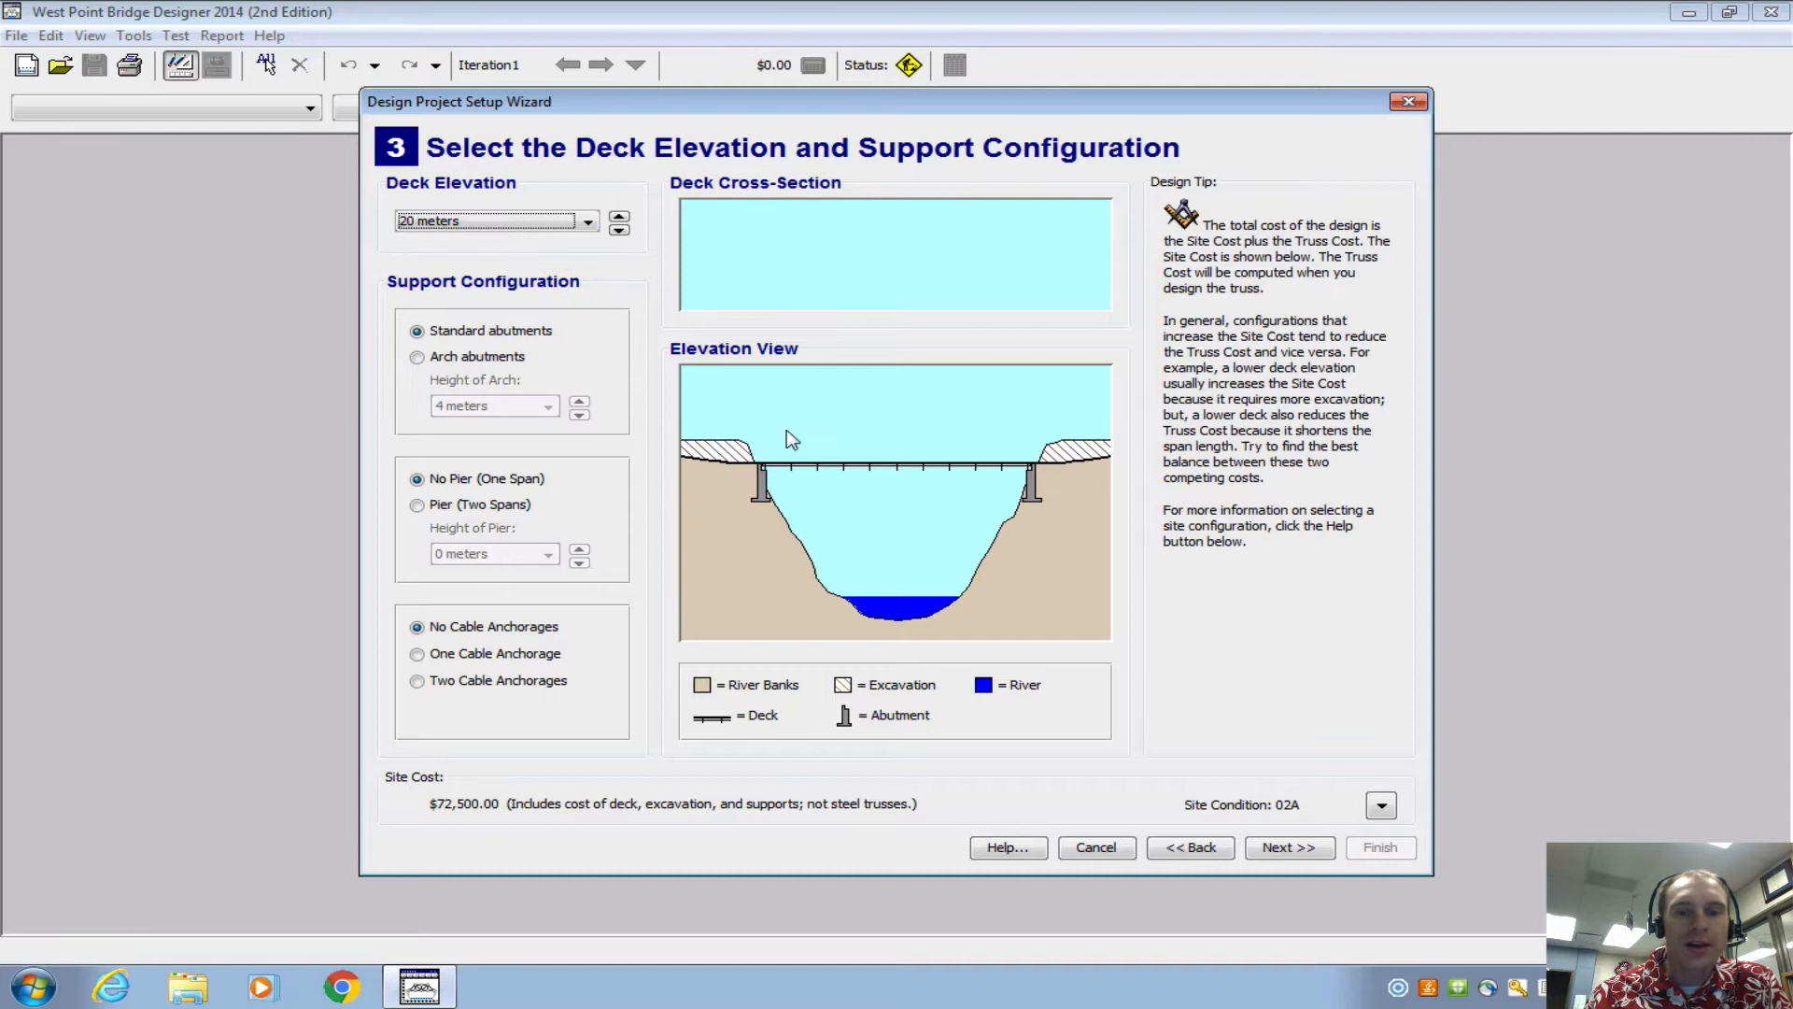
mouse_move(770, 480)
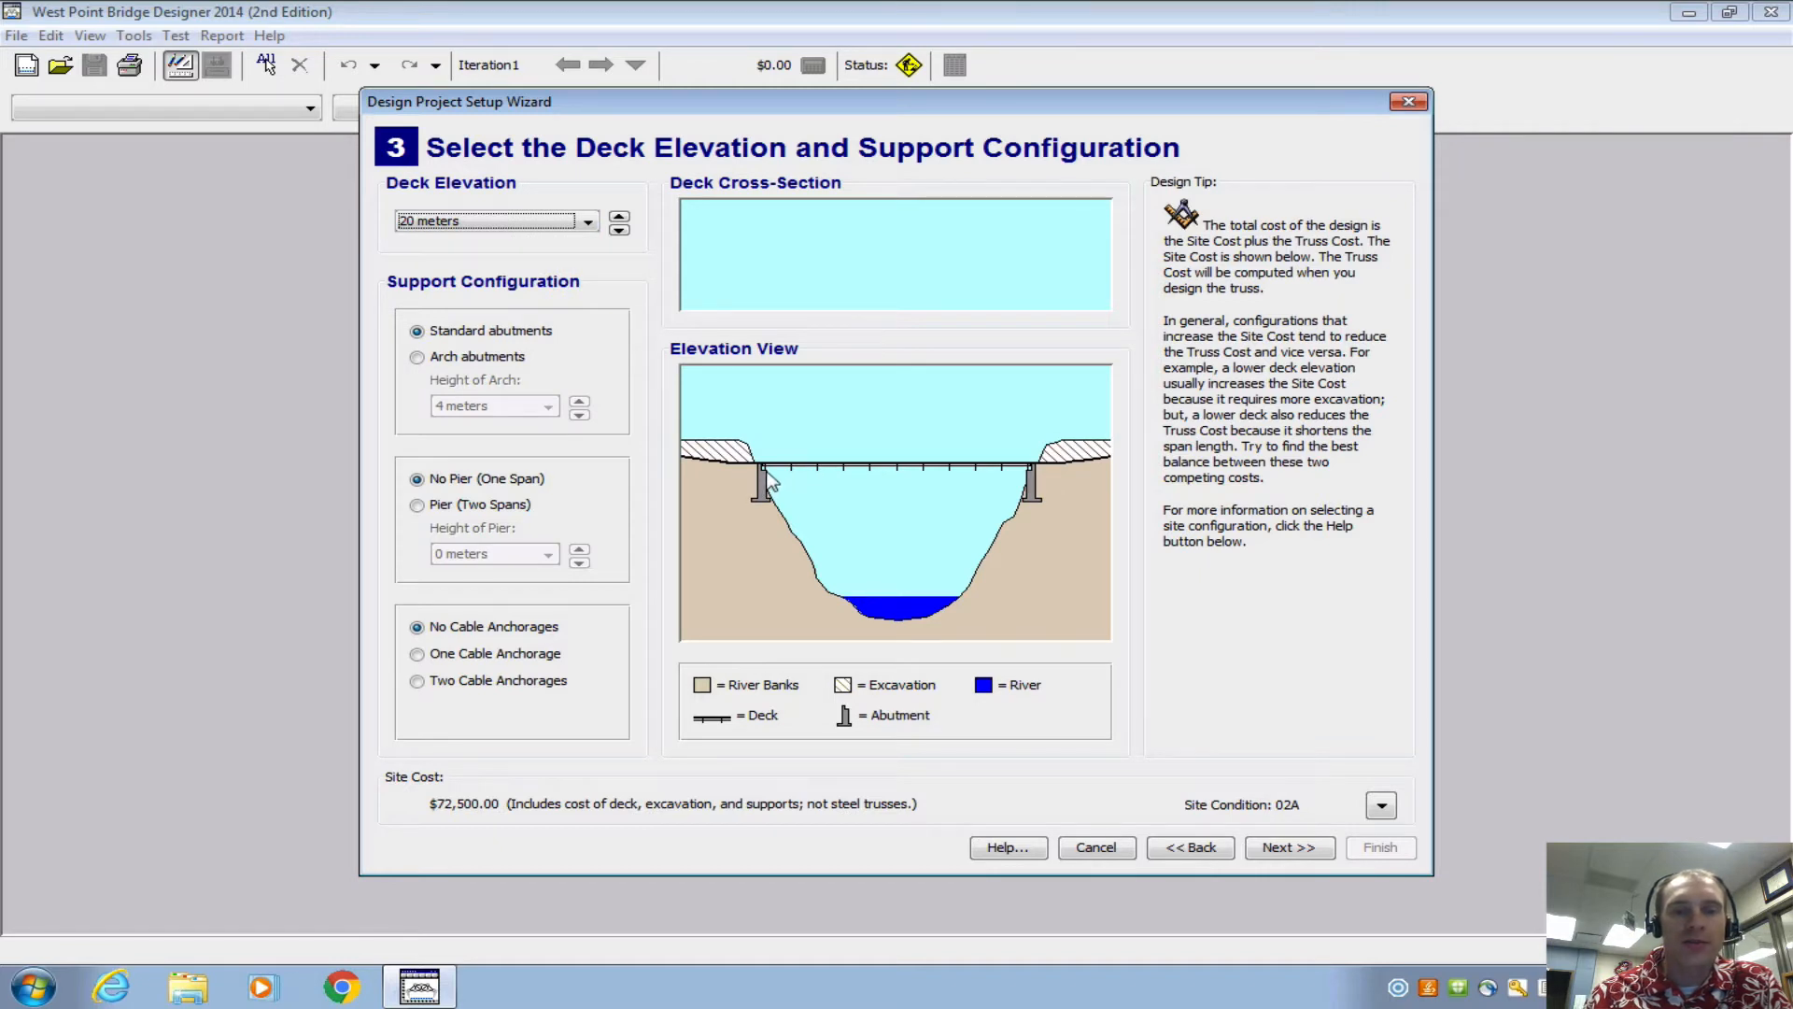
mouse_move(711, 385)
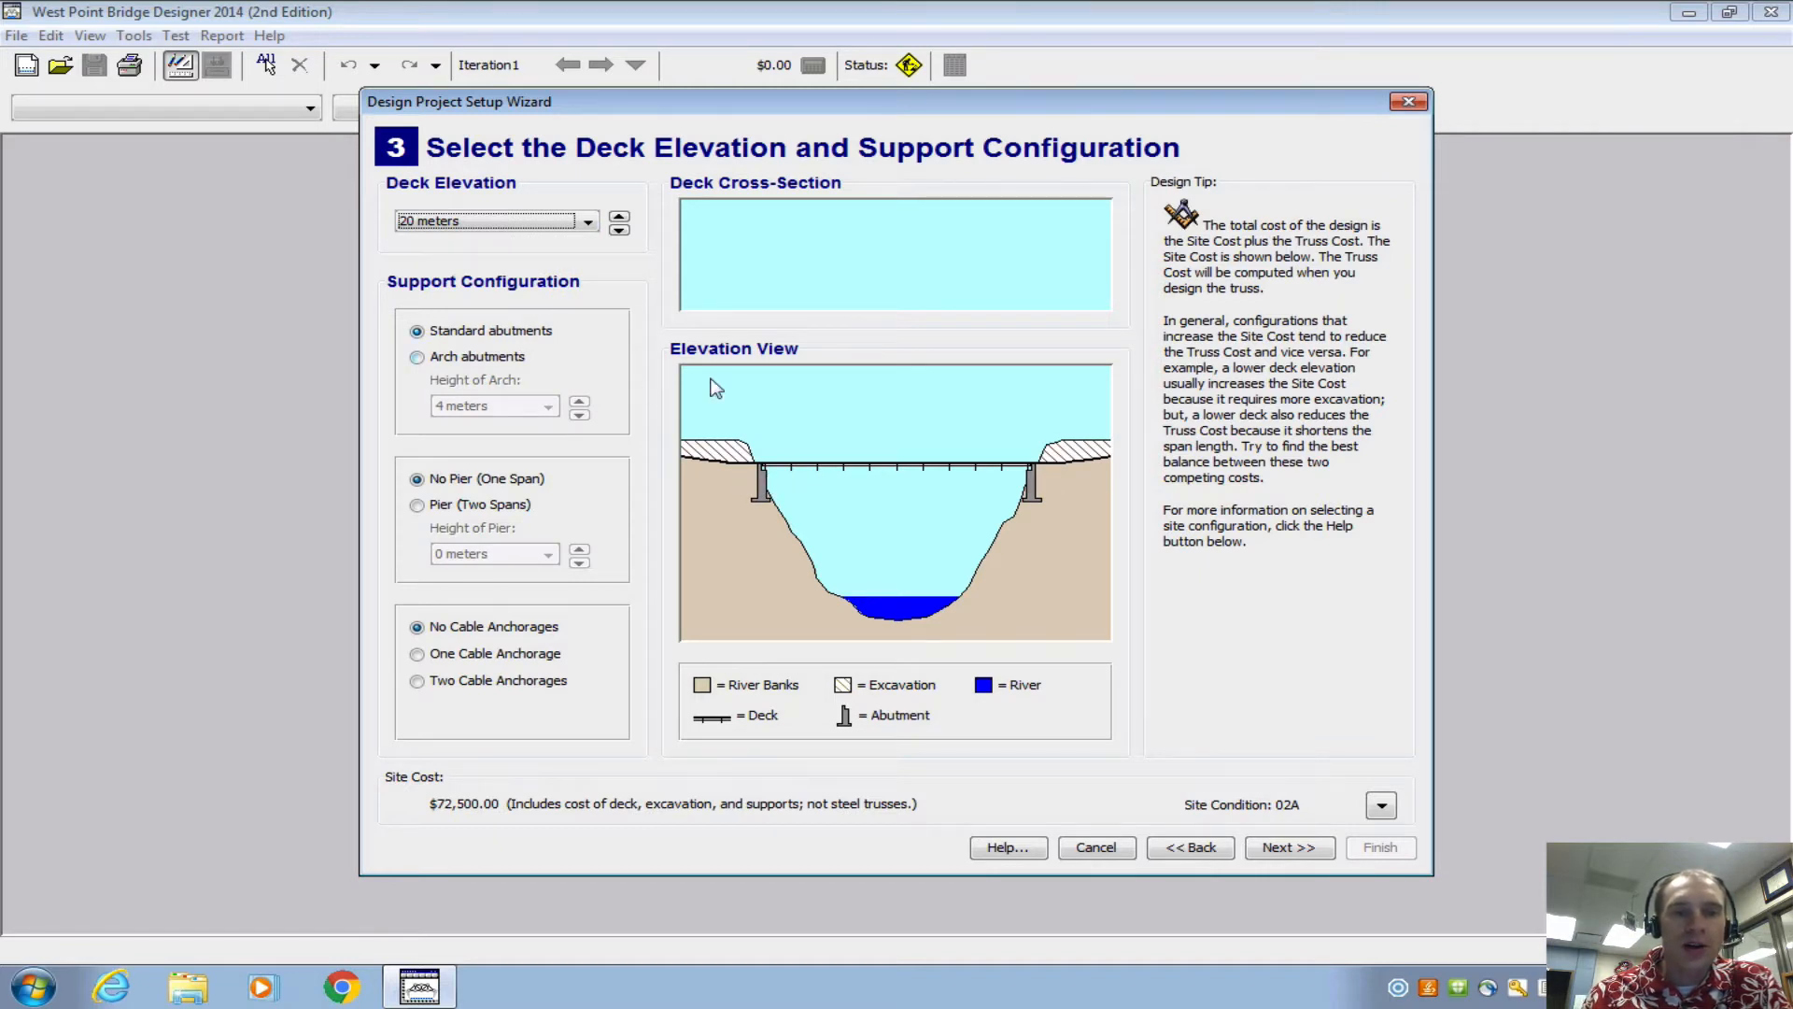
- Choose a high-strength concrete deck with 480 kN permit loading (site cost $75,500)
click(1287, 848)
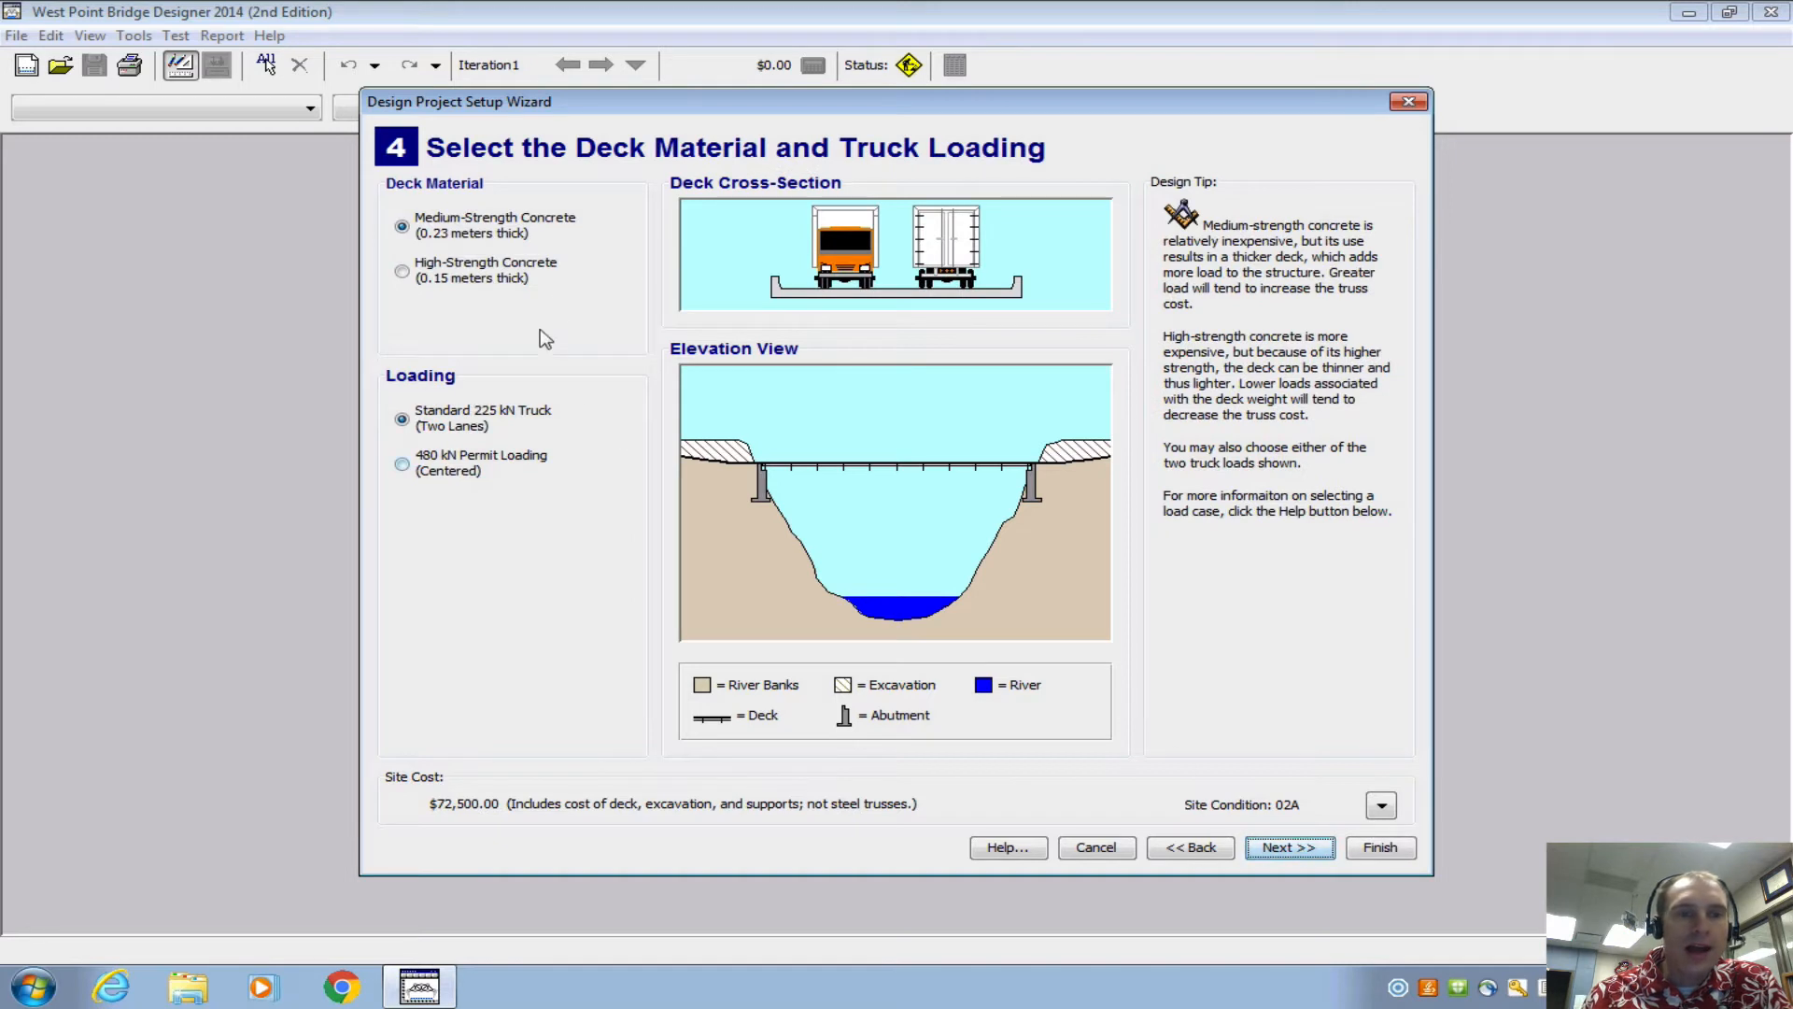
mouse_move(526, 288)
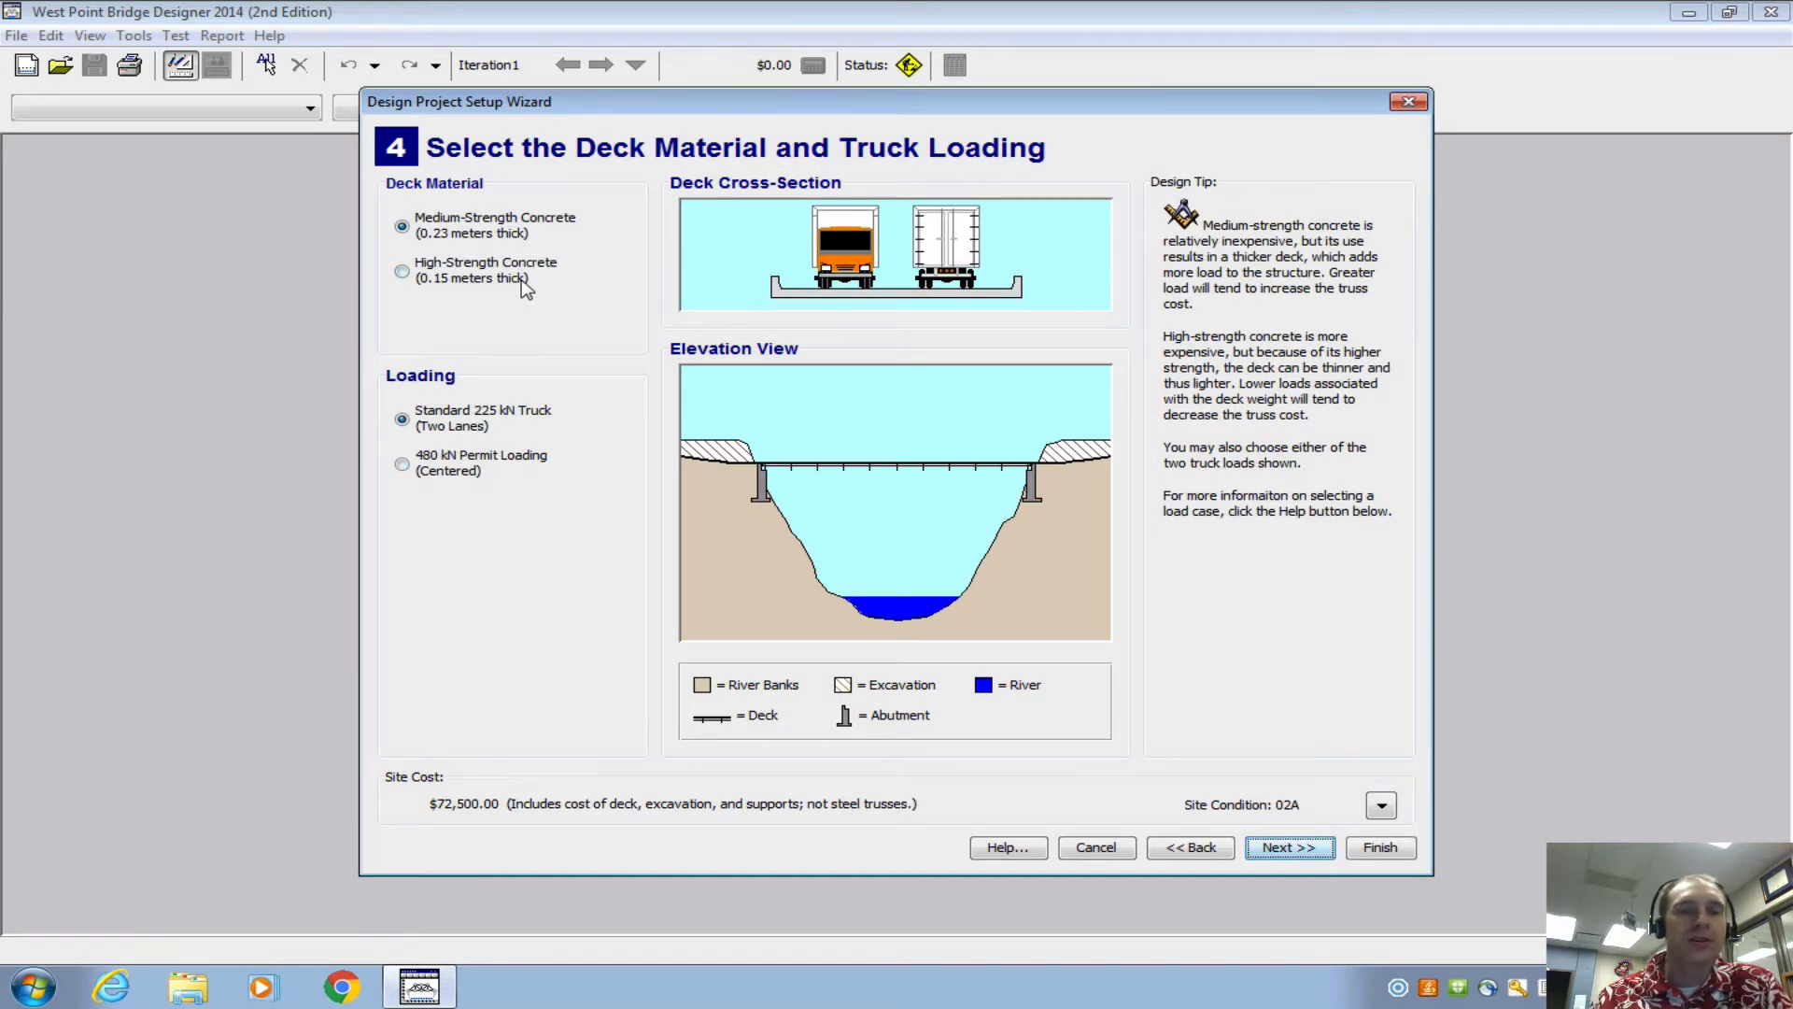
click(400, 271)
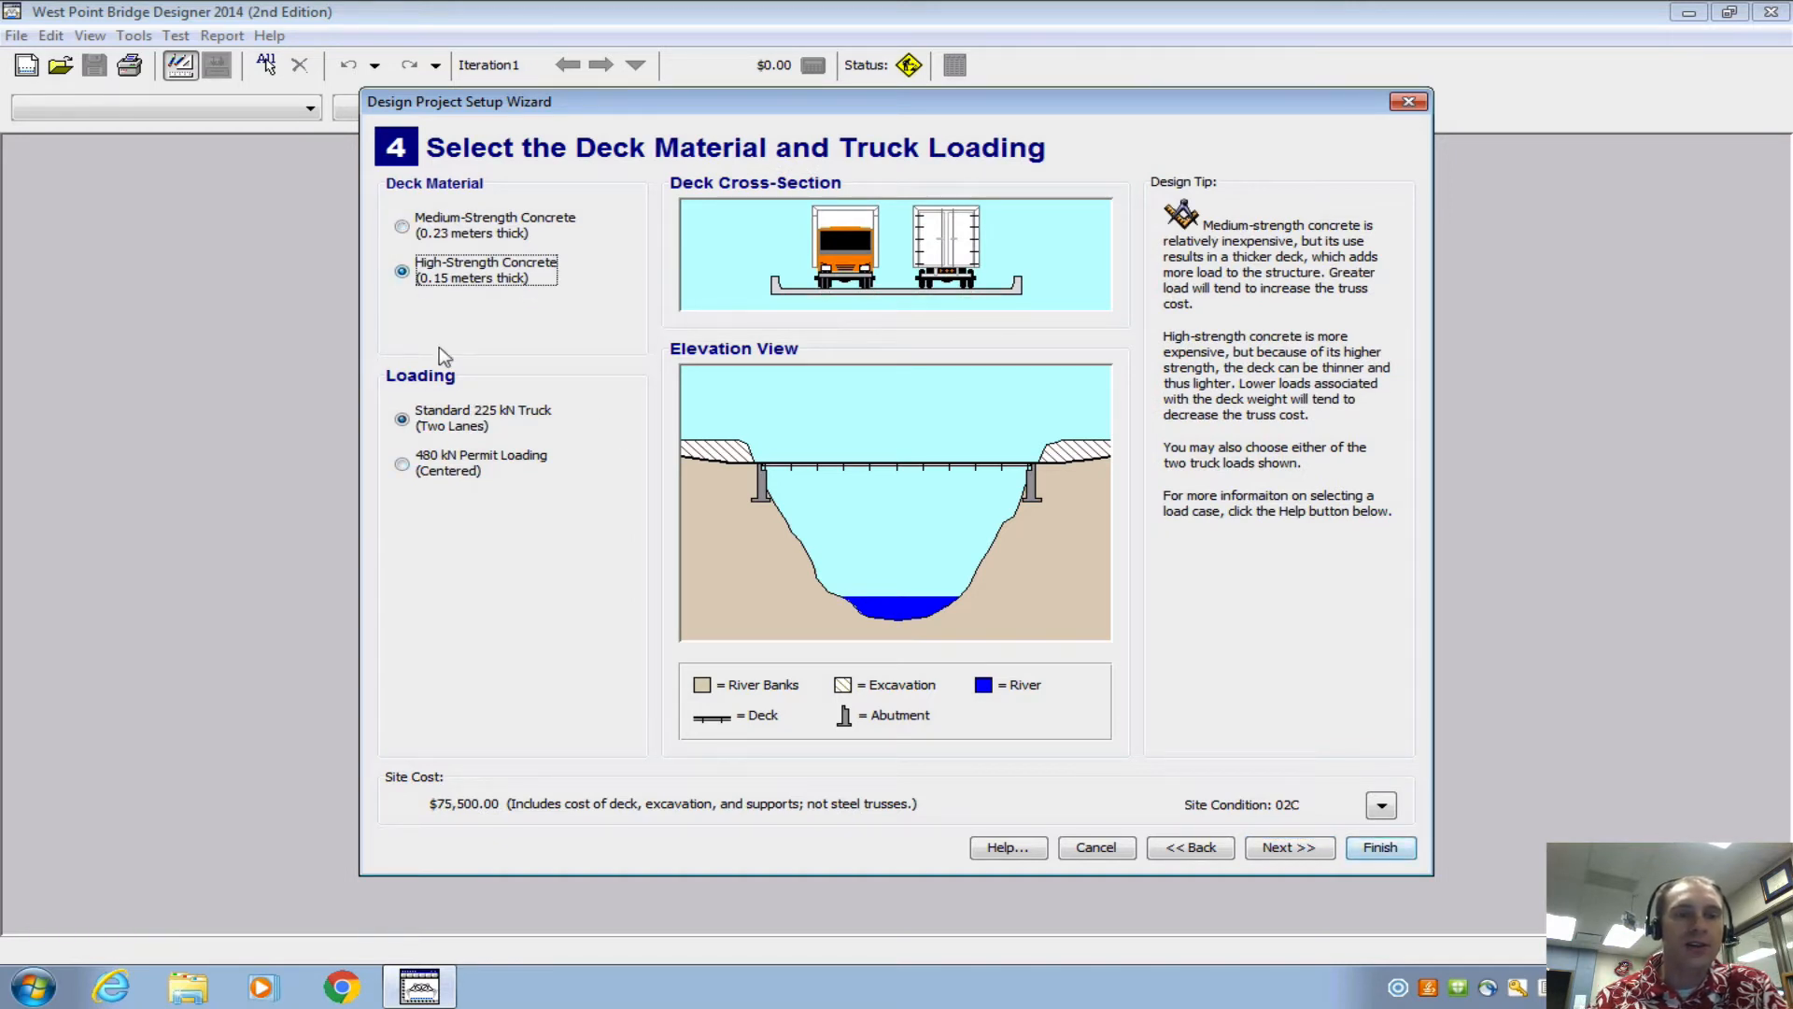
click(402, 463)
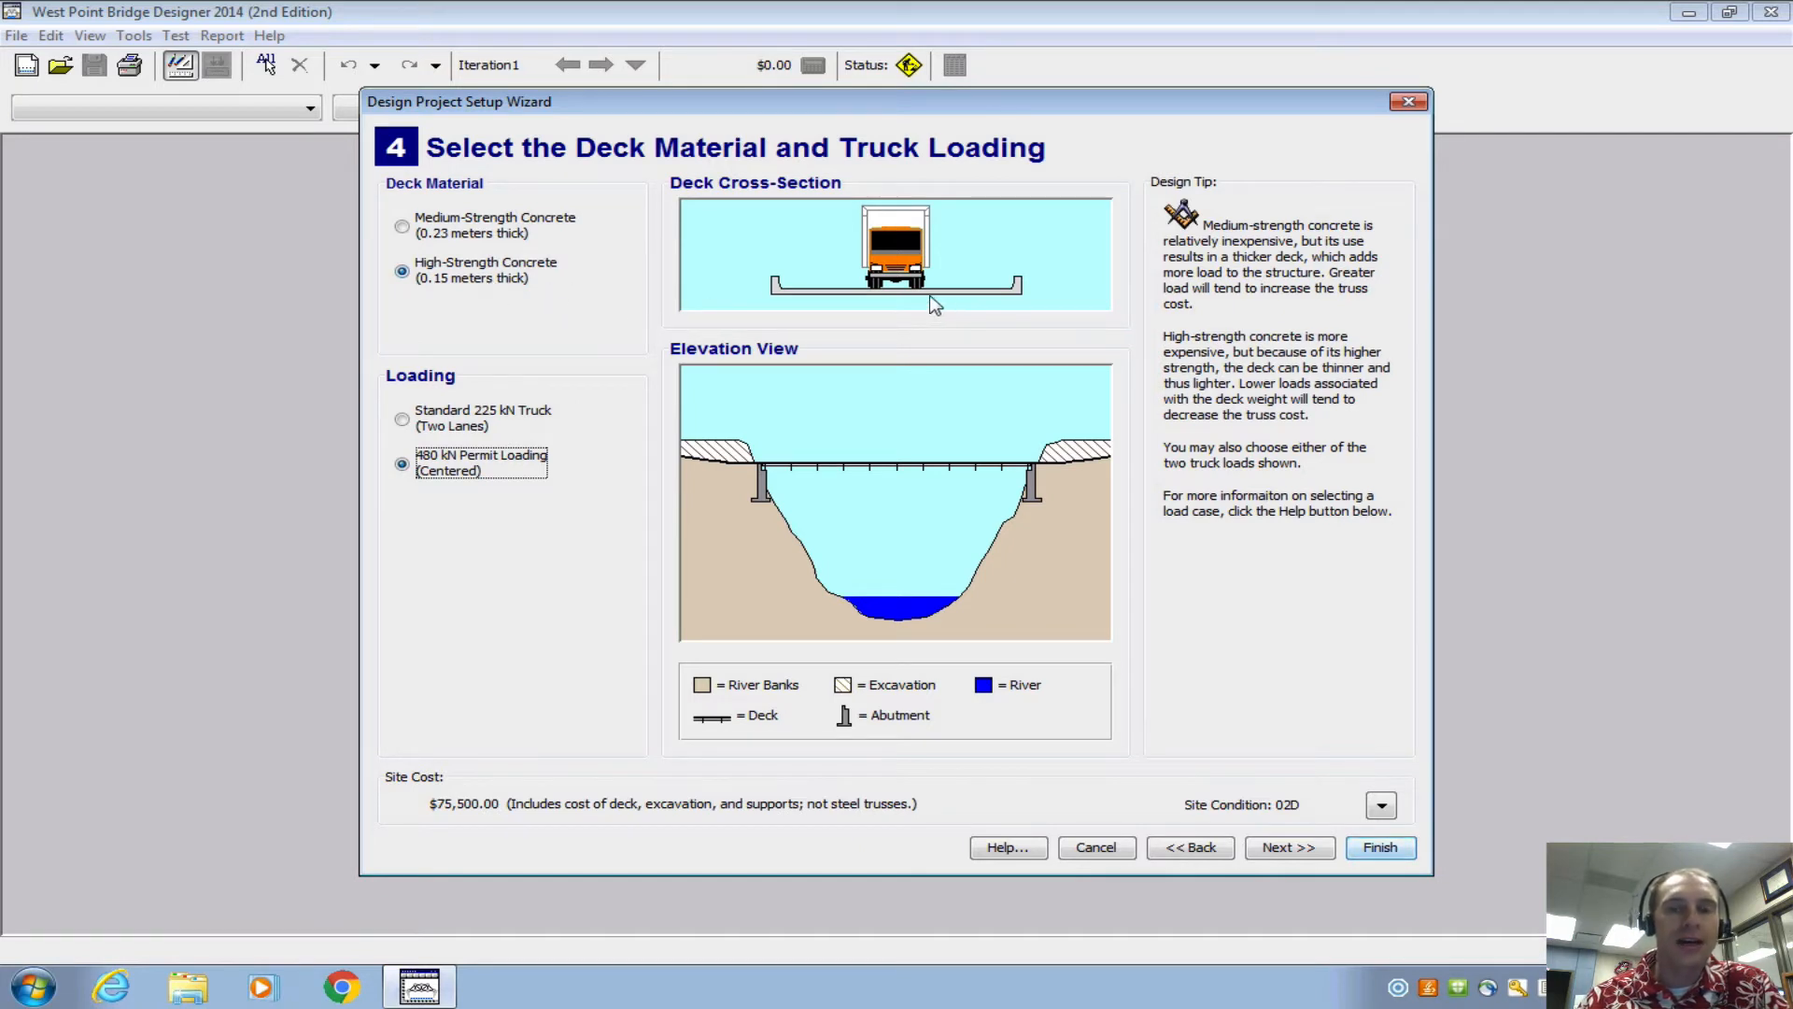
mouse_move(837, 304)
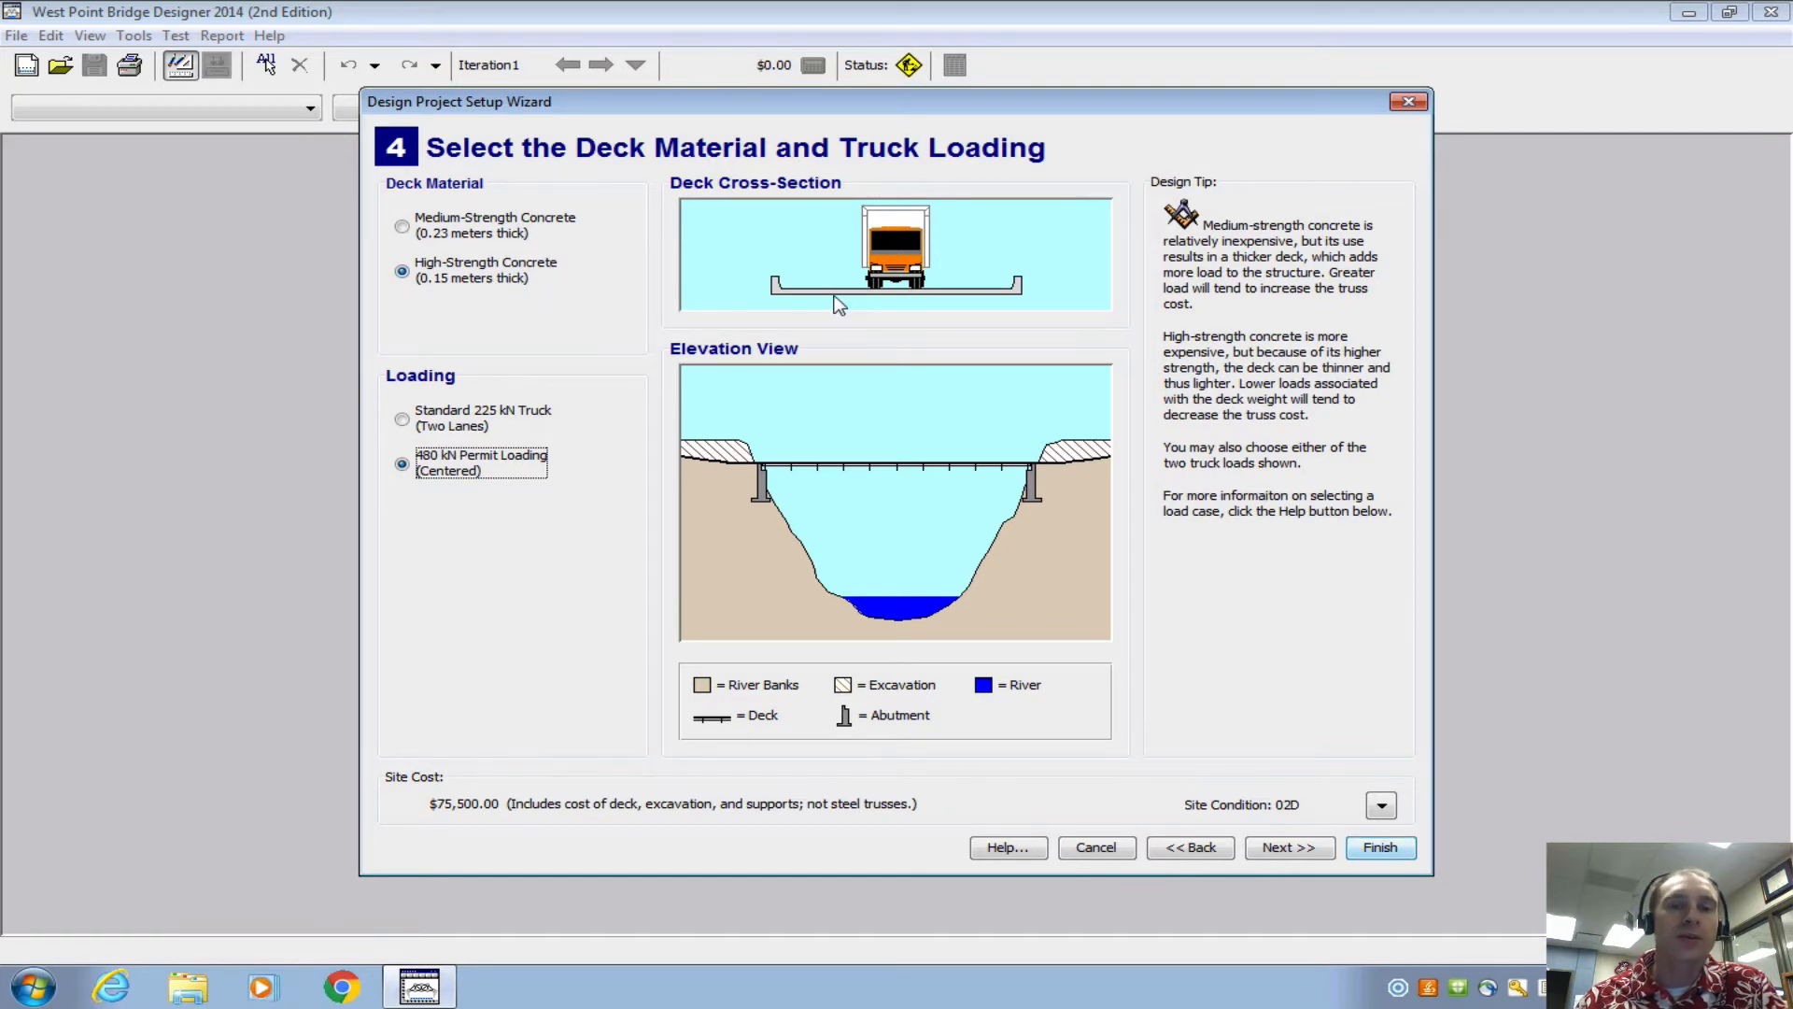
mouse_move(926, 478)
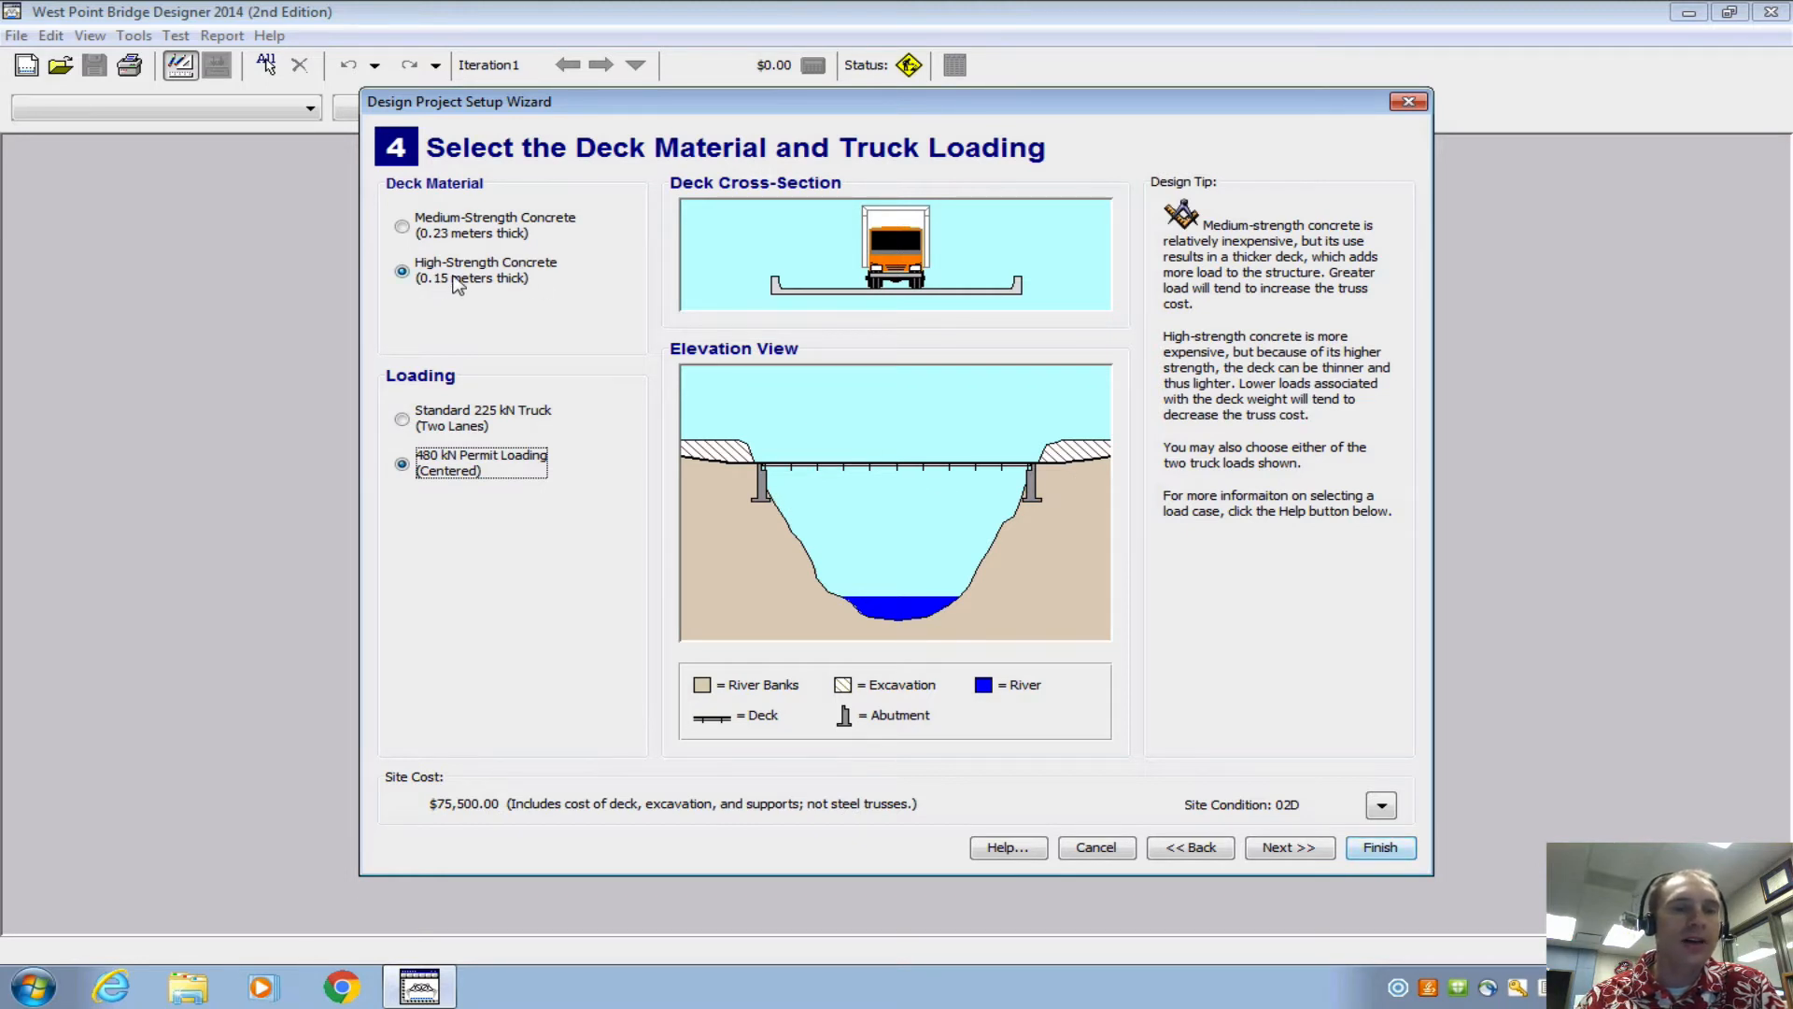
mouse_move(1271, 814)
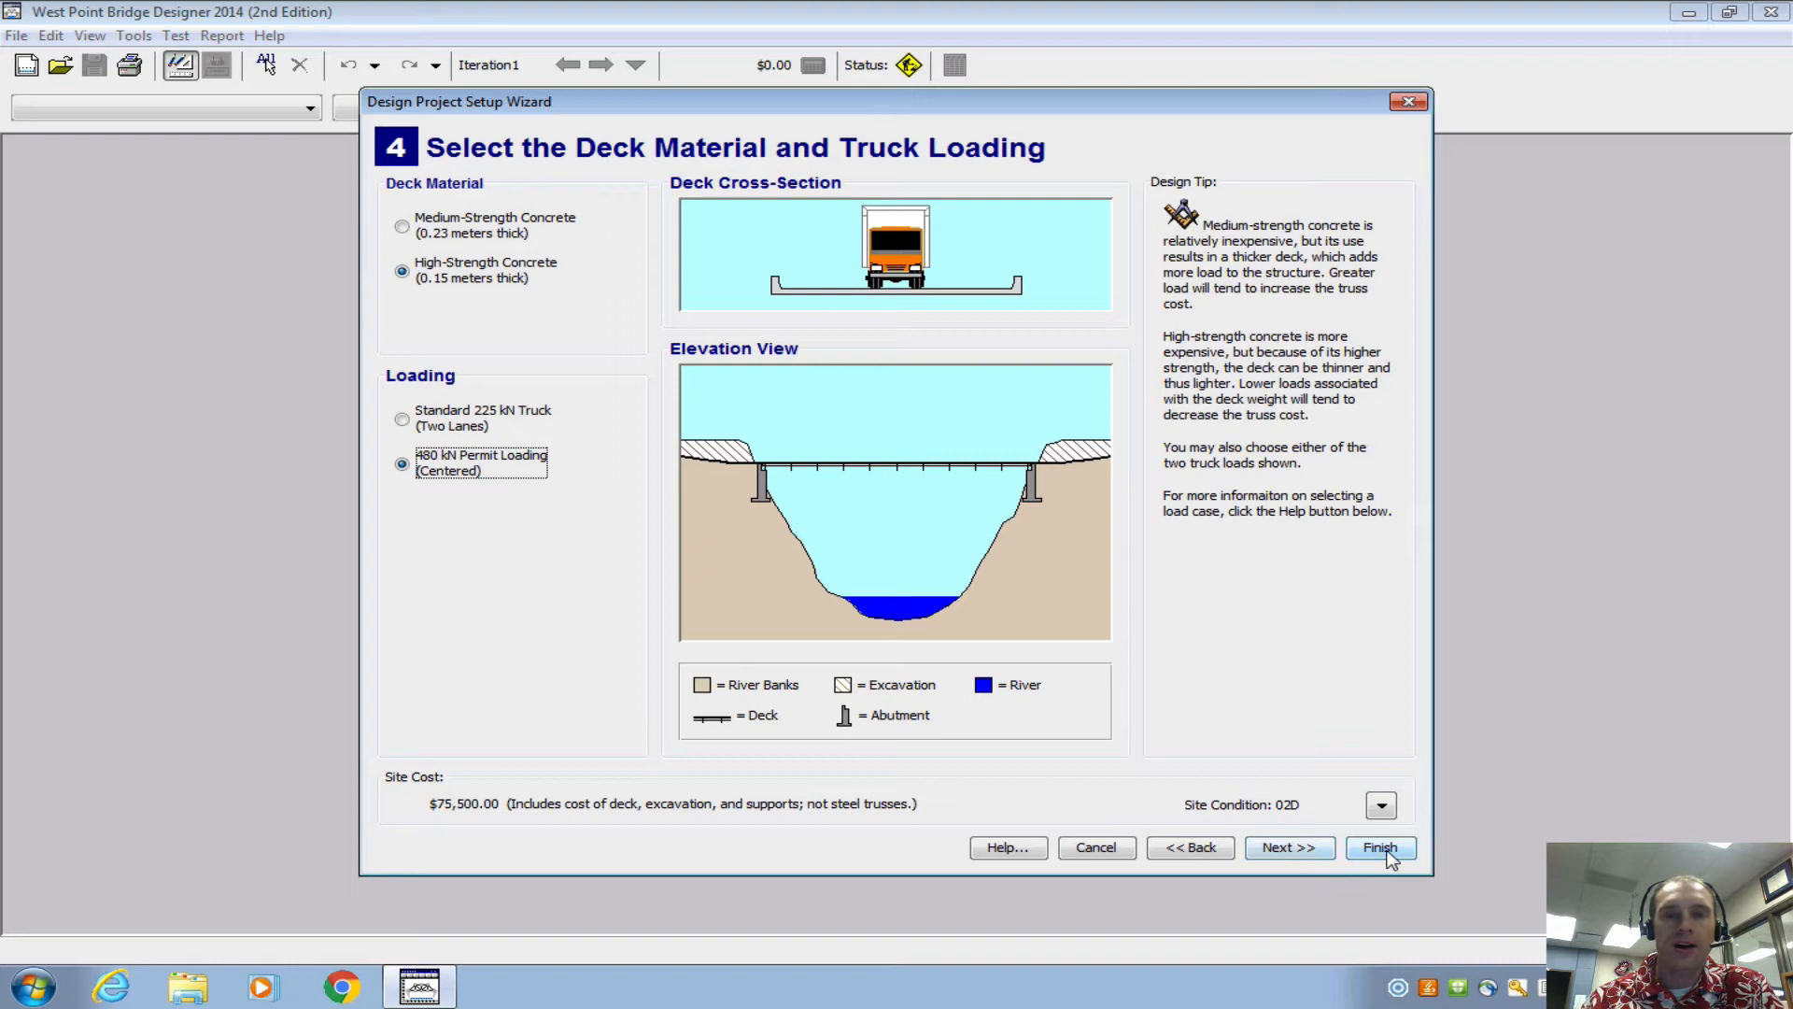
- Finish site setup, sketch truss triangles at the left abutment, and bring up the saved designs browser
click(1378, 847)
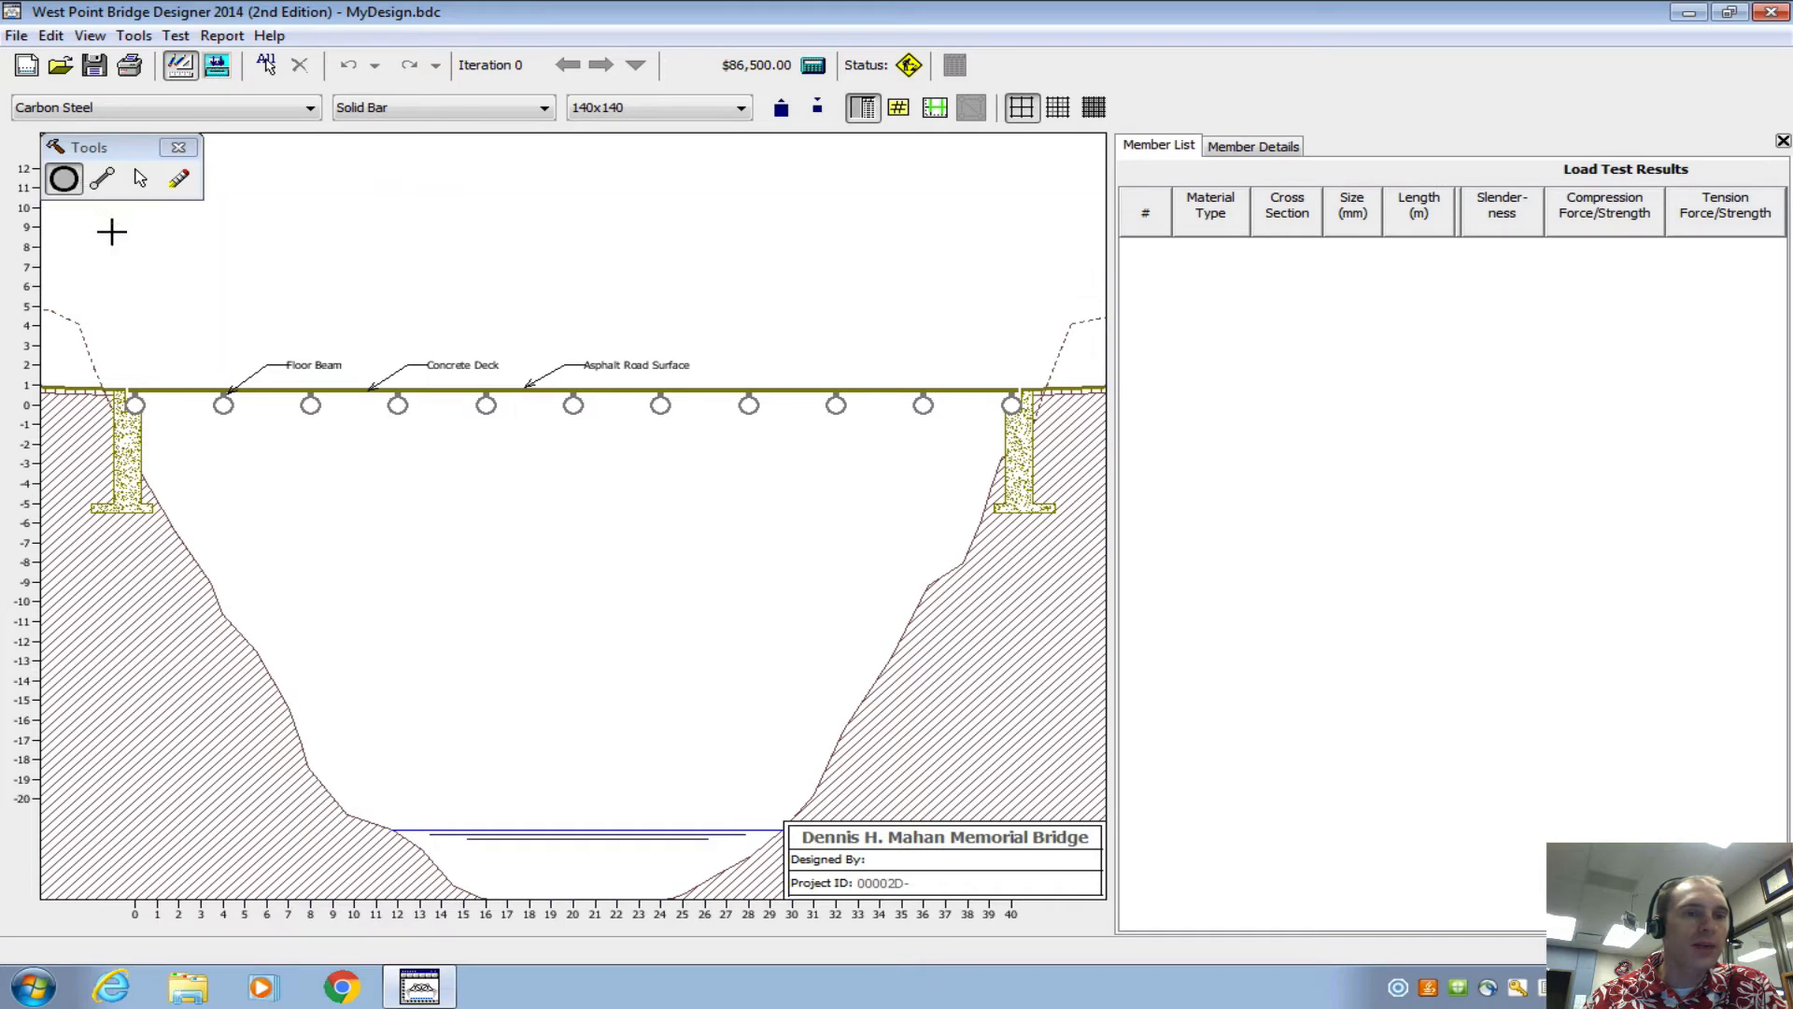
mouse_move(75, 189)
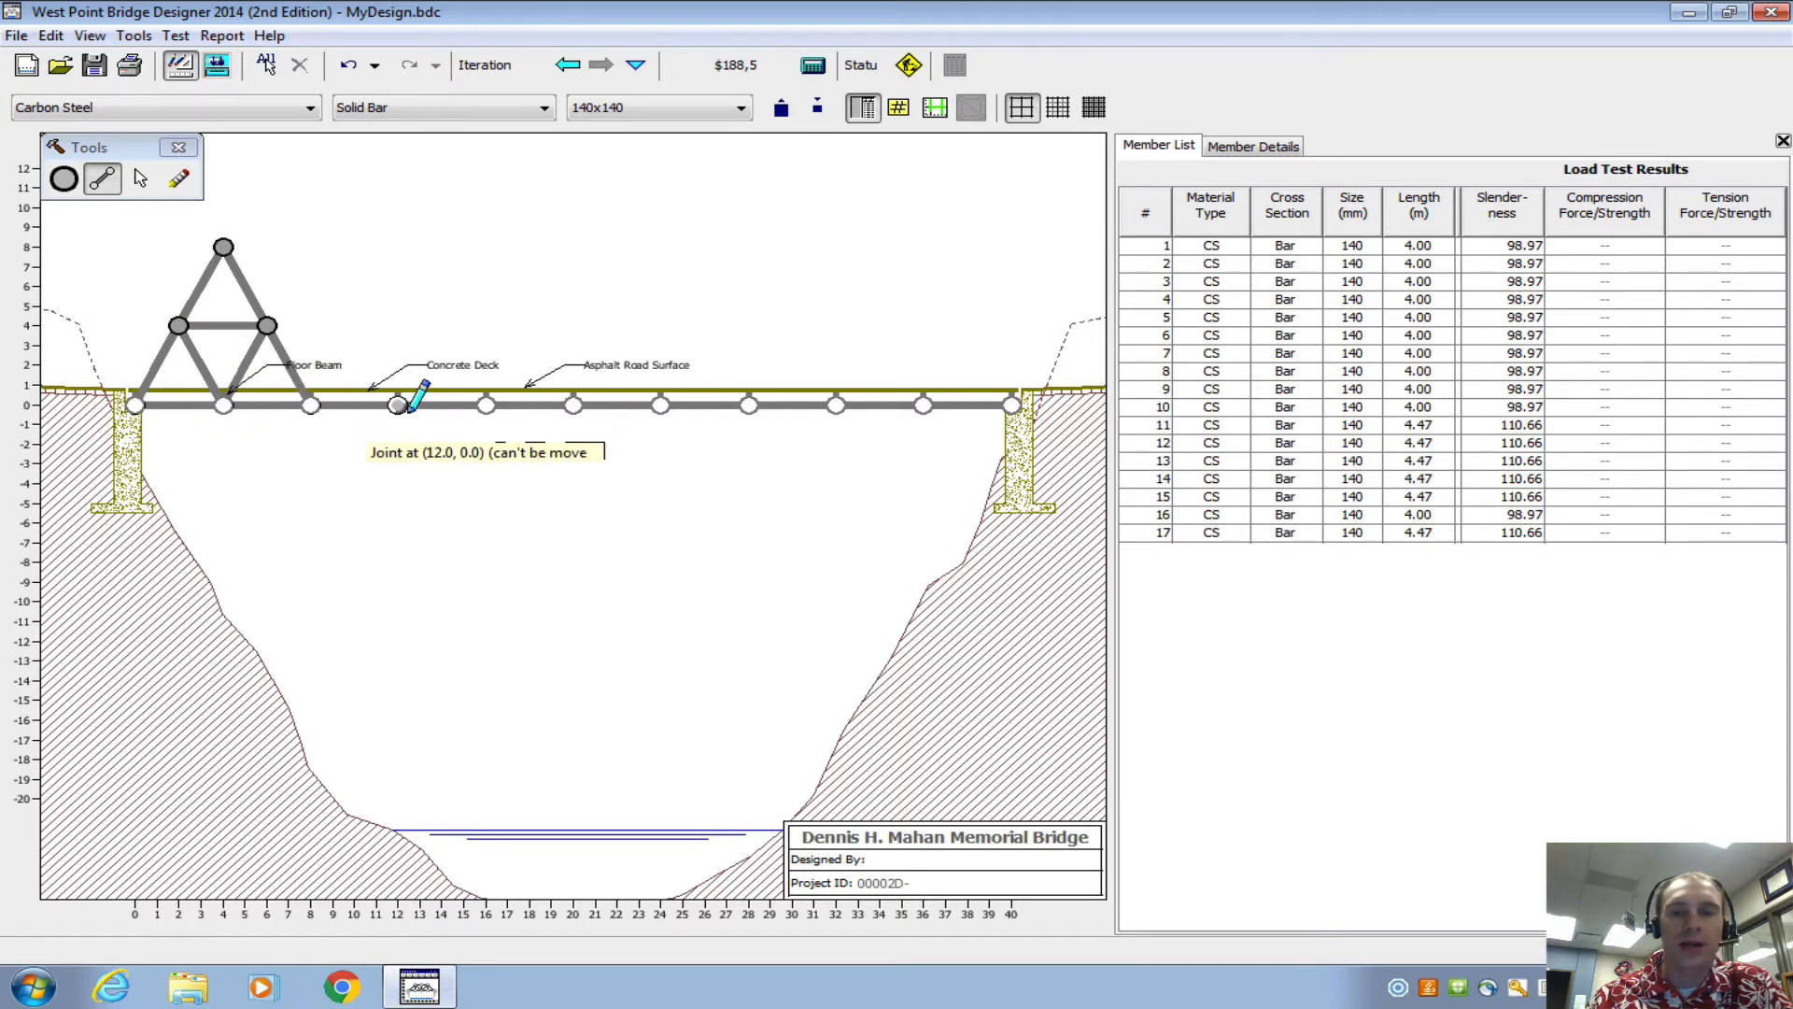
mouse_move(1487, 260)
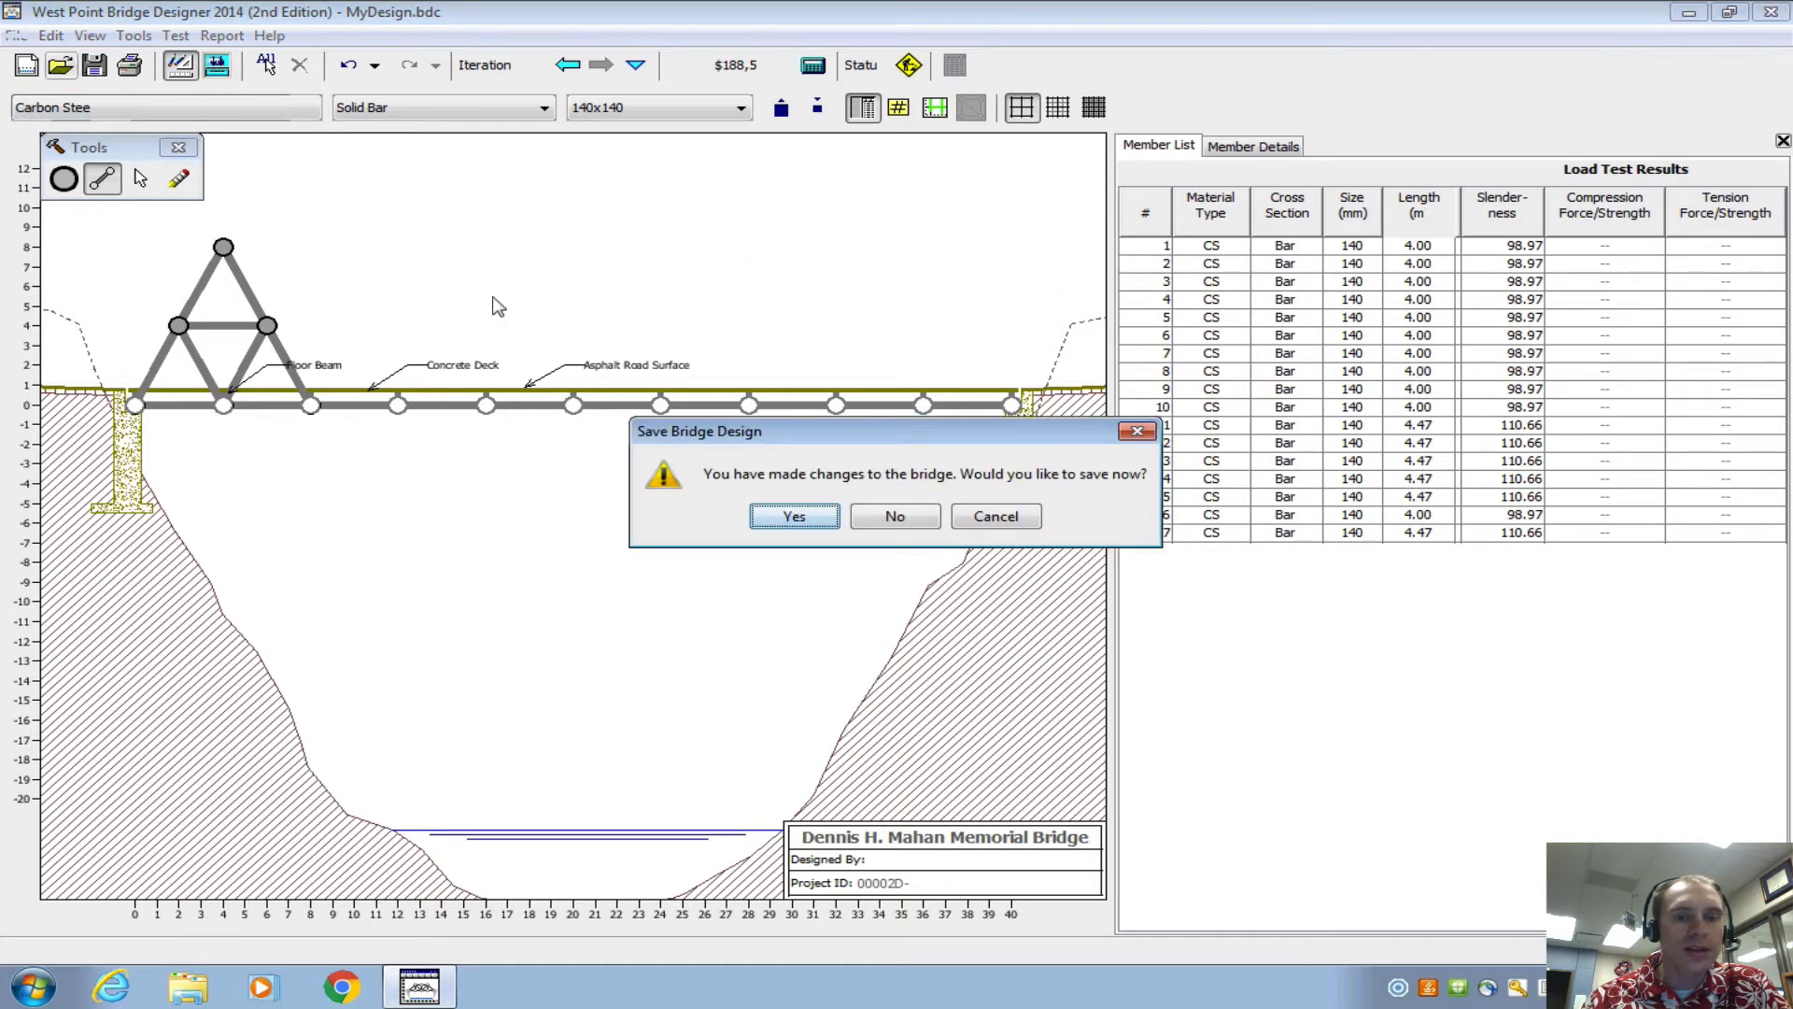
click(894, 515)
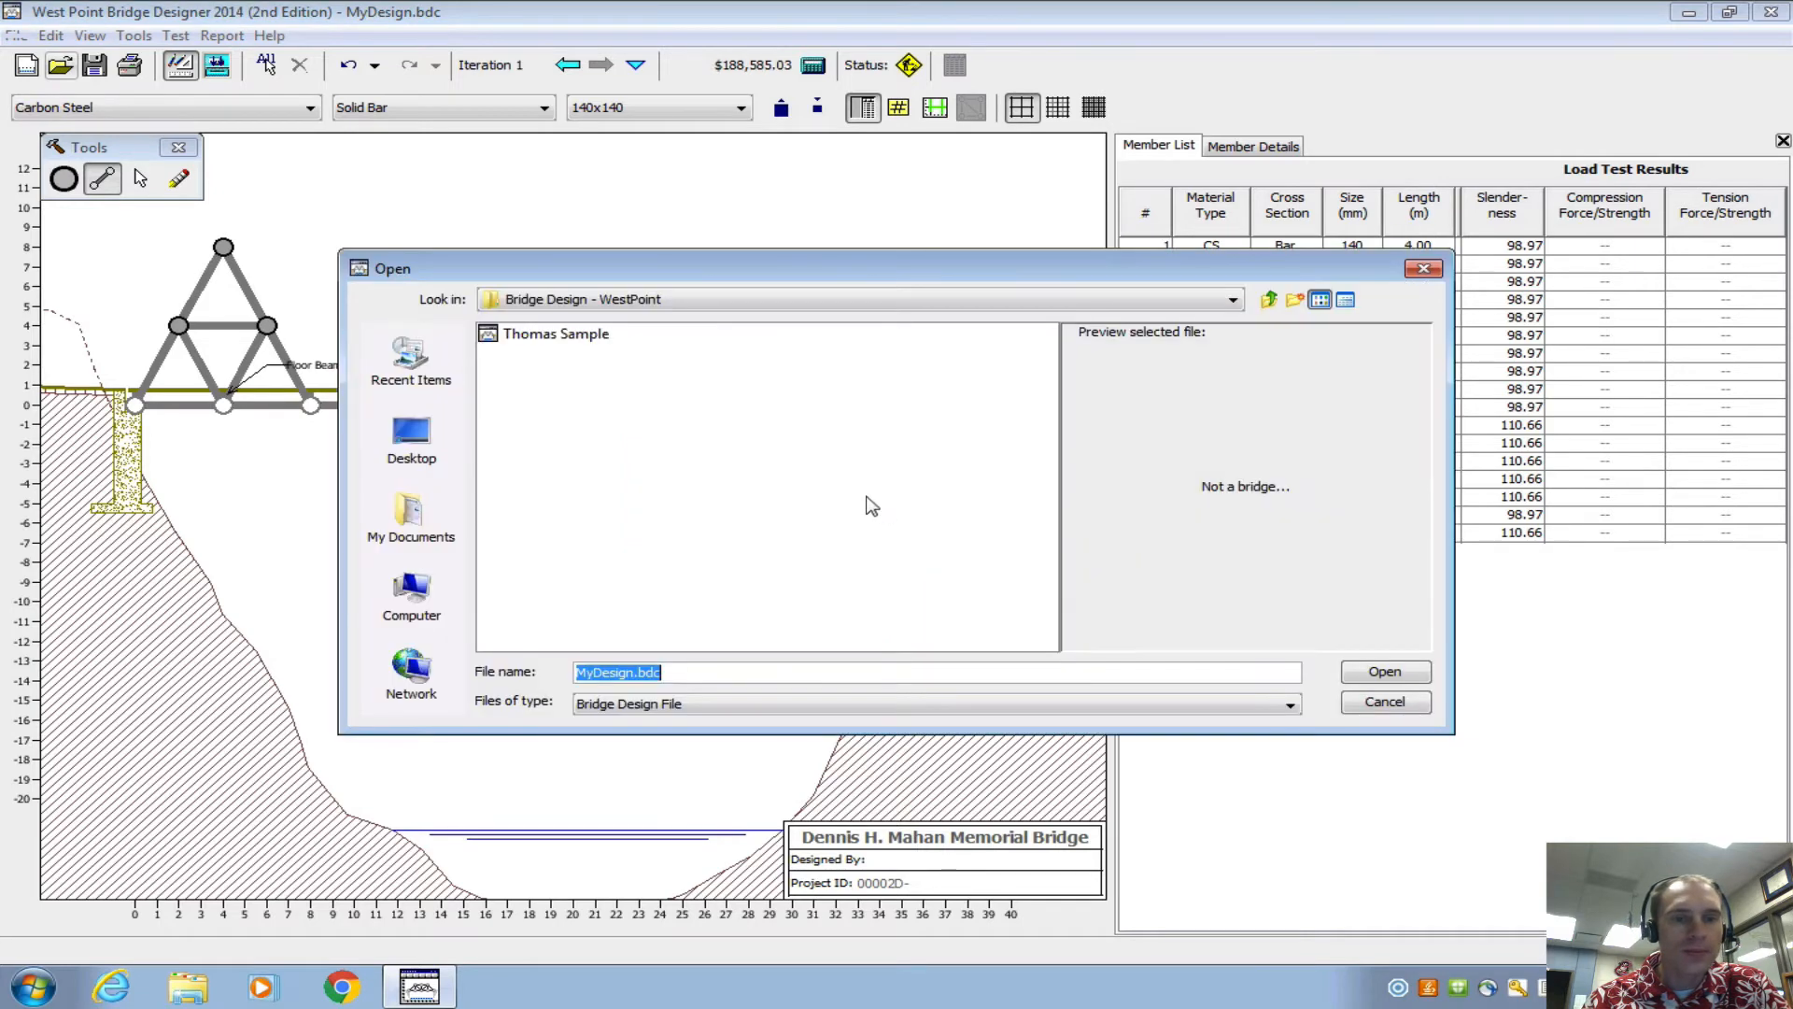
- Load the Thomas Sample Warren truss ($526,264.11) and run its 3D truck load test
click(1382, 670)
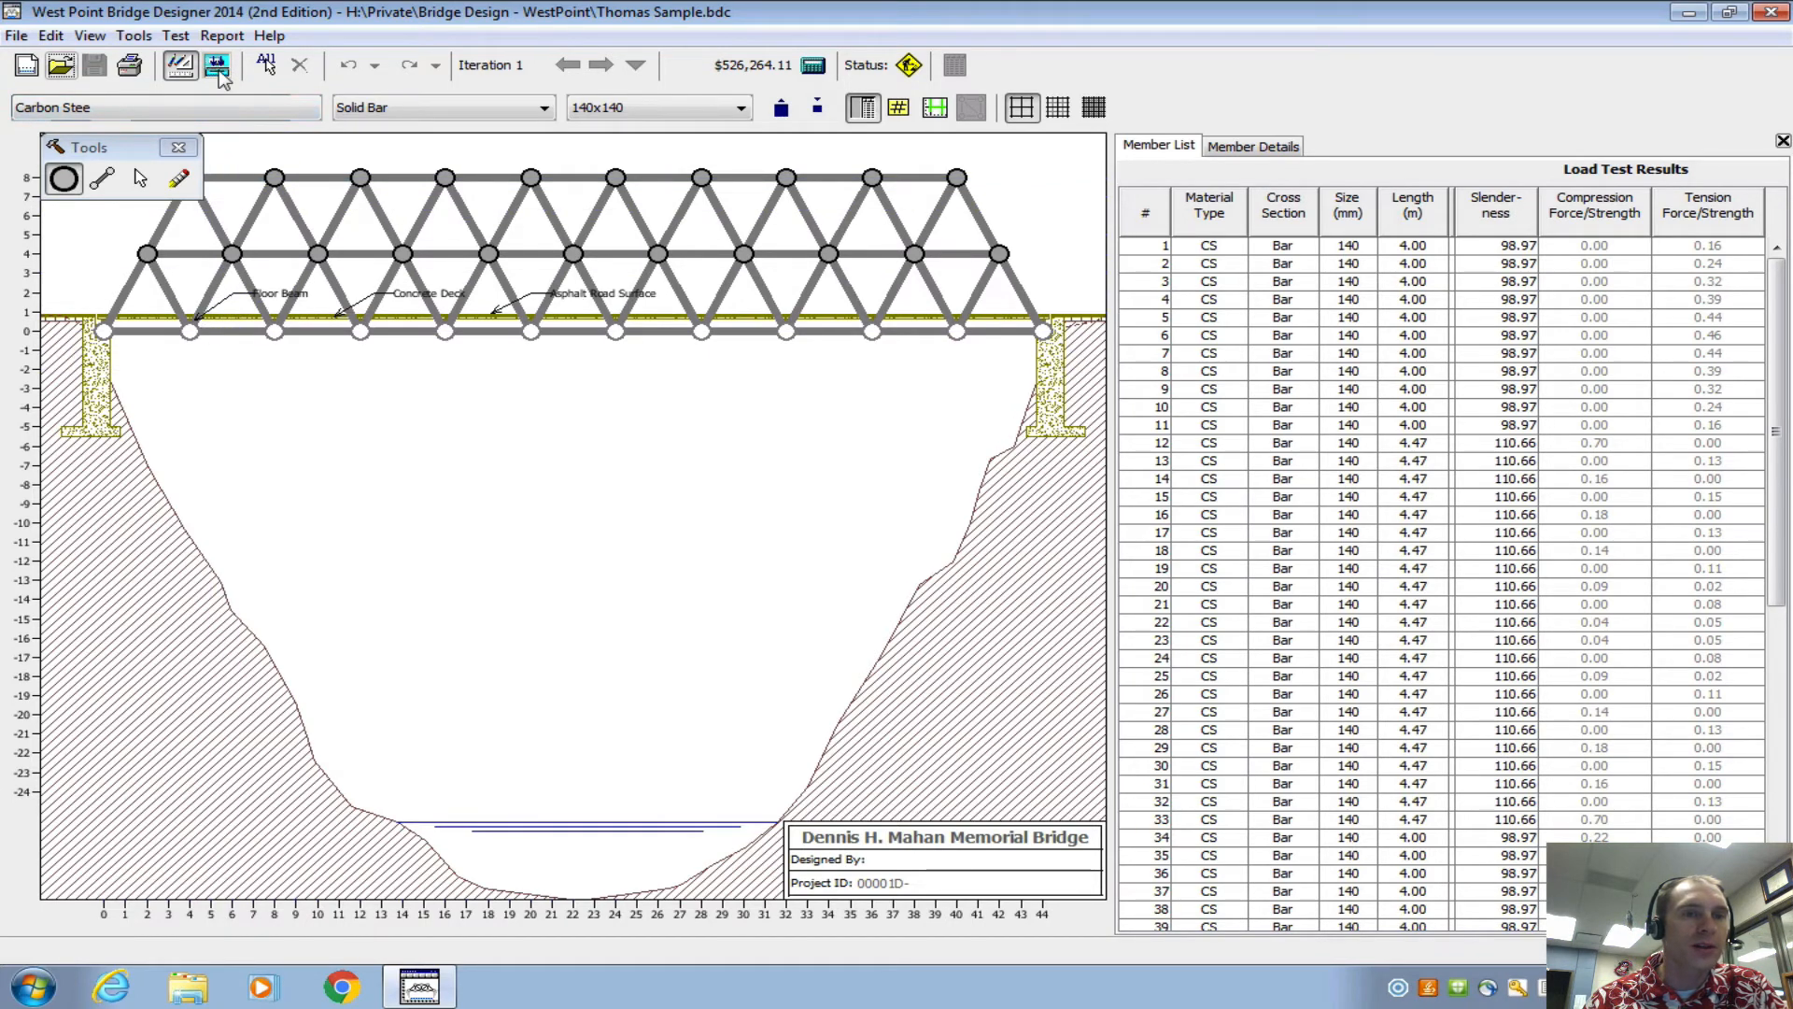
click(217, 65)
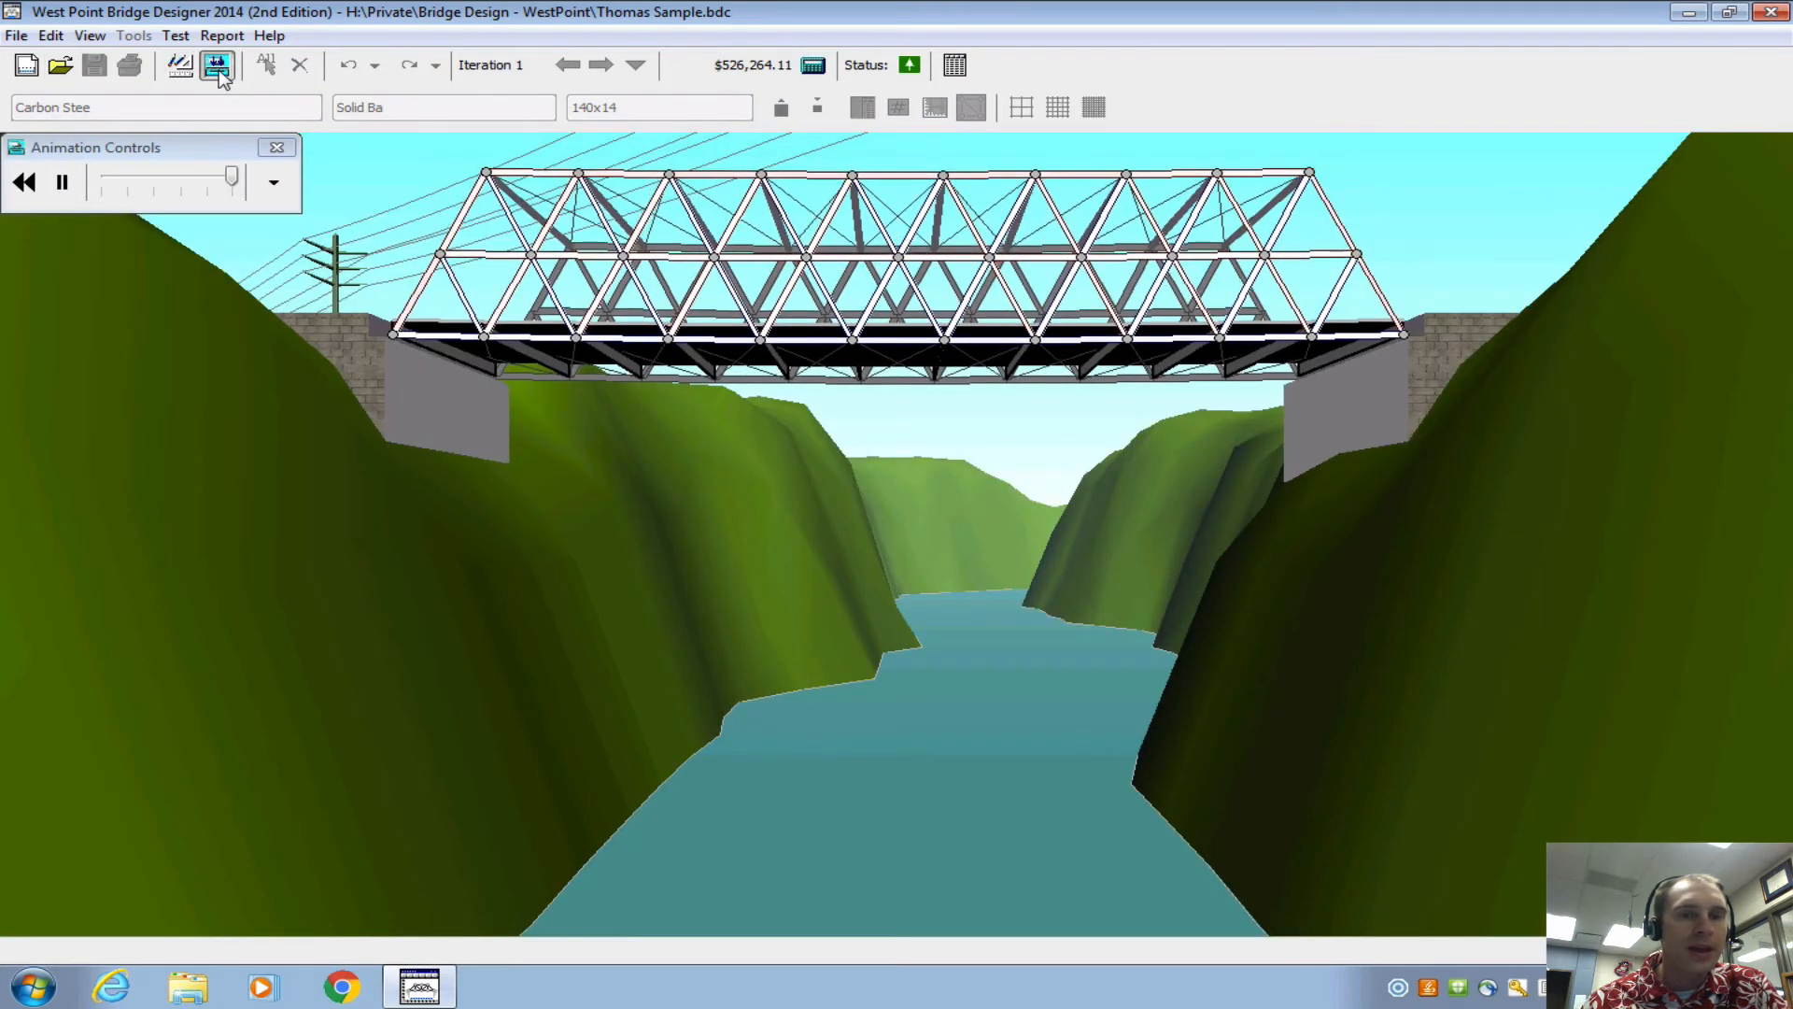
click(216, 65)
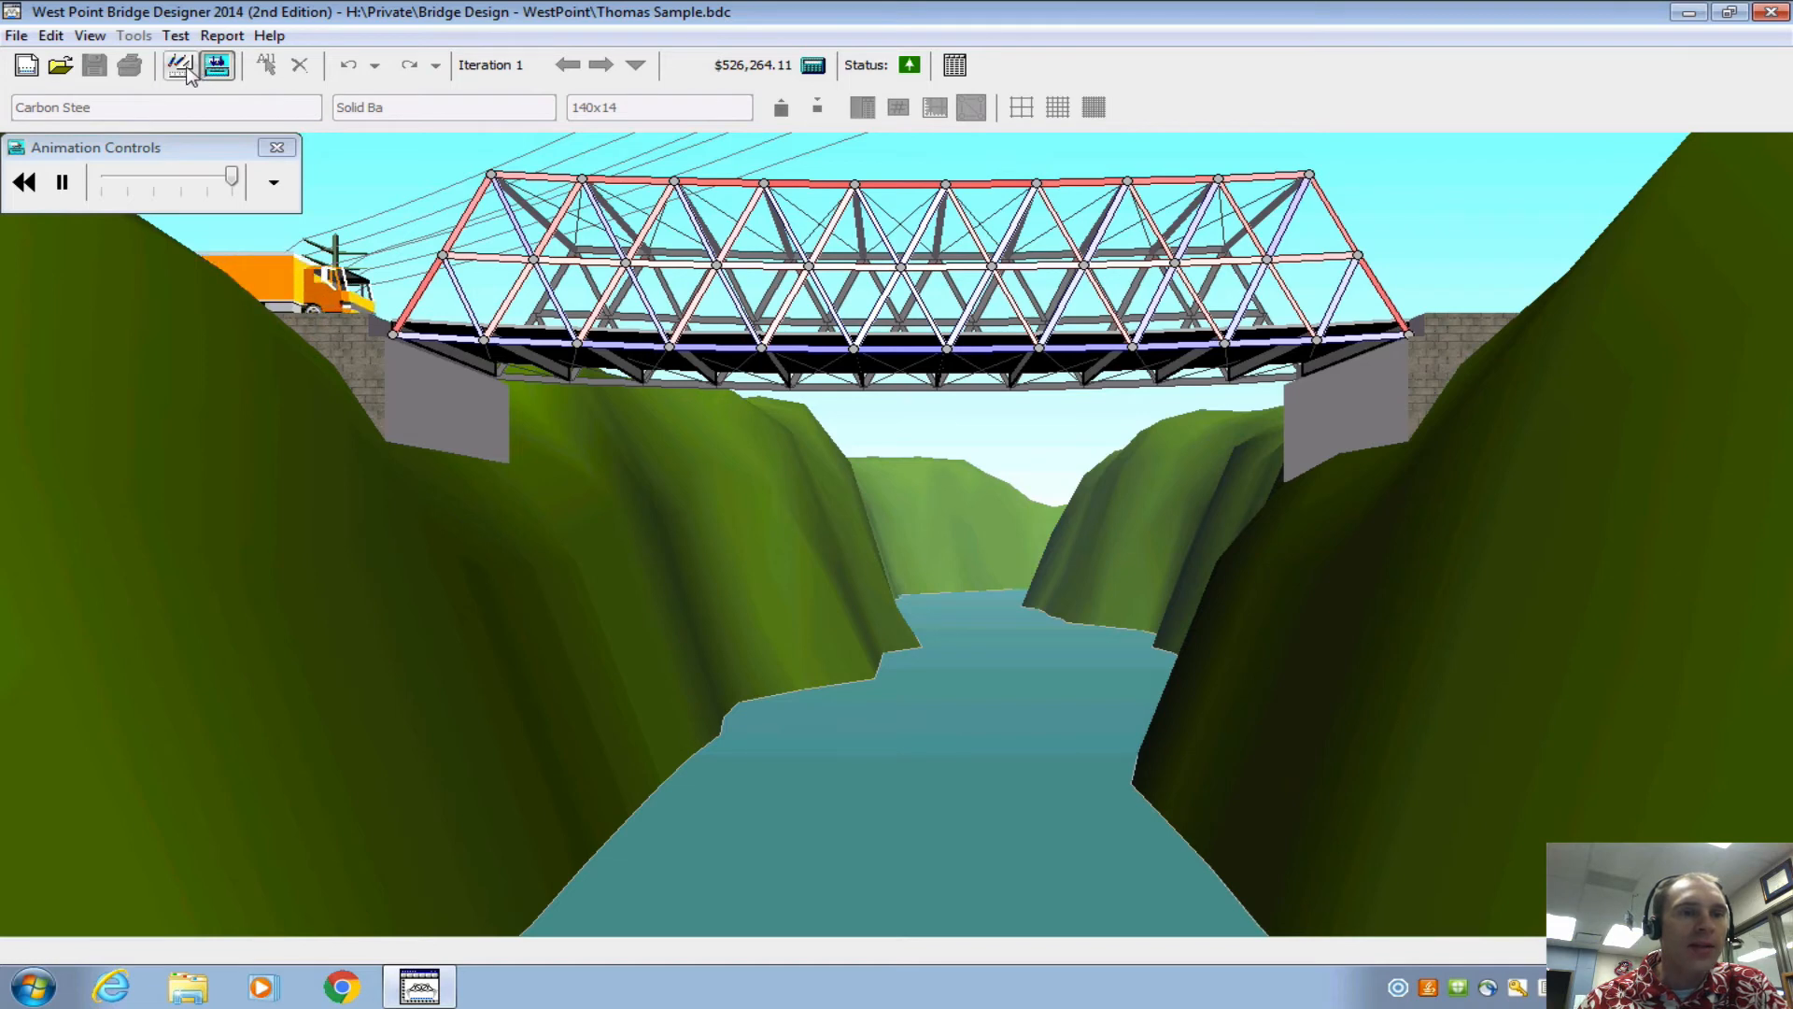
- Back on the drawing board, rank members by compression ratio and select member 68, the most compressed
click(179, 65)
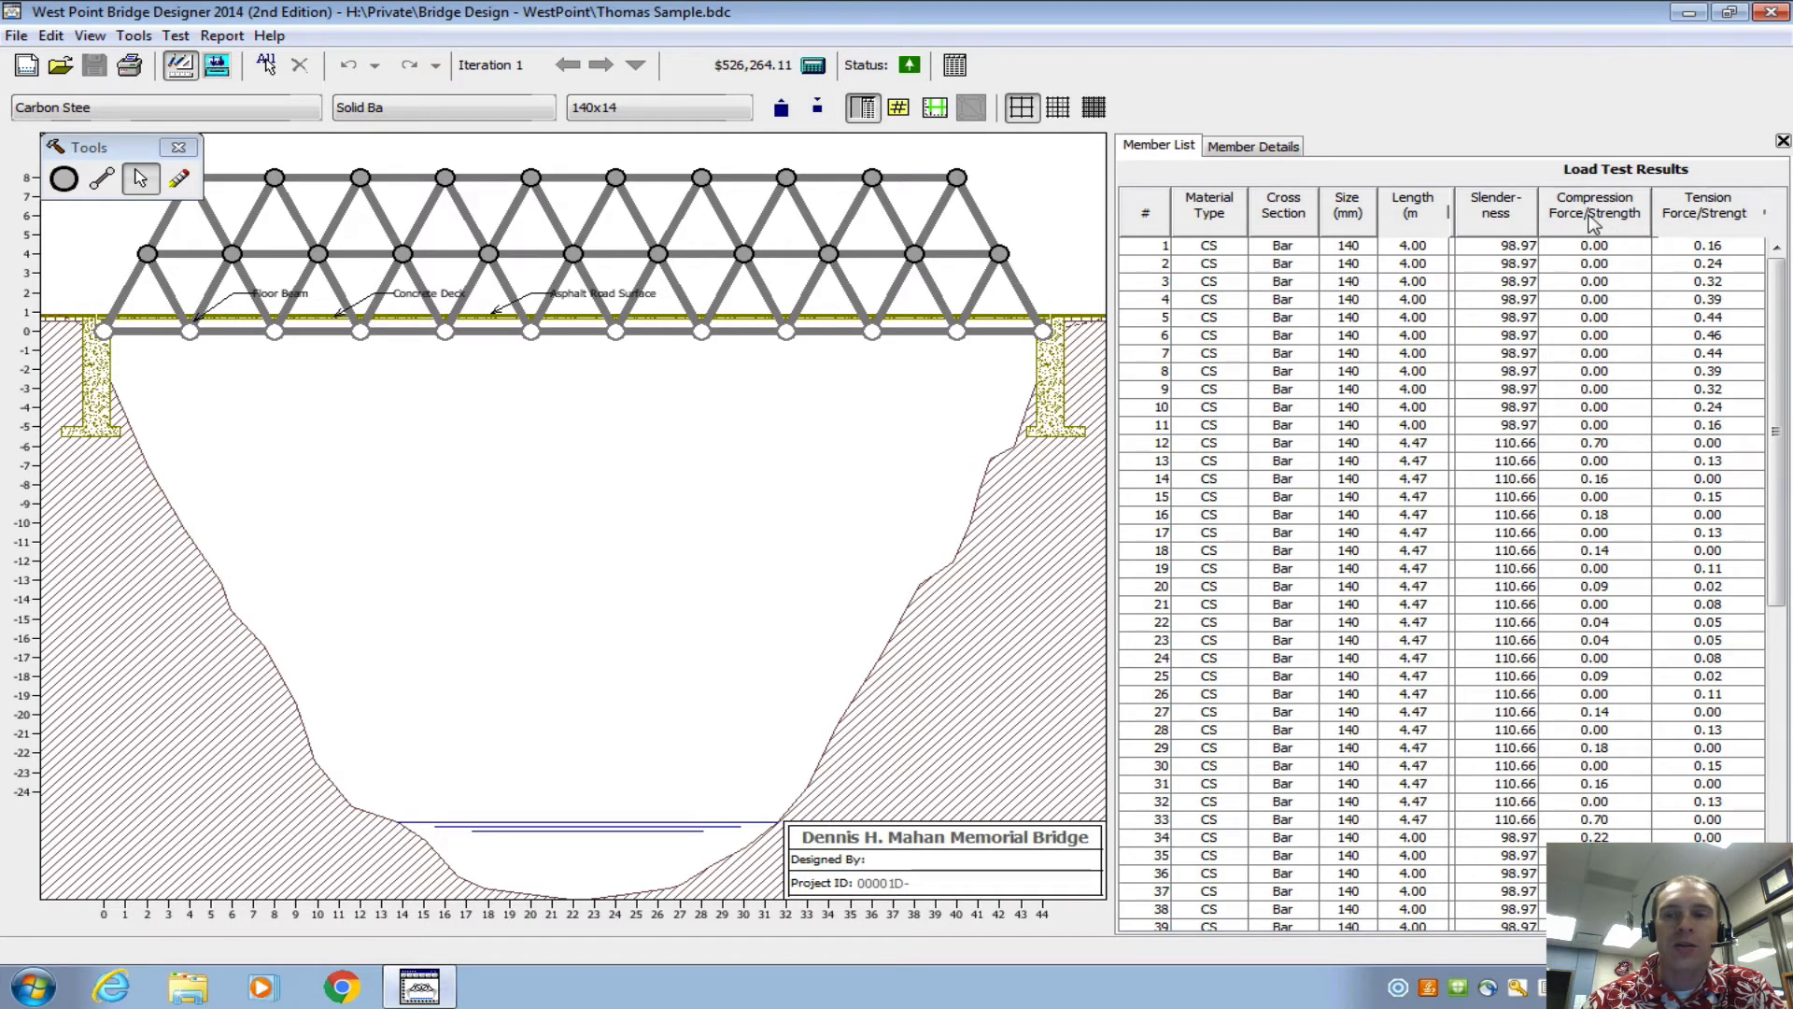
click(1593, 213)
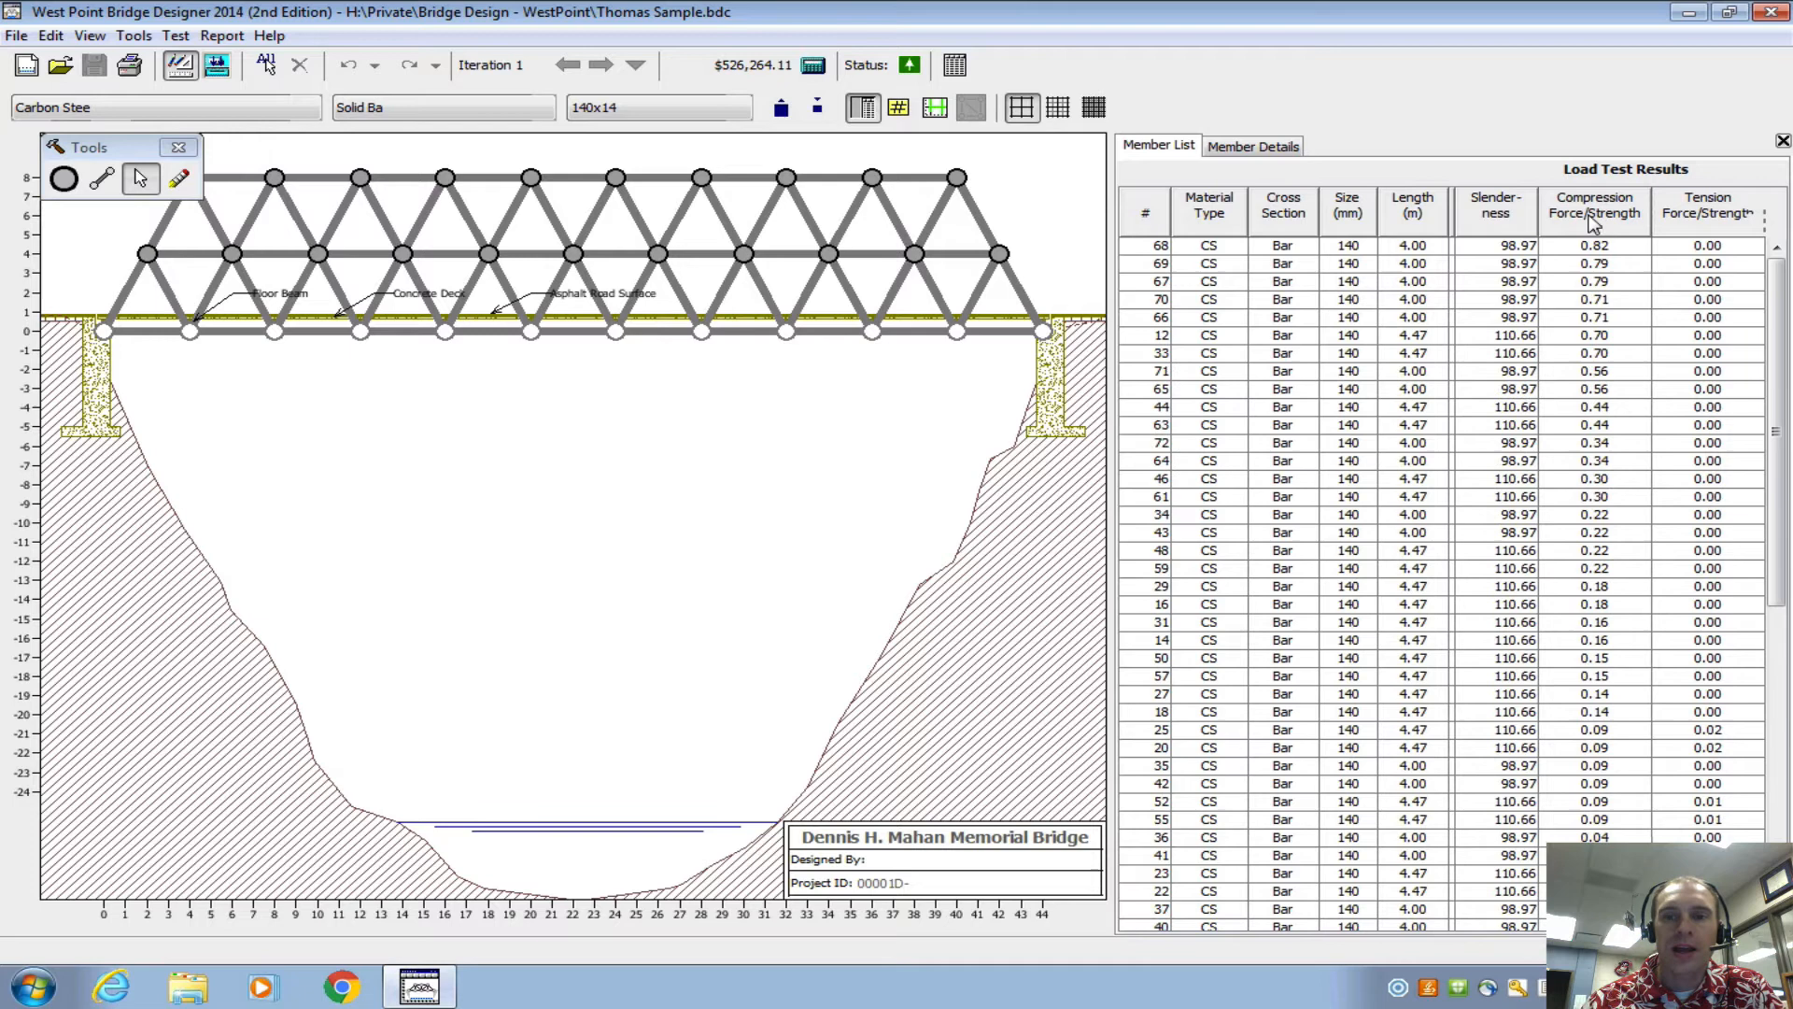
click(1593, 212)
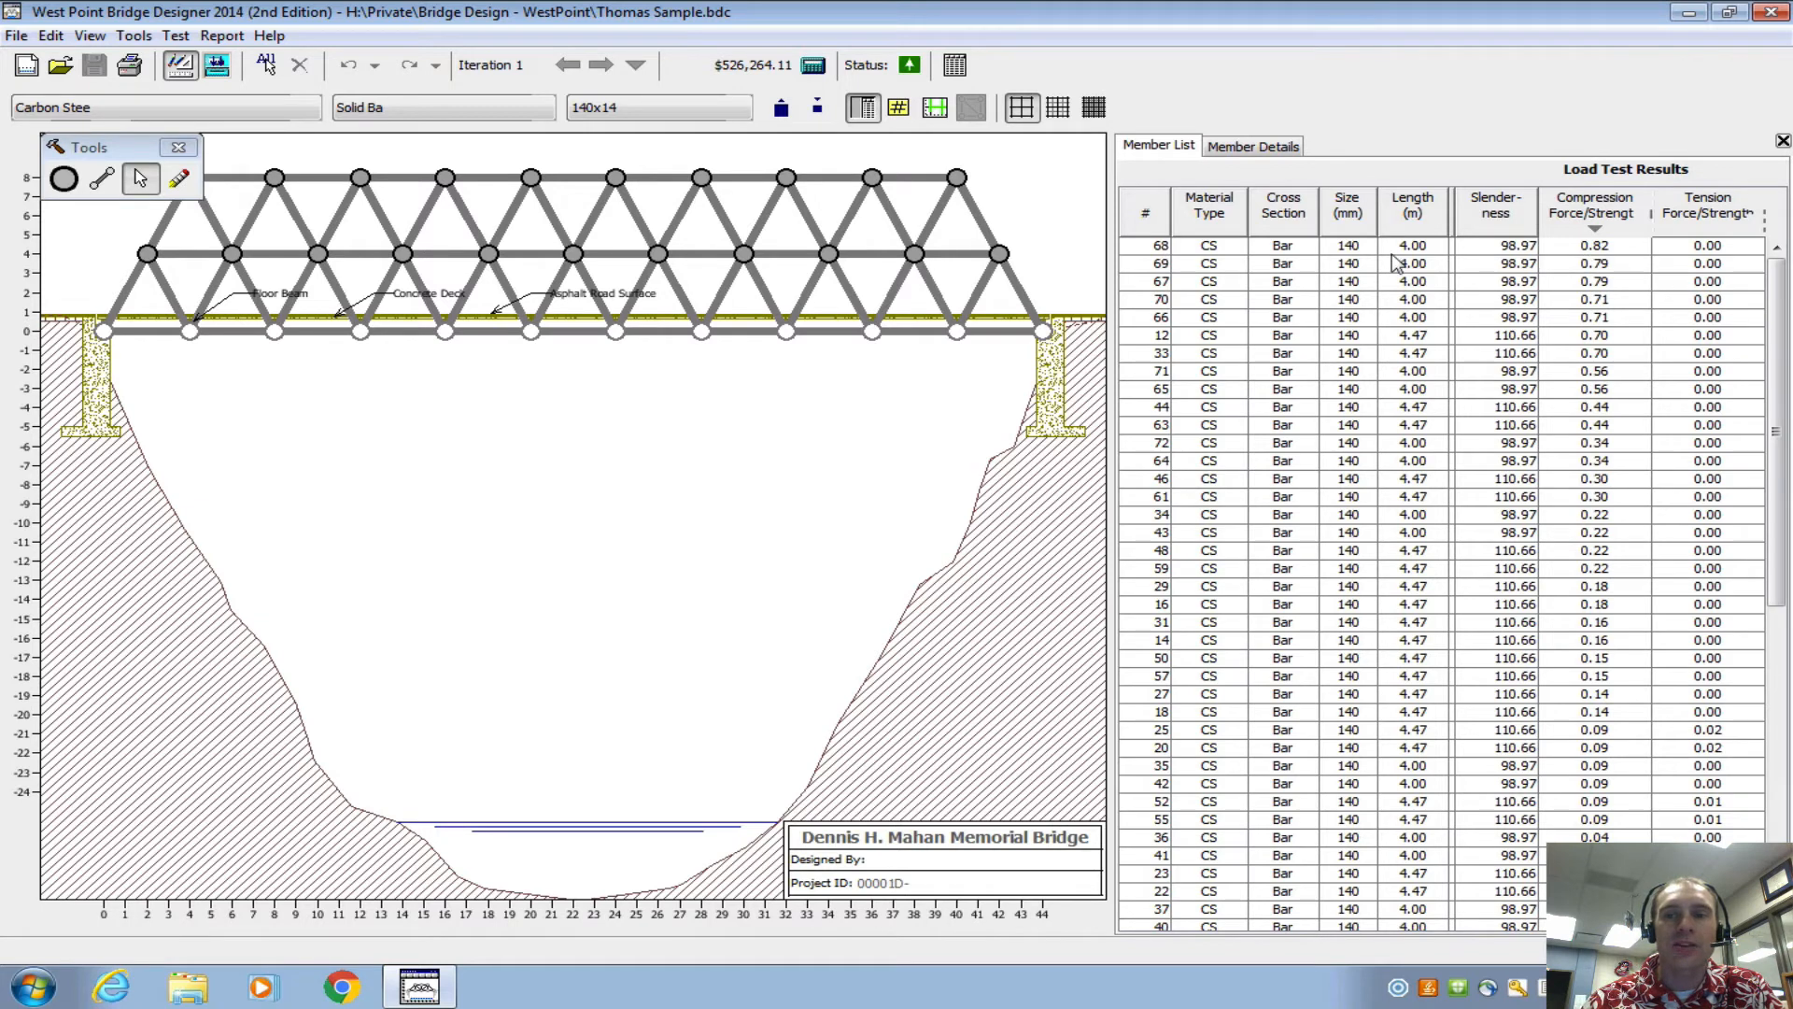
click(572, 178)
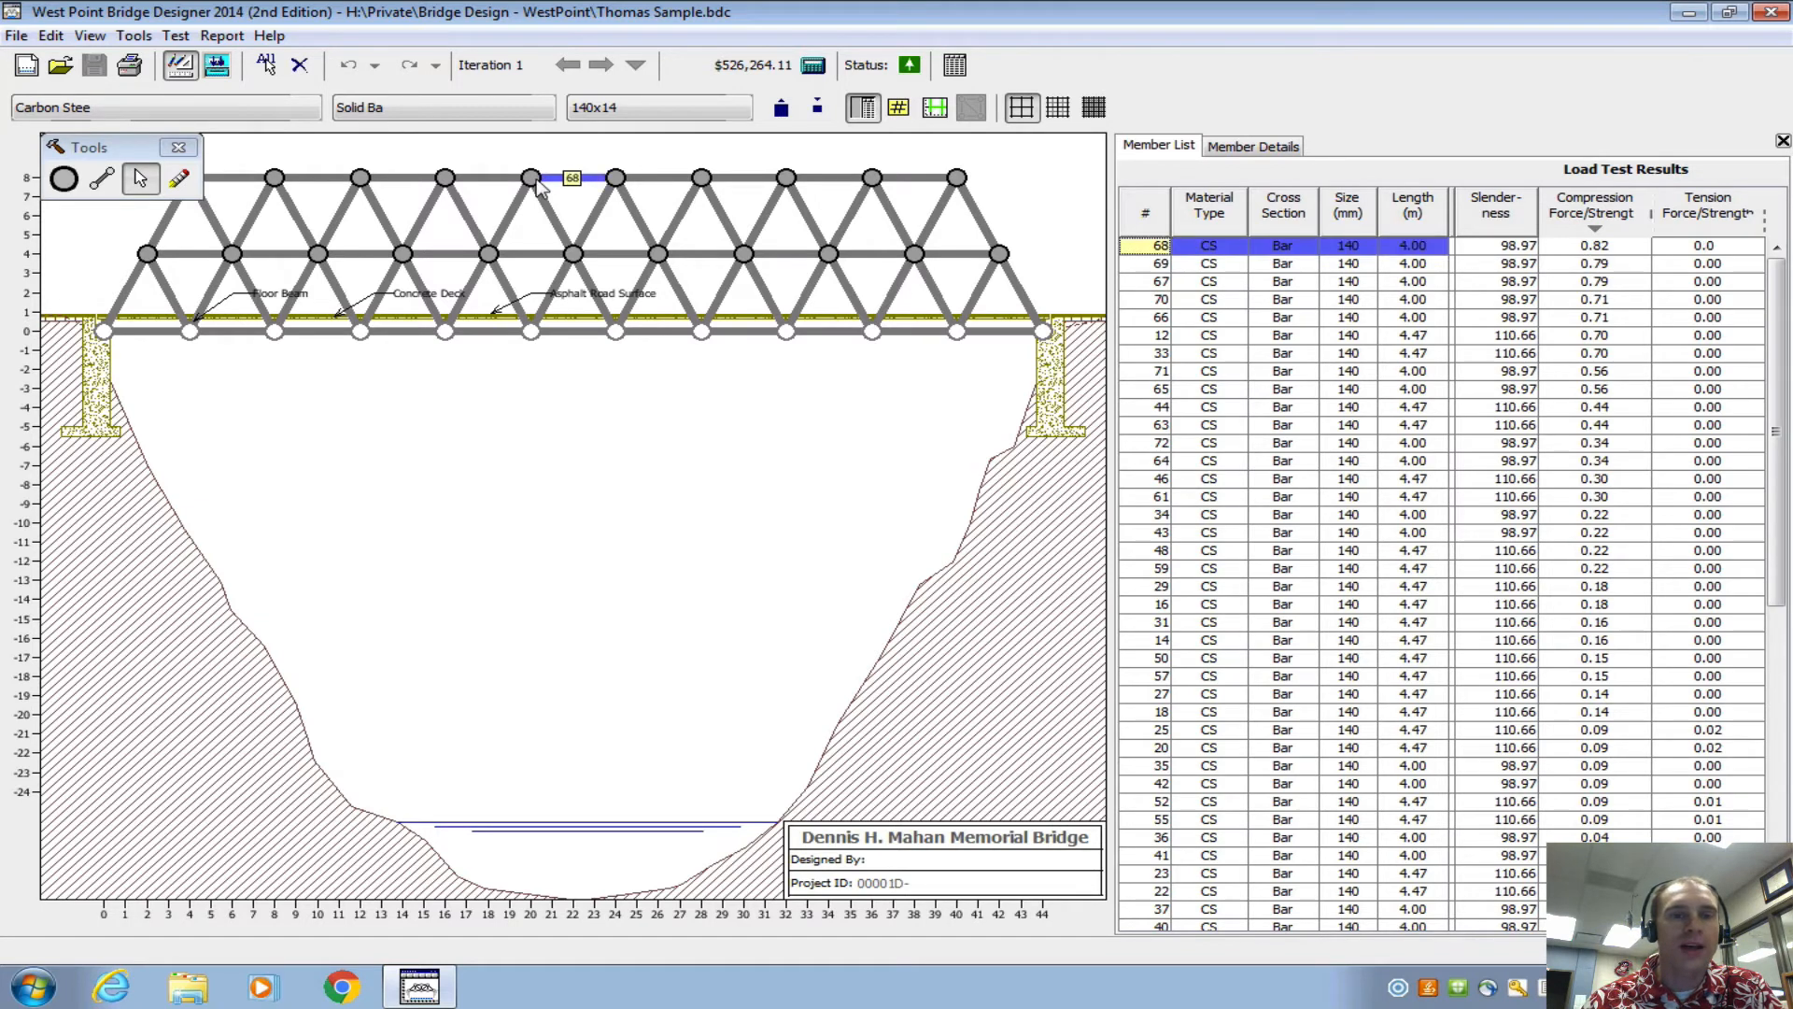
mouse_move(572, 180)
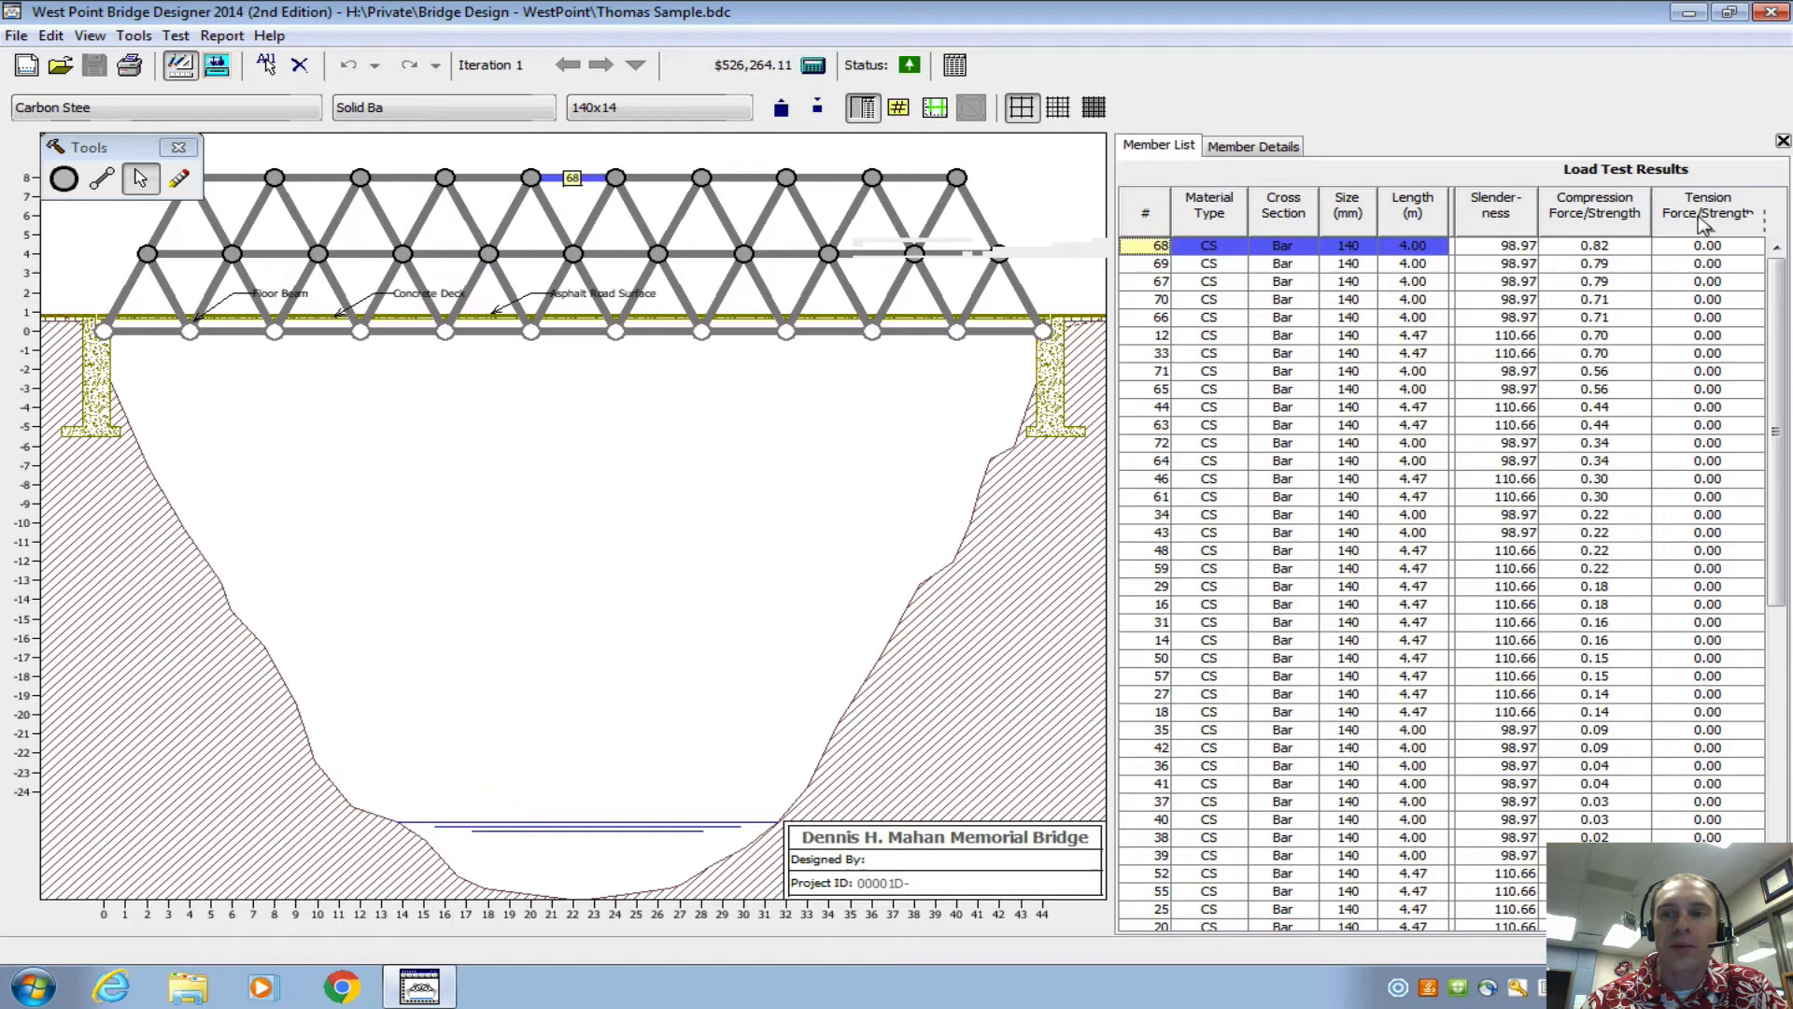
- Rank members by tension force/strength ratio, member 6 highest at 0.46
click(1705, 213)
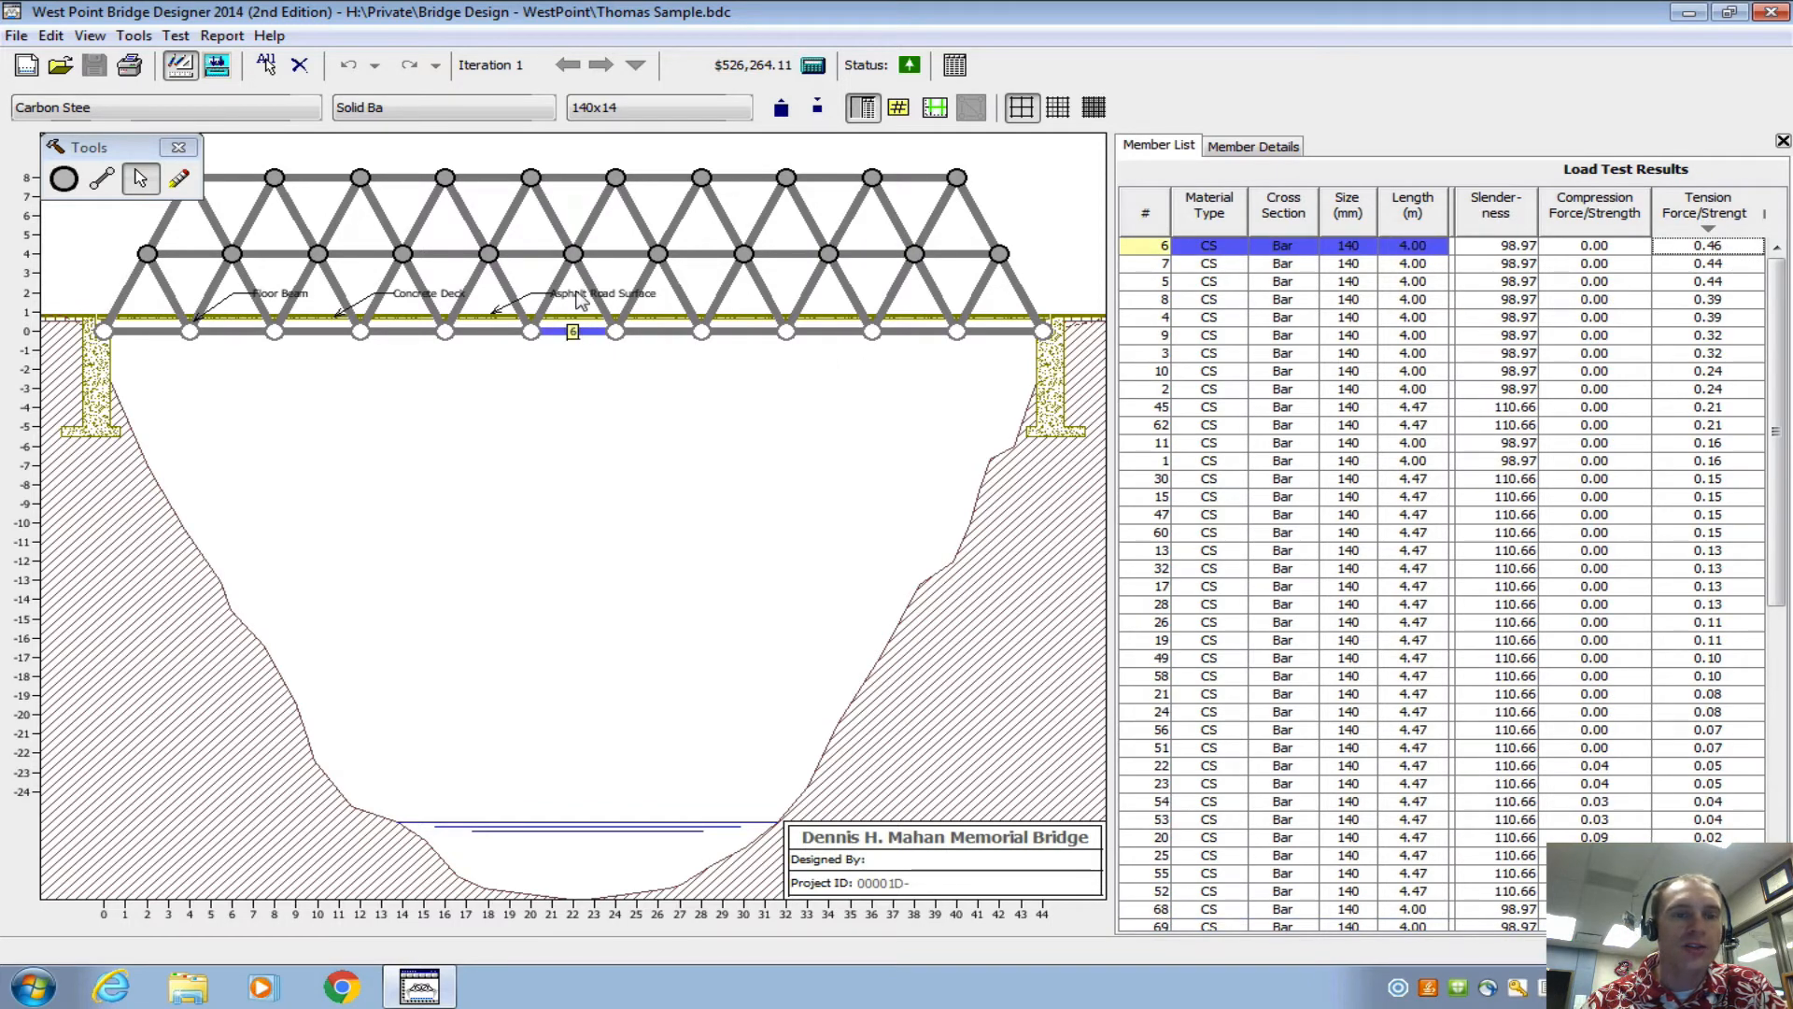
mouse_move(571, 333)
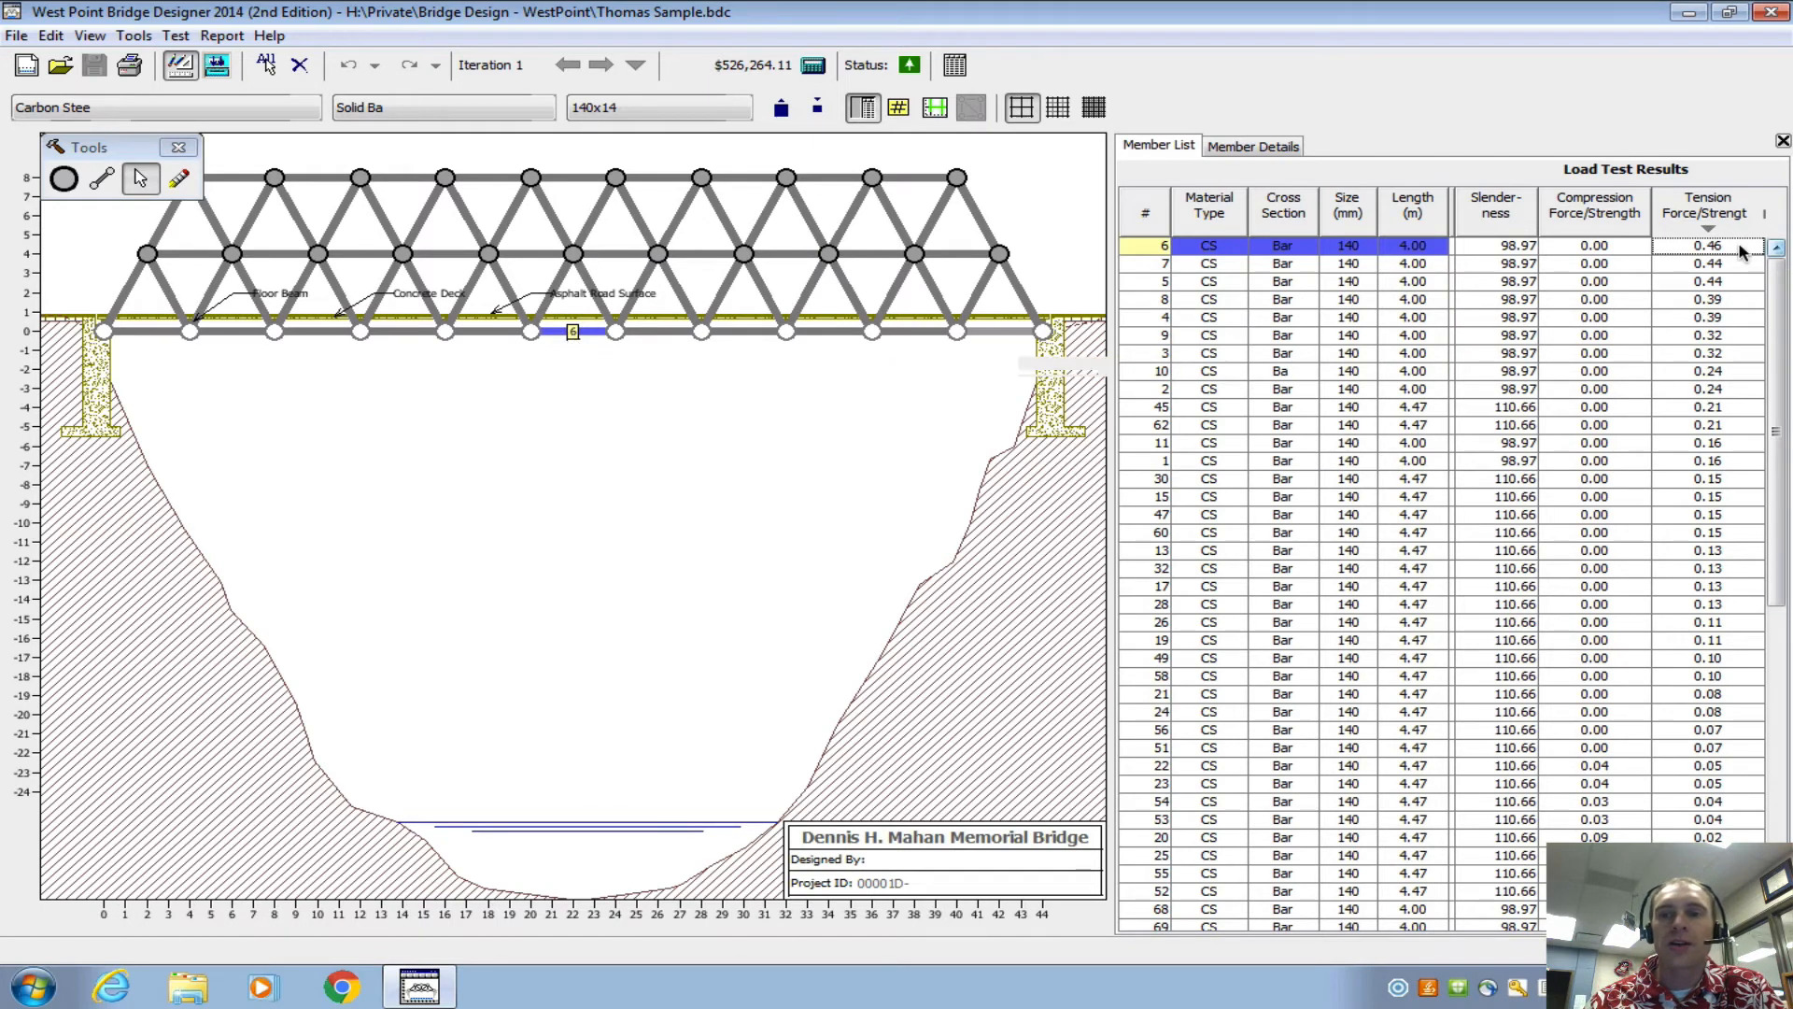
mouse_move(1623, 254)
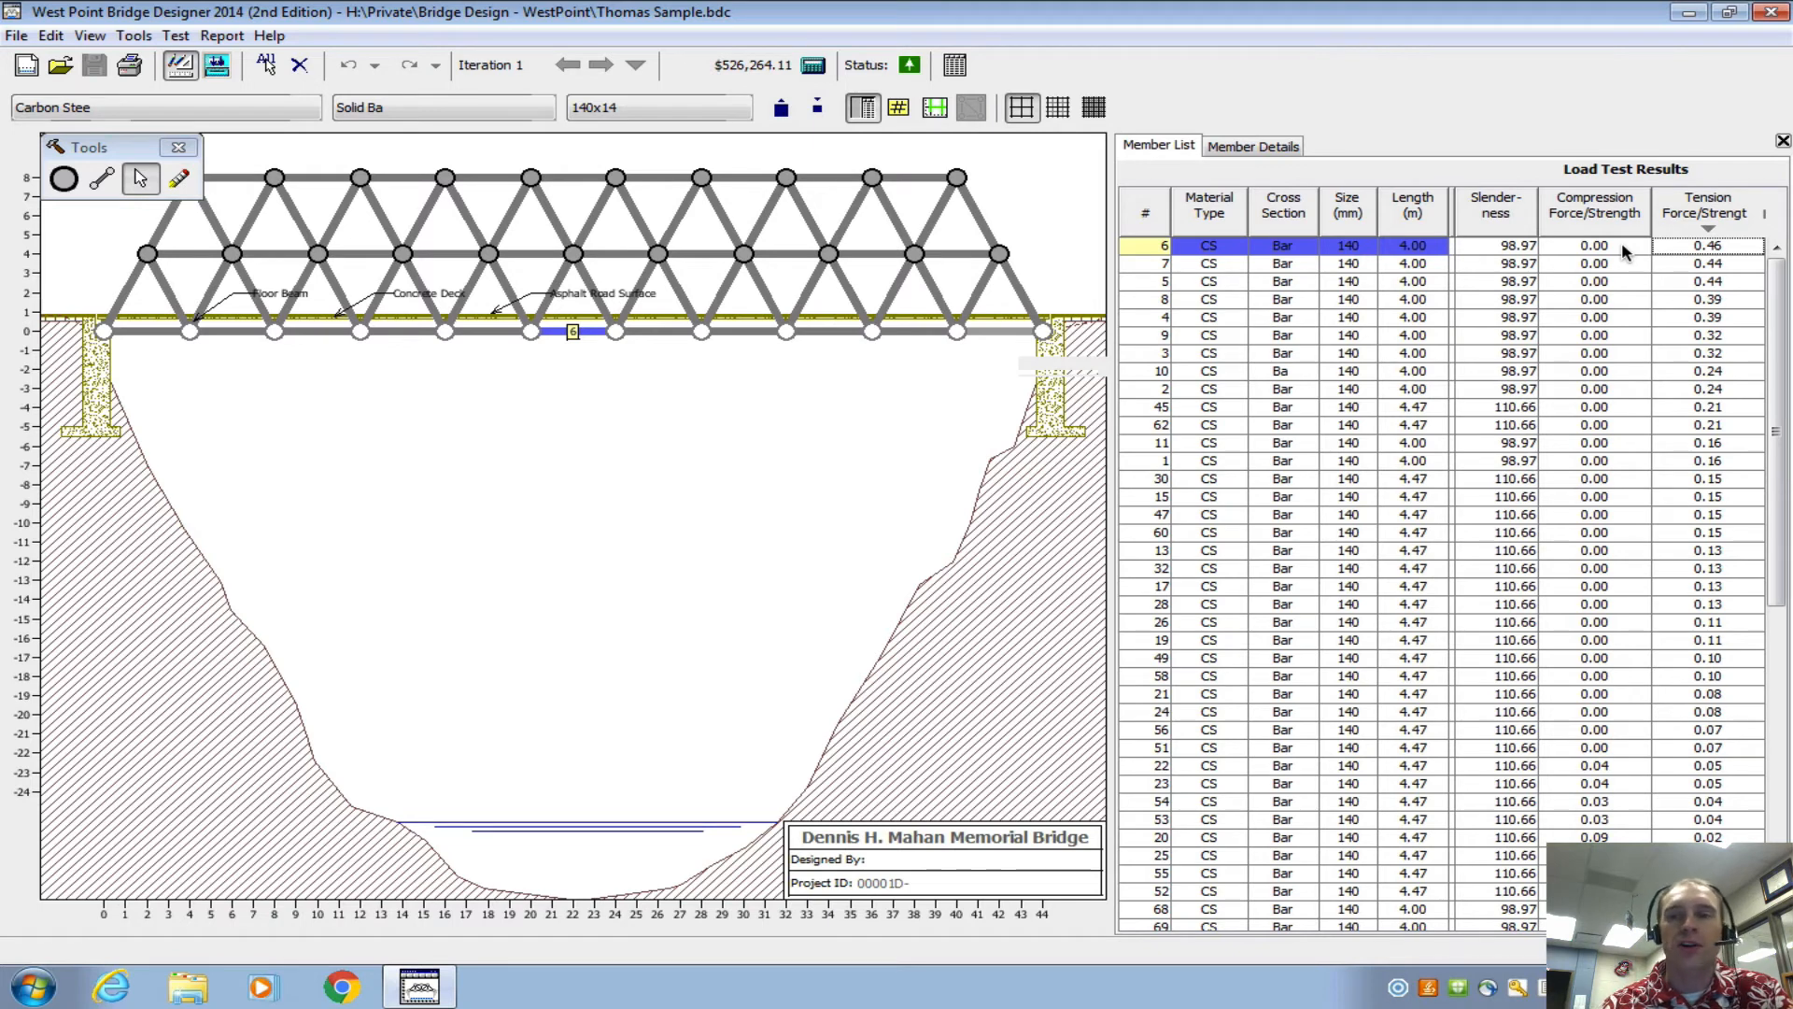
mouse_move(1636, 252)
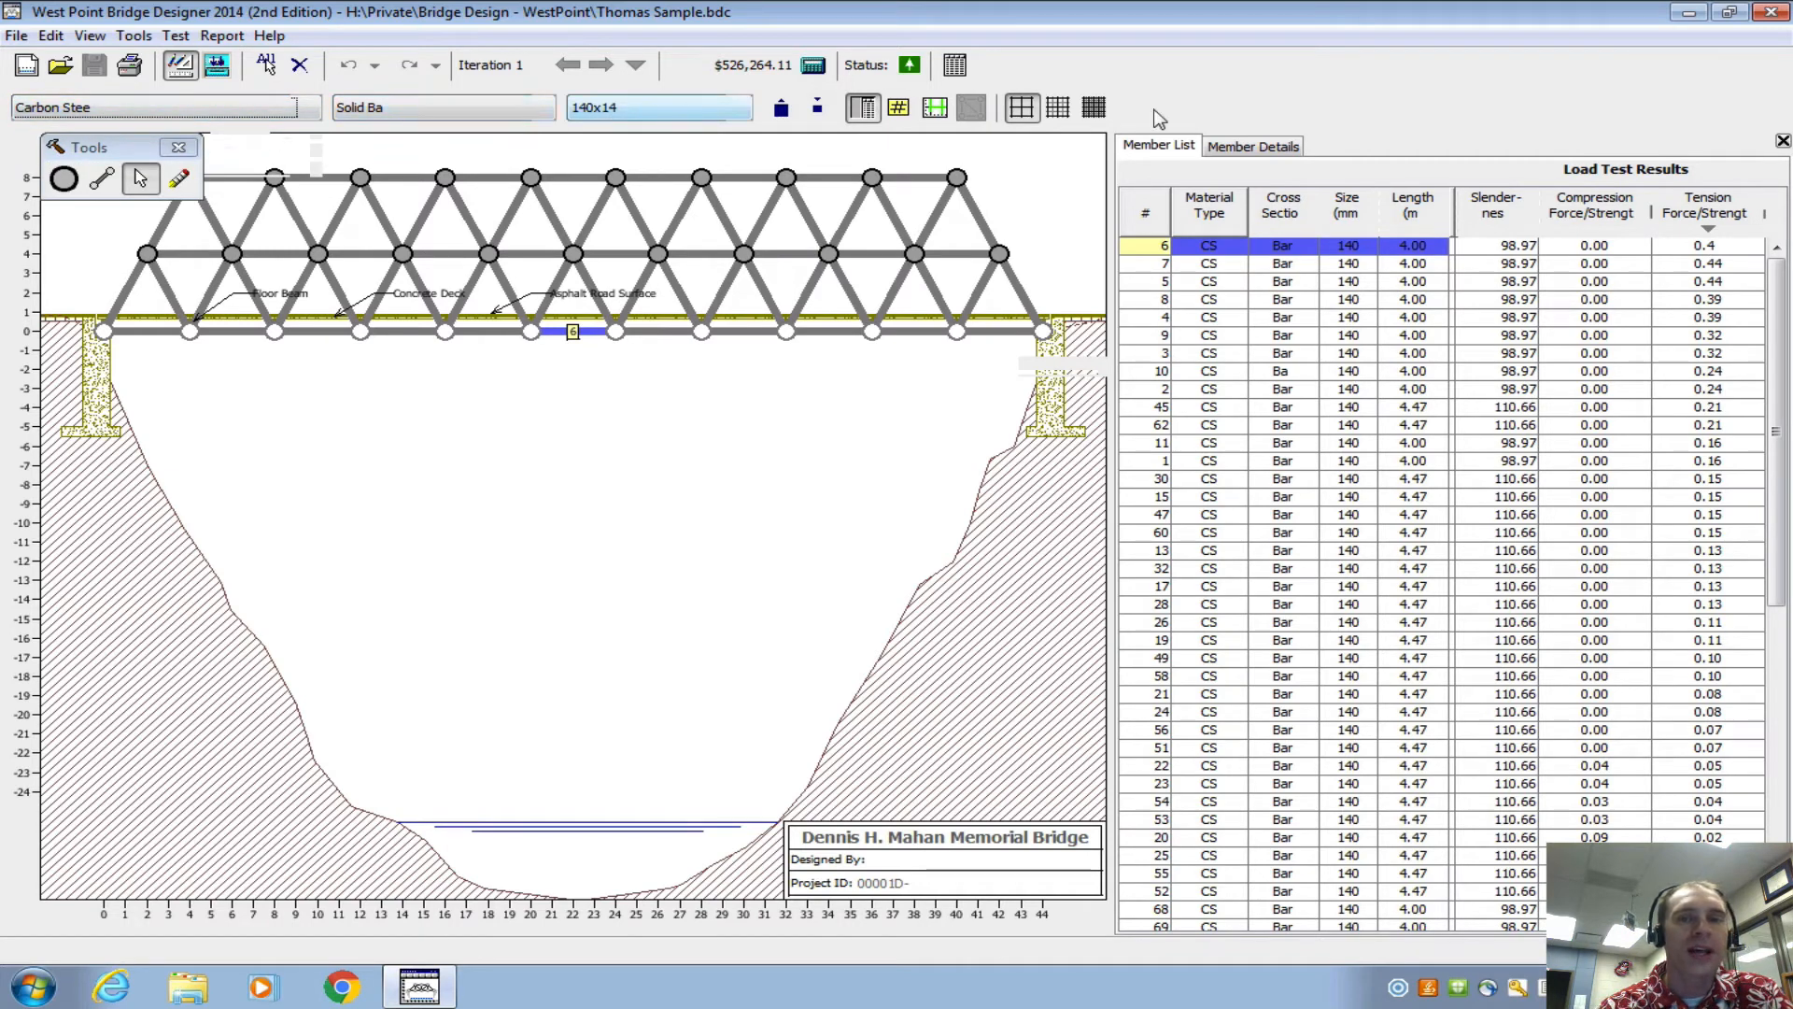
mouse_move(168, 254)
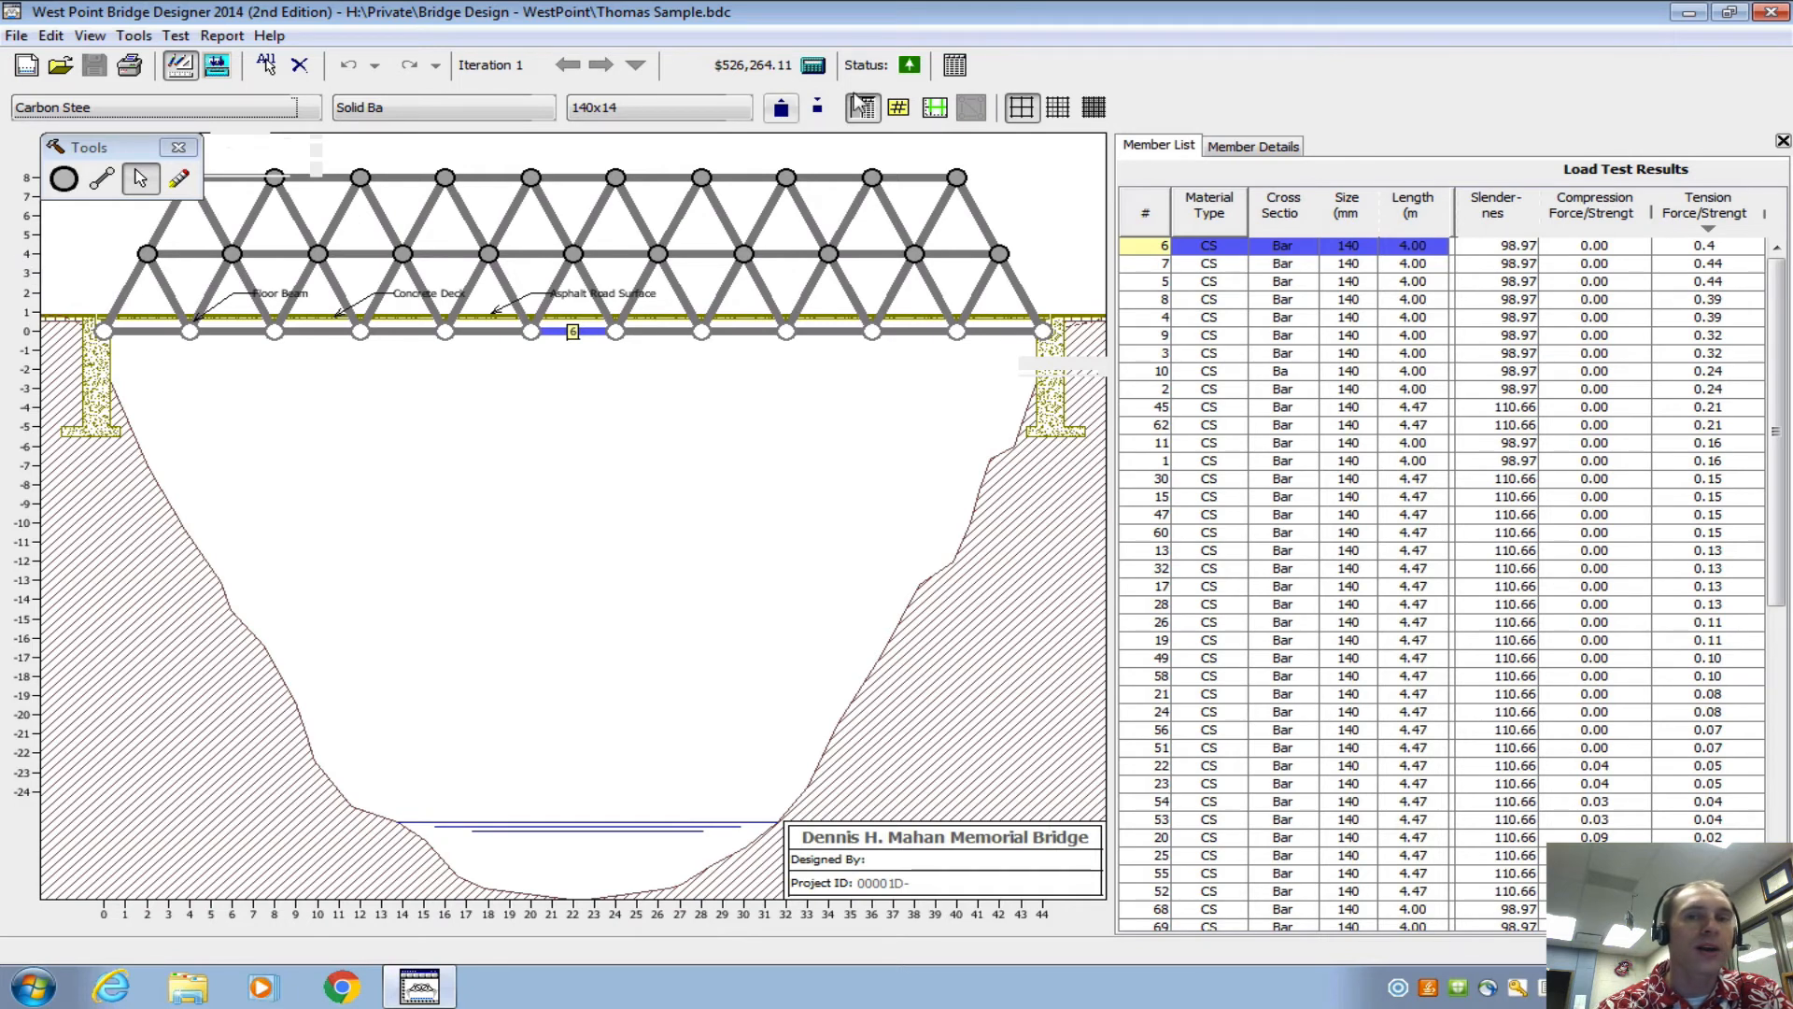
click(1057, 108)
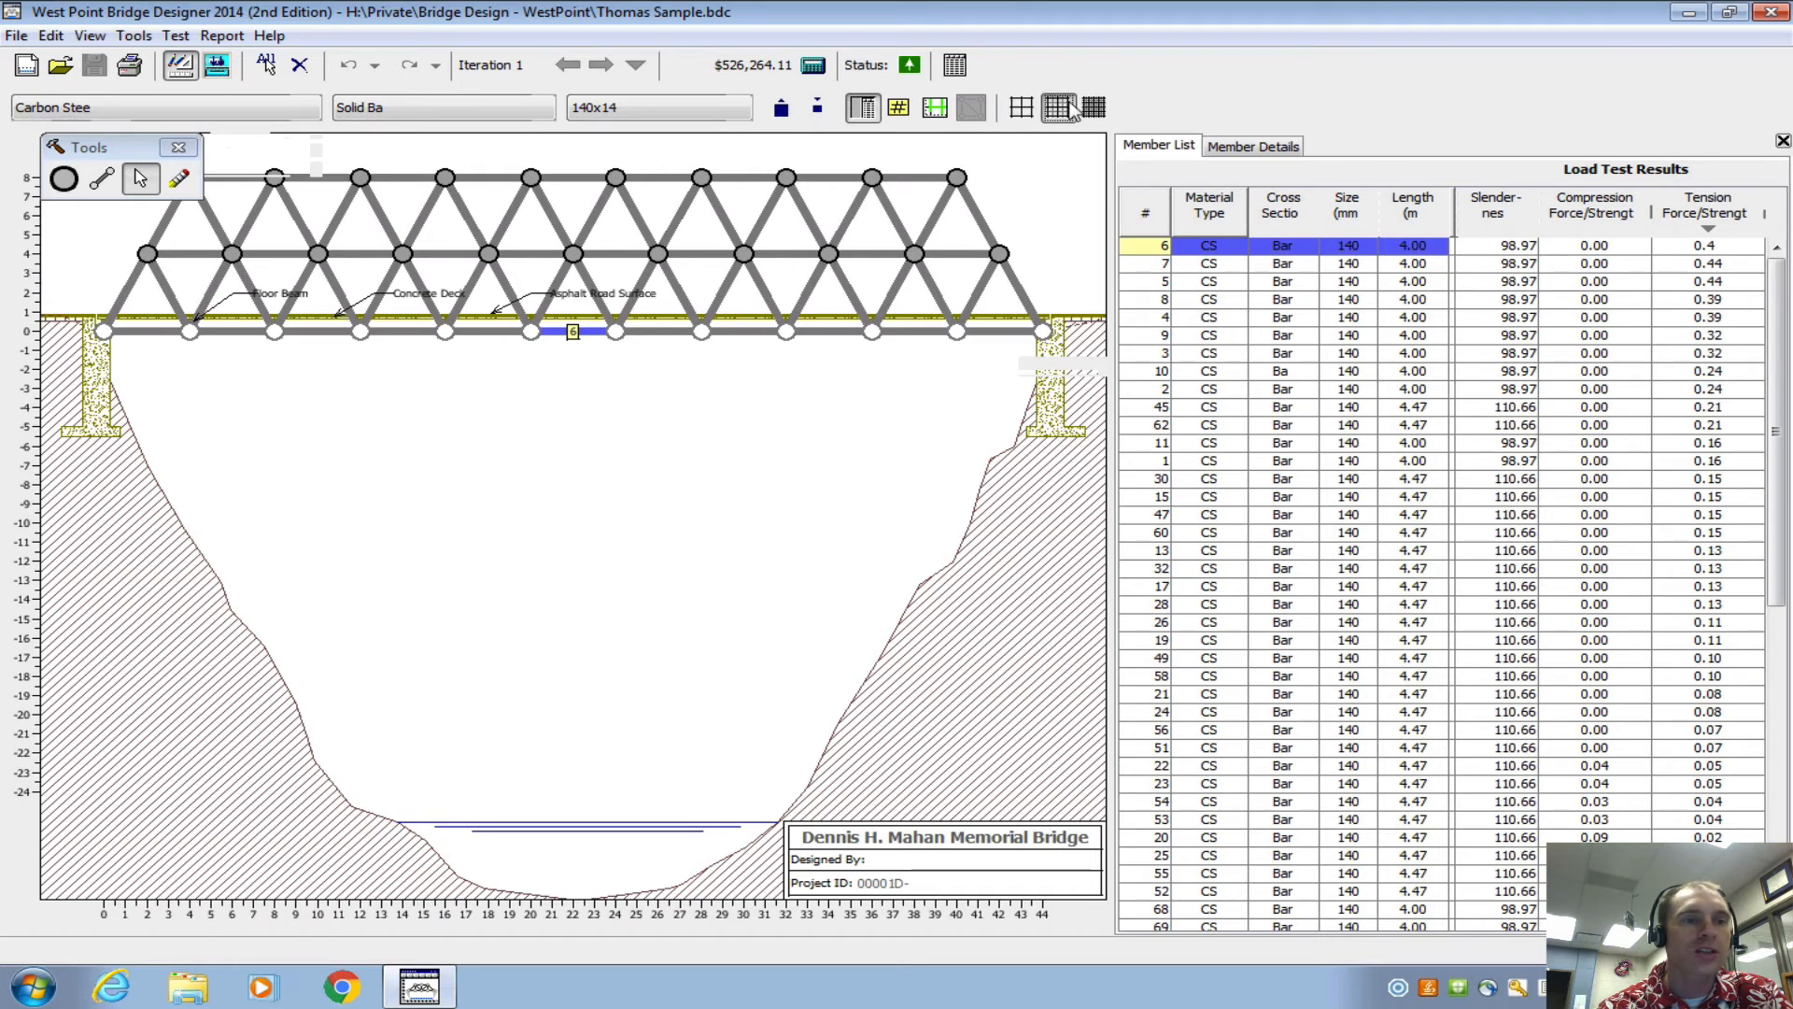
- Begin a new bridge design and move the wizard to the local contest step
click(1092, 108)
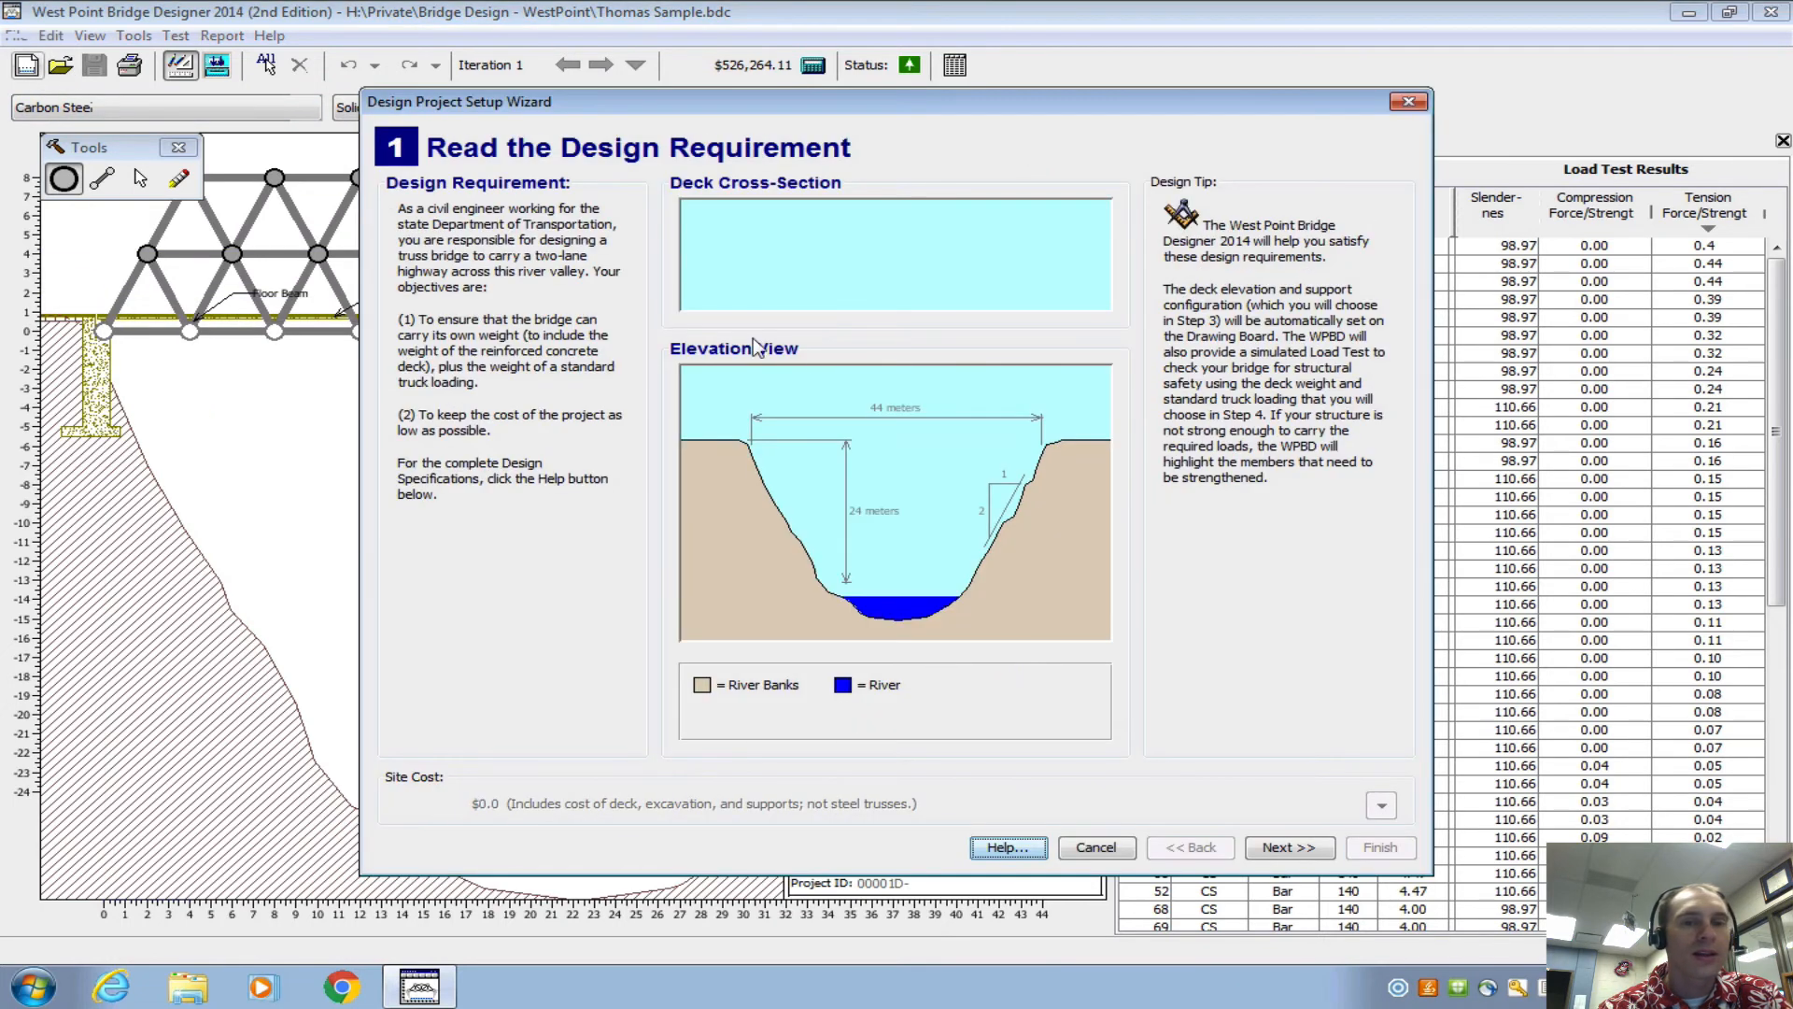
click(1286, 848)
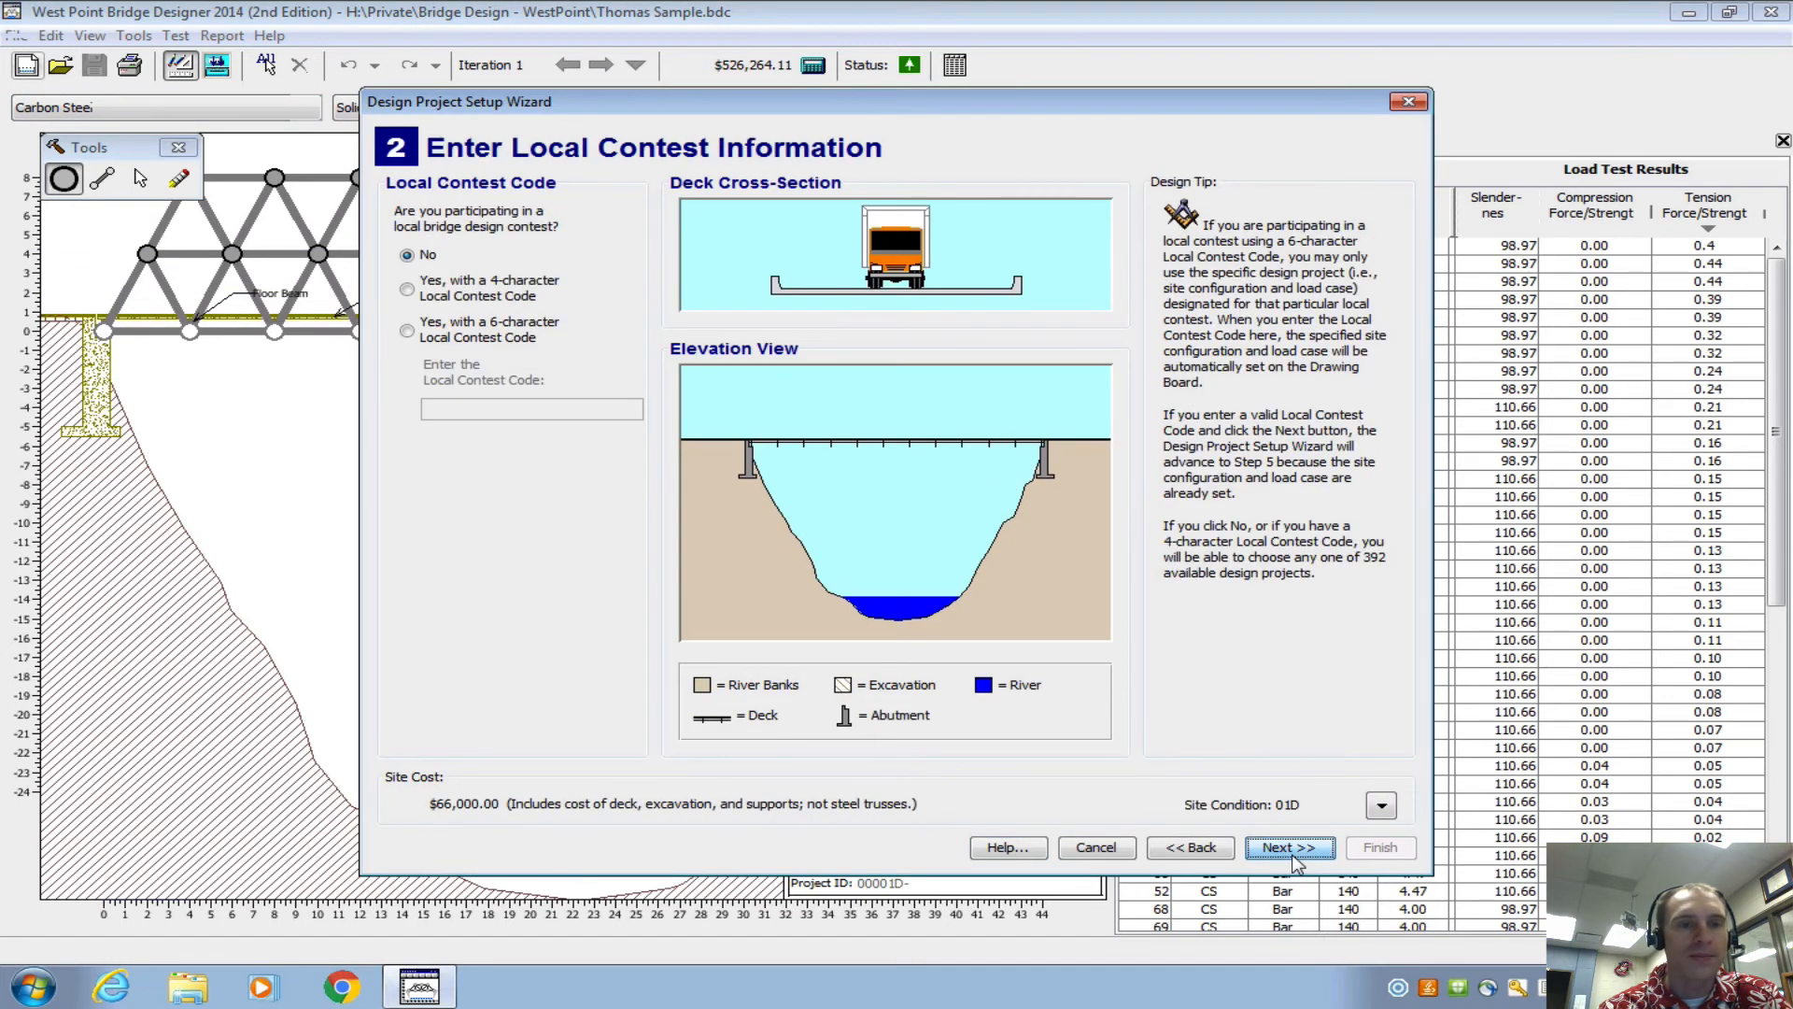
- Set a 24 m deck on arch abutments, finish to a $97,000 design, and restart setup
click(1289, 847)
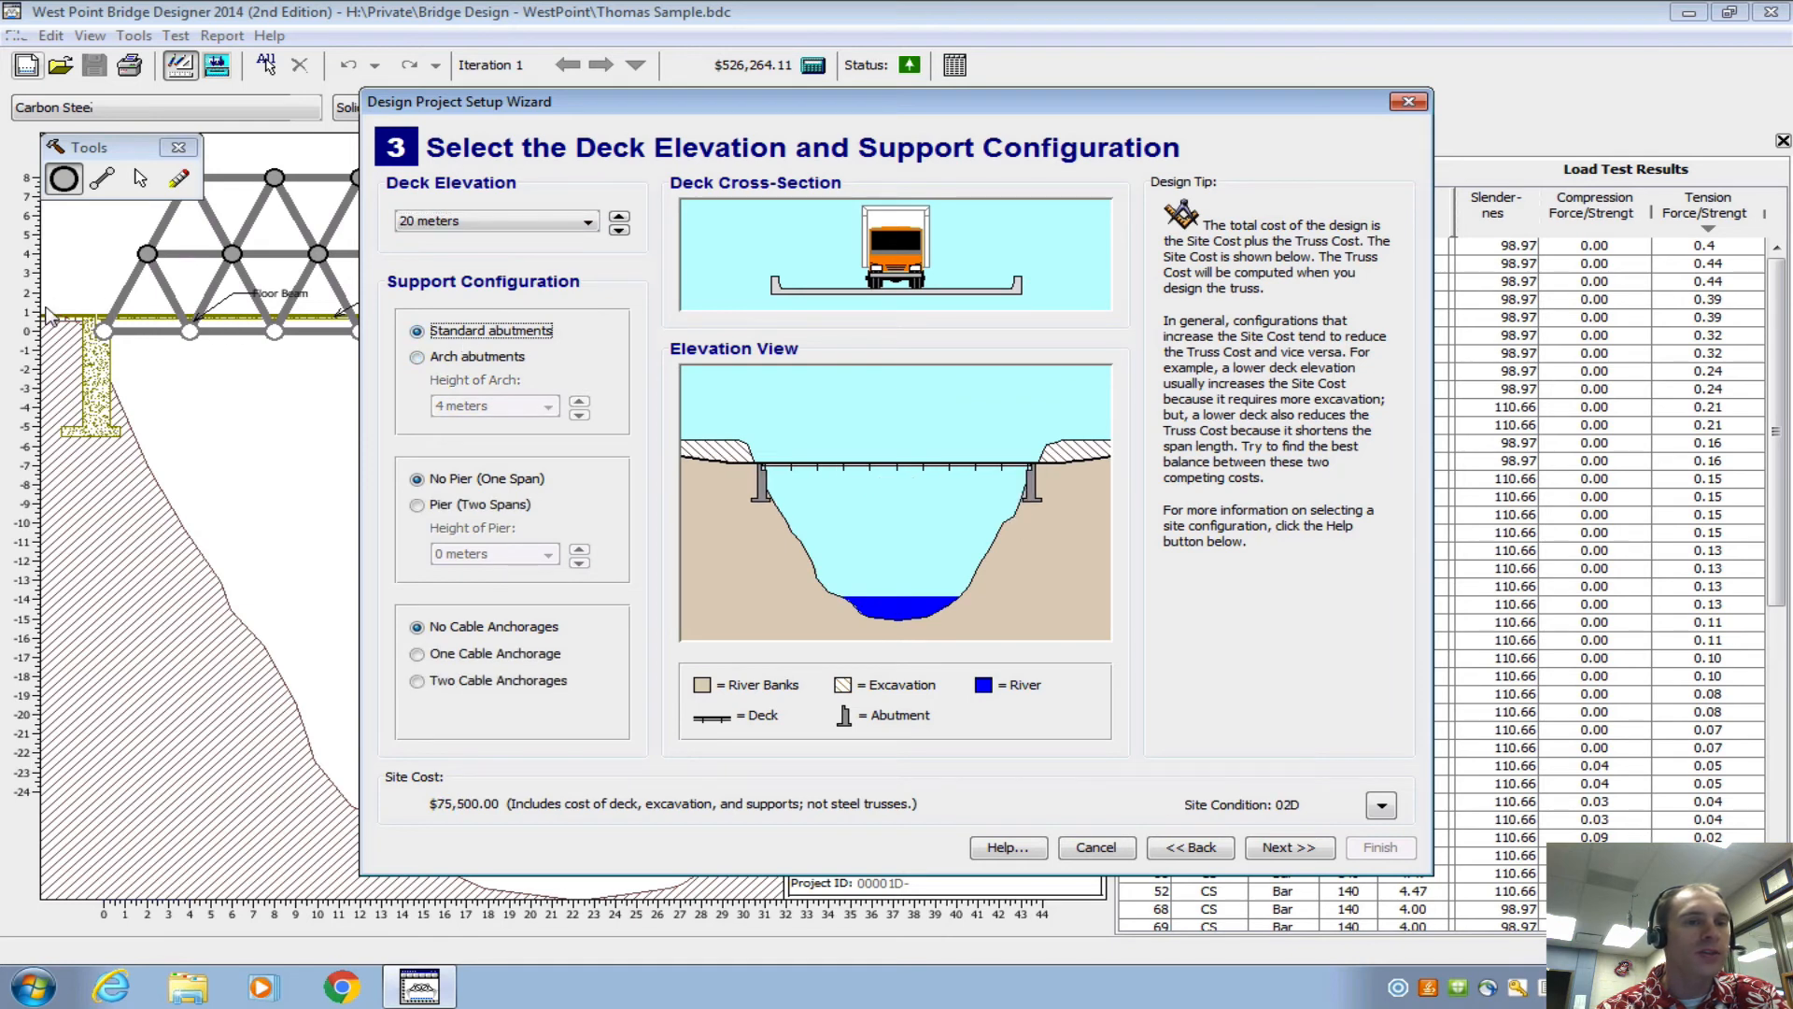
mouse_move(146, 320)
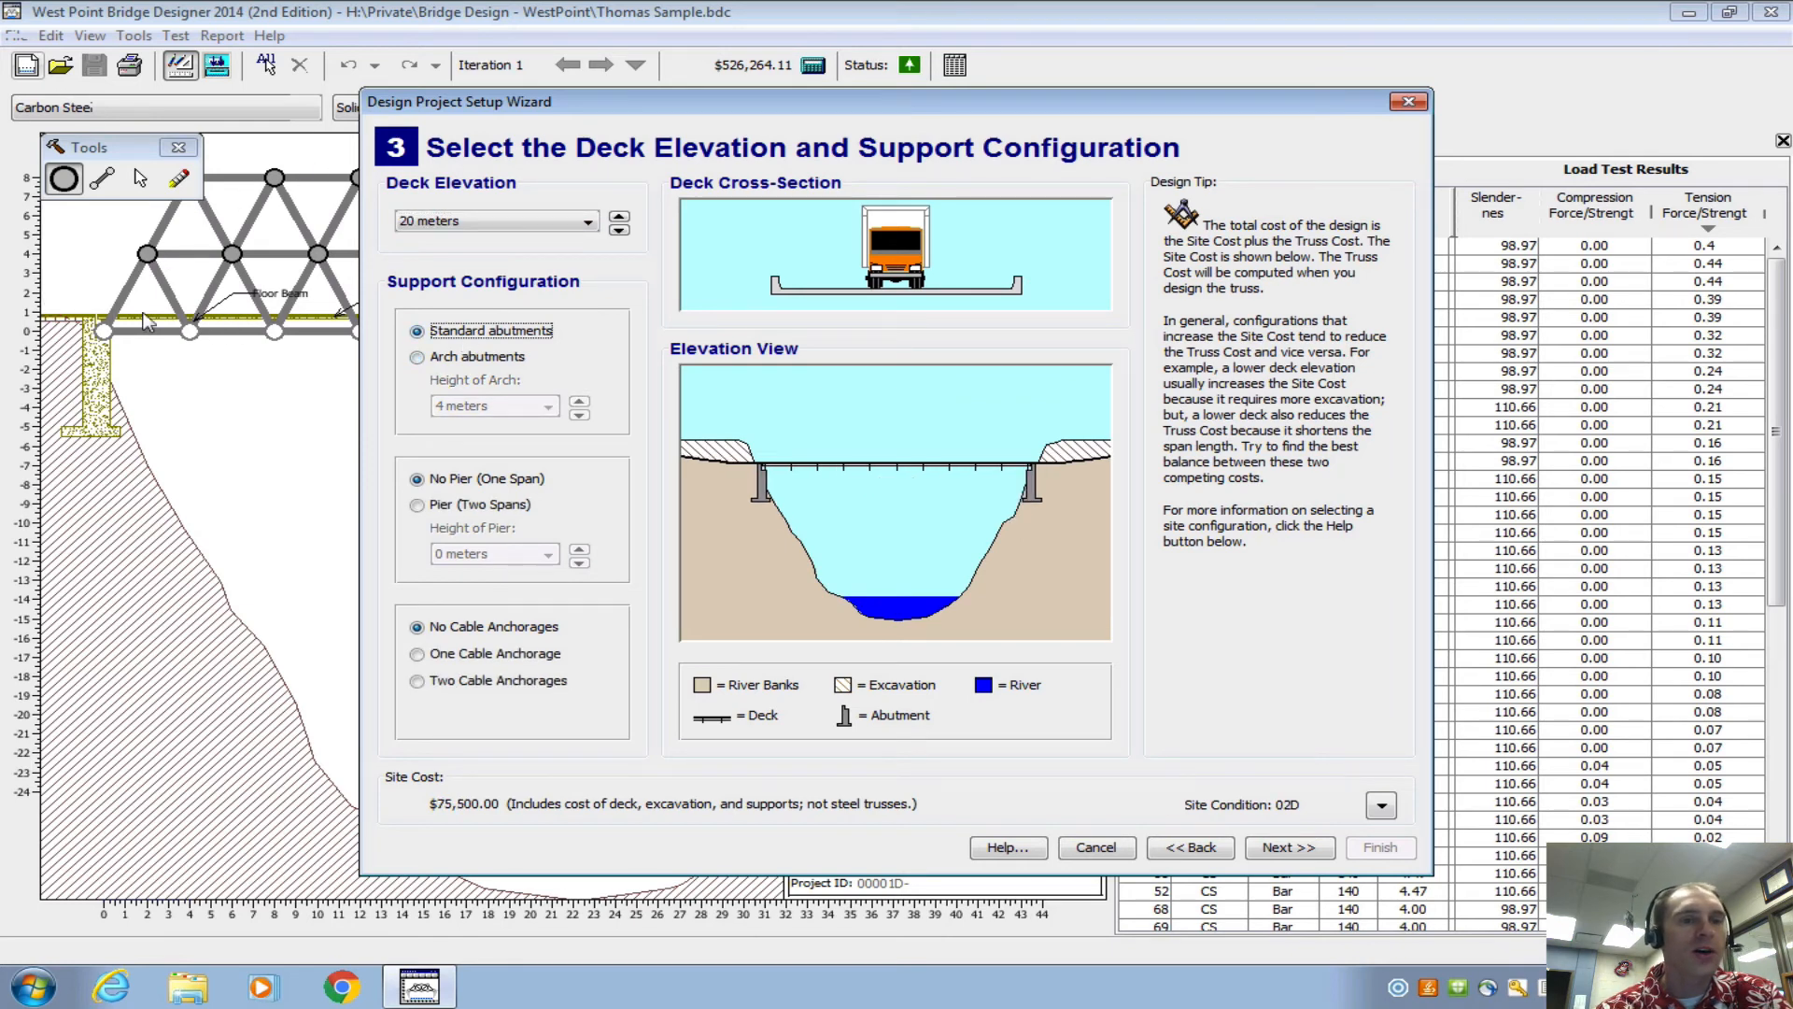
mouse_move(409, 90)
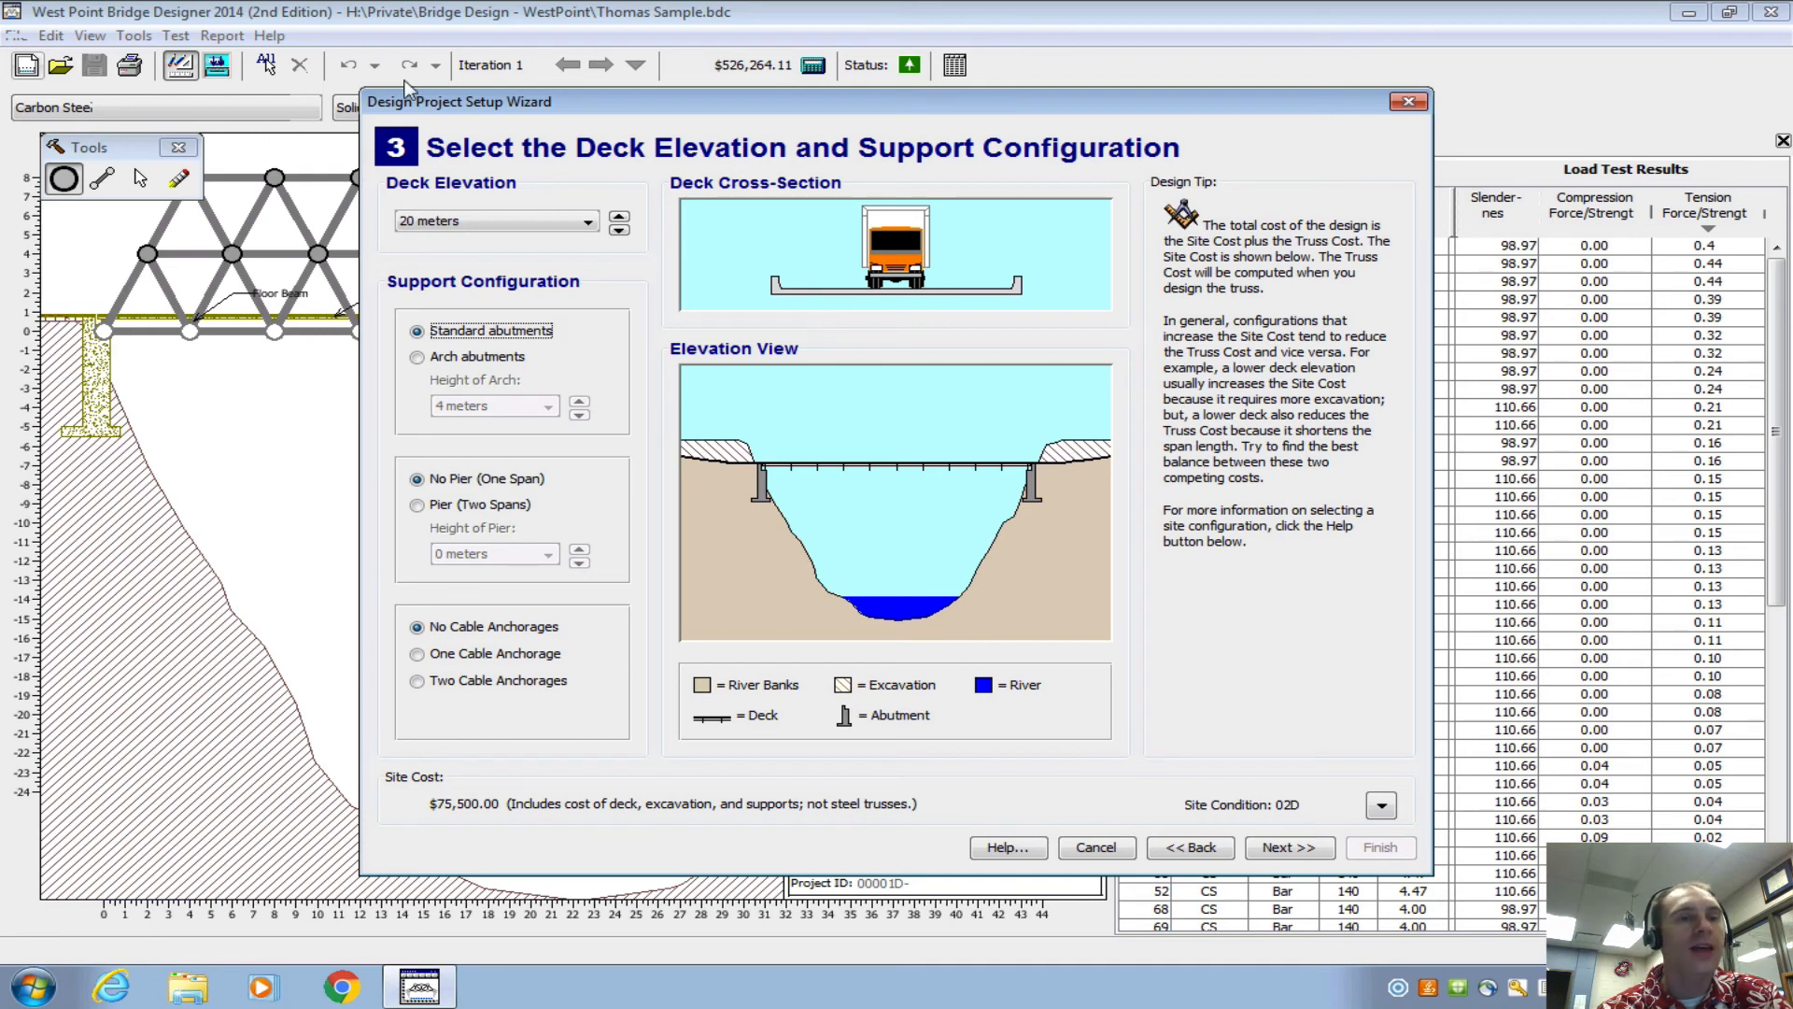
mouse_move(508, 325)
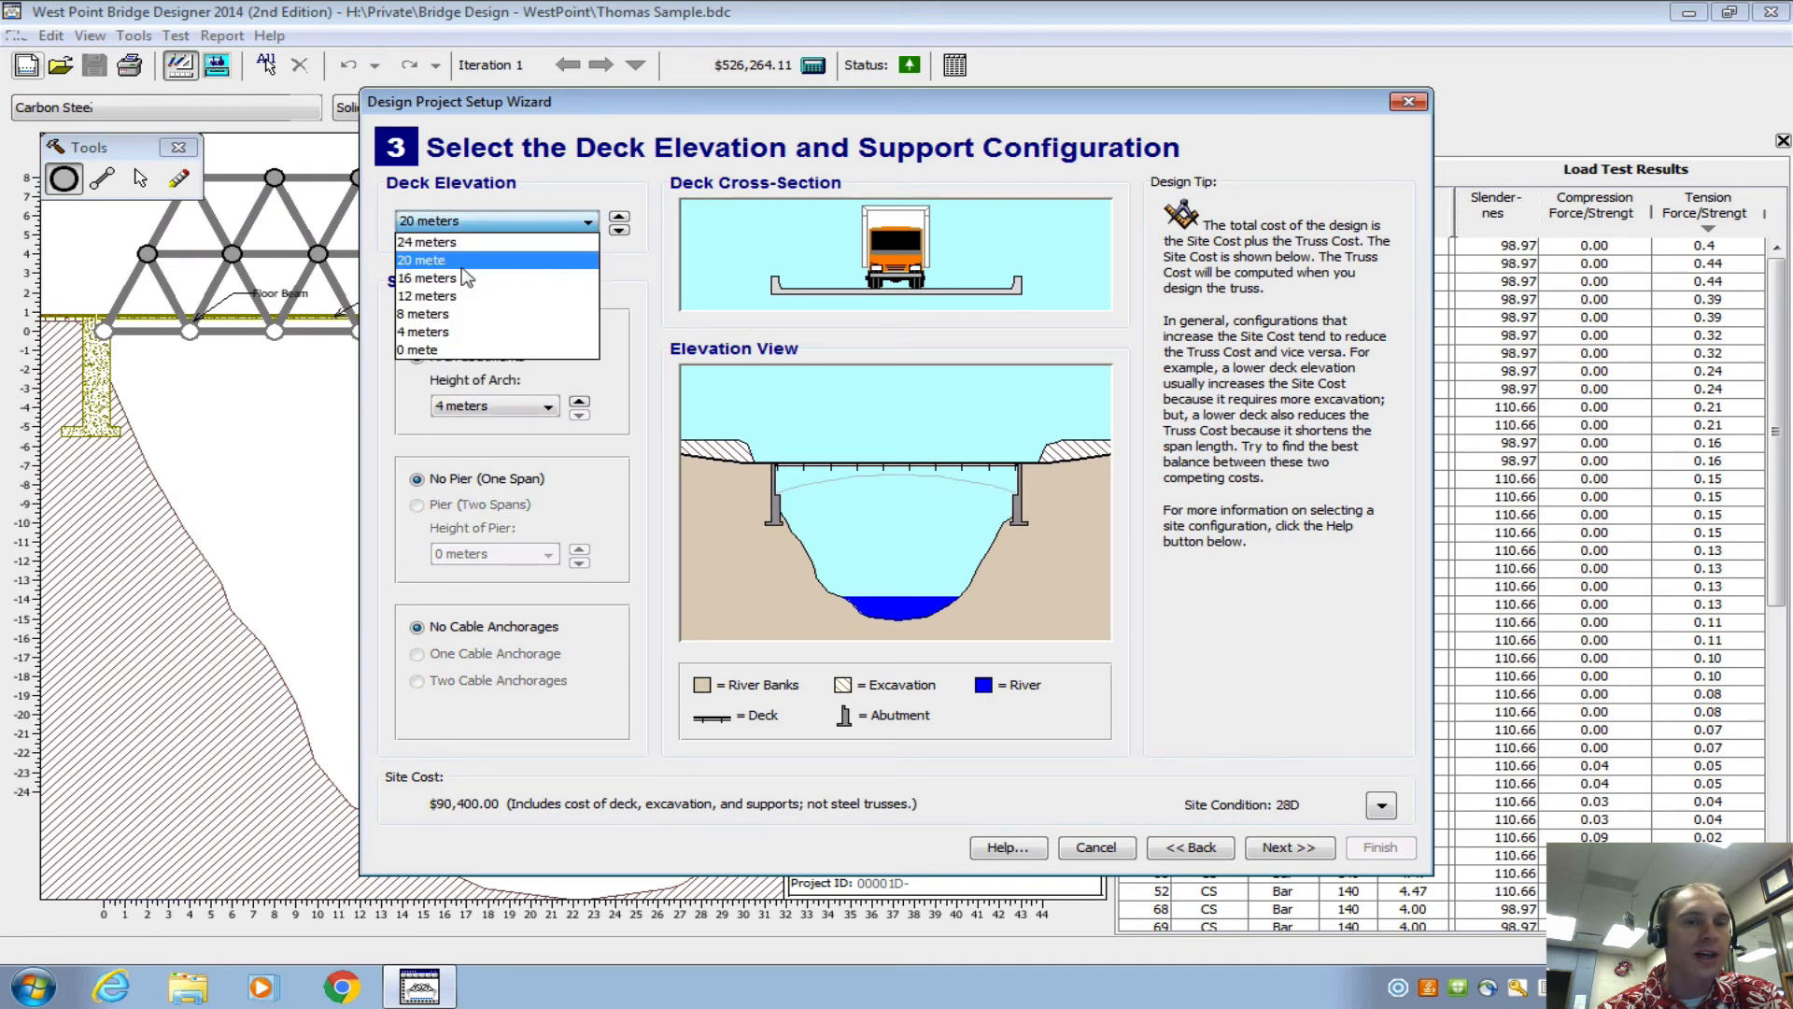
click(426, 241)
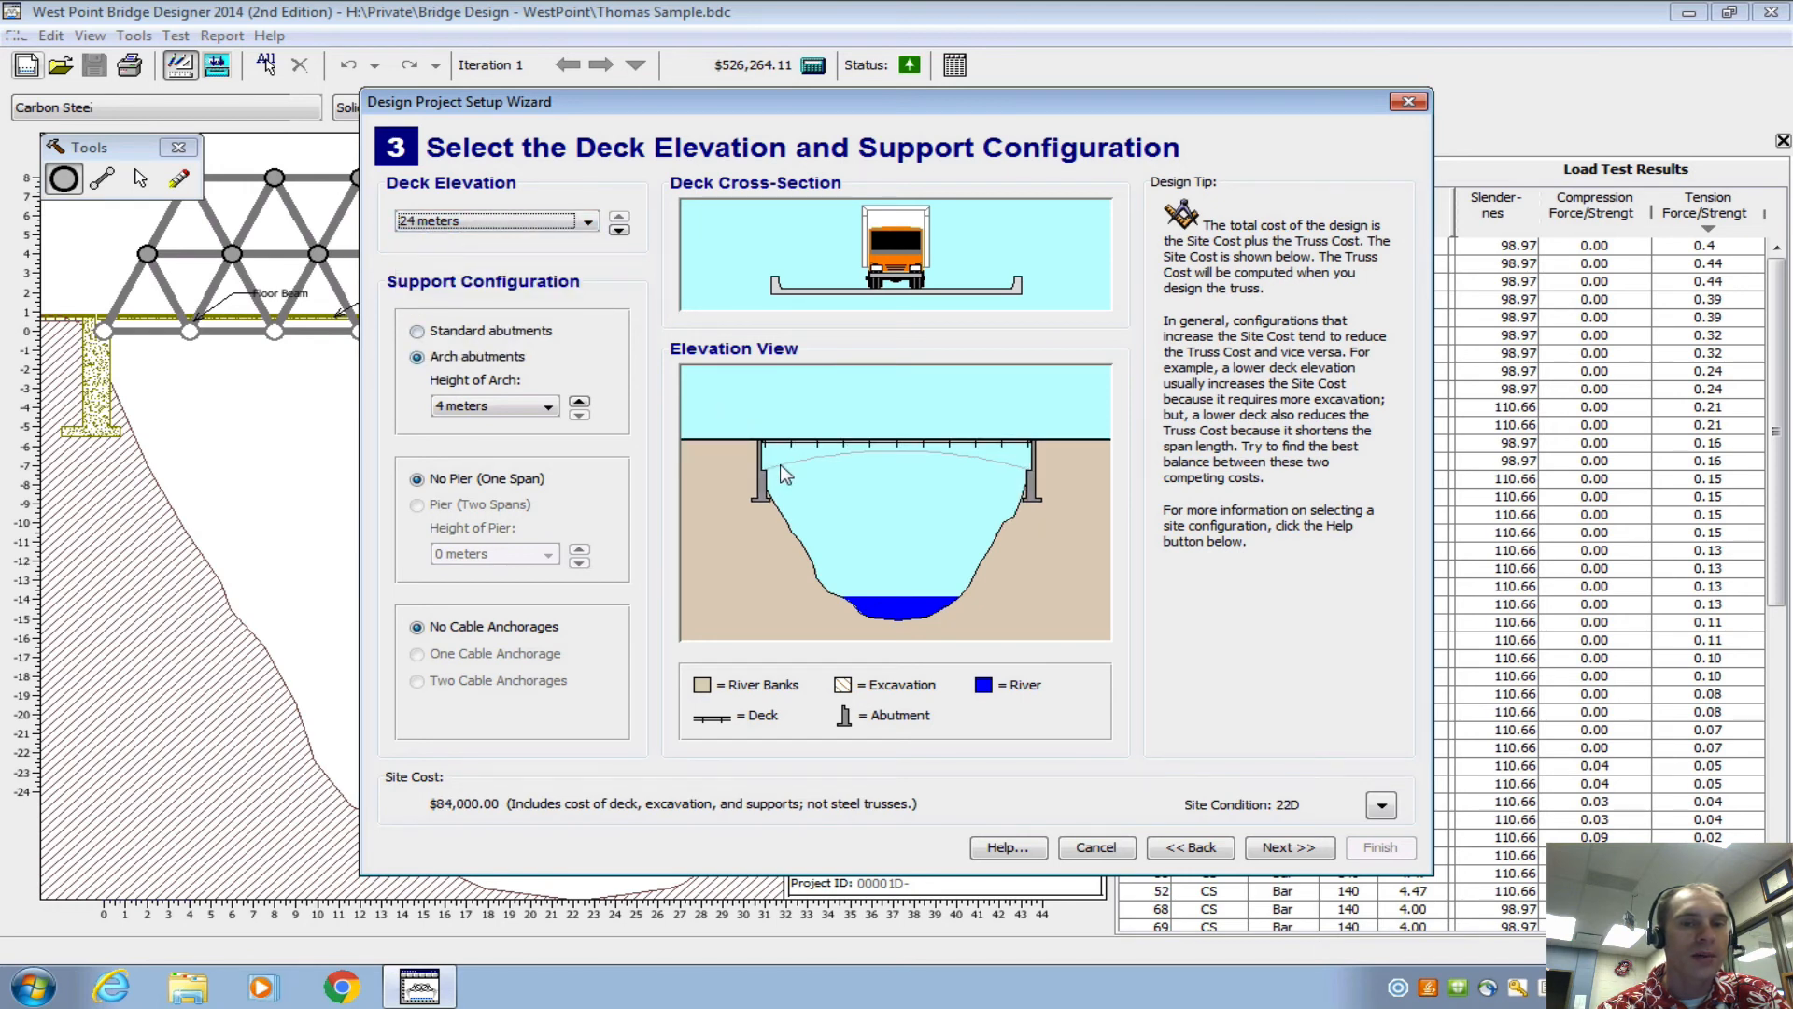
click(1288, 846)
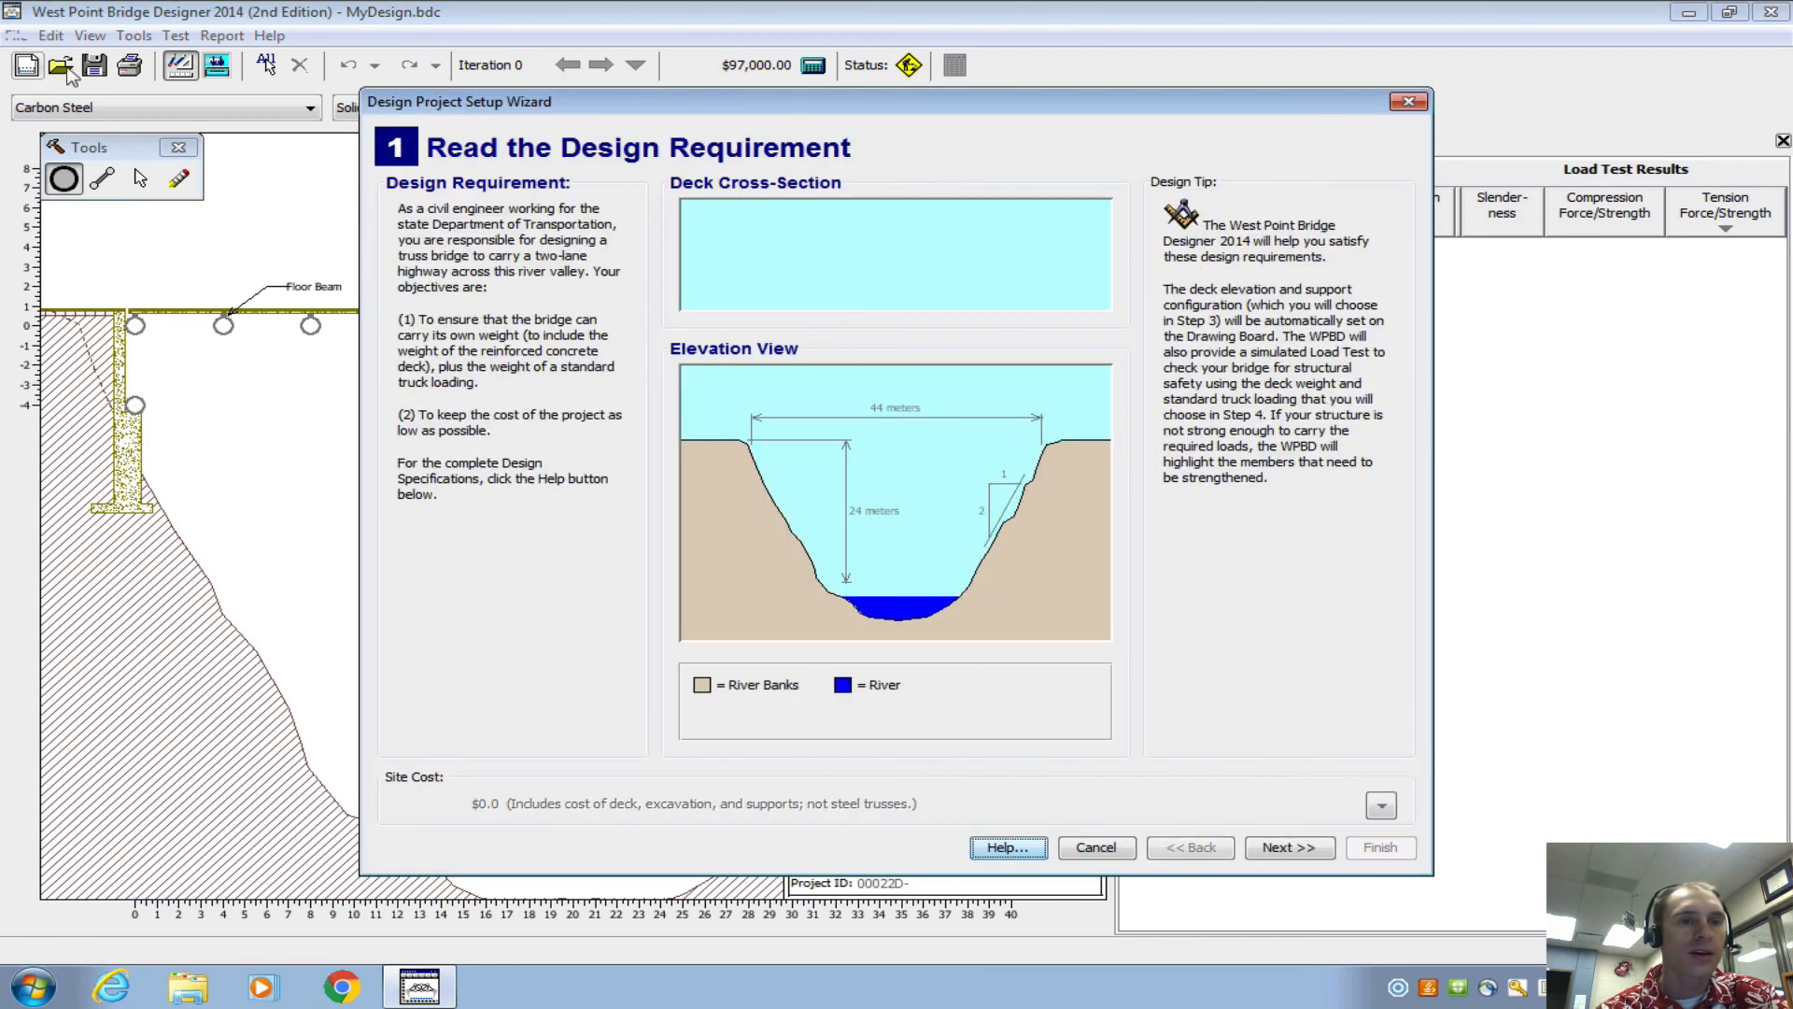
- Set a 20 m deck with standard abutments and no pier, giving MyDesign at $86,500
click(1287, 848)
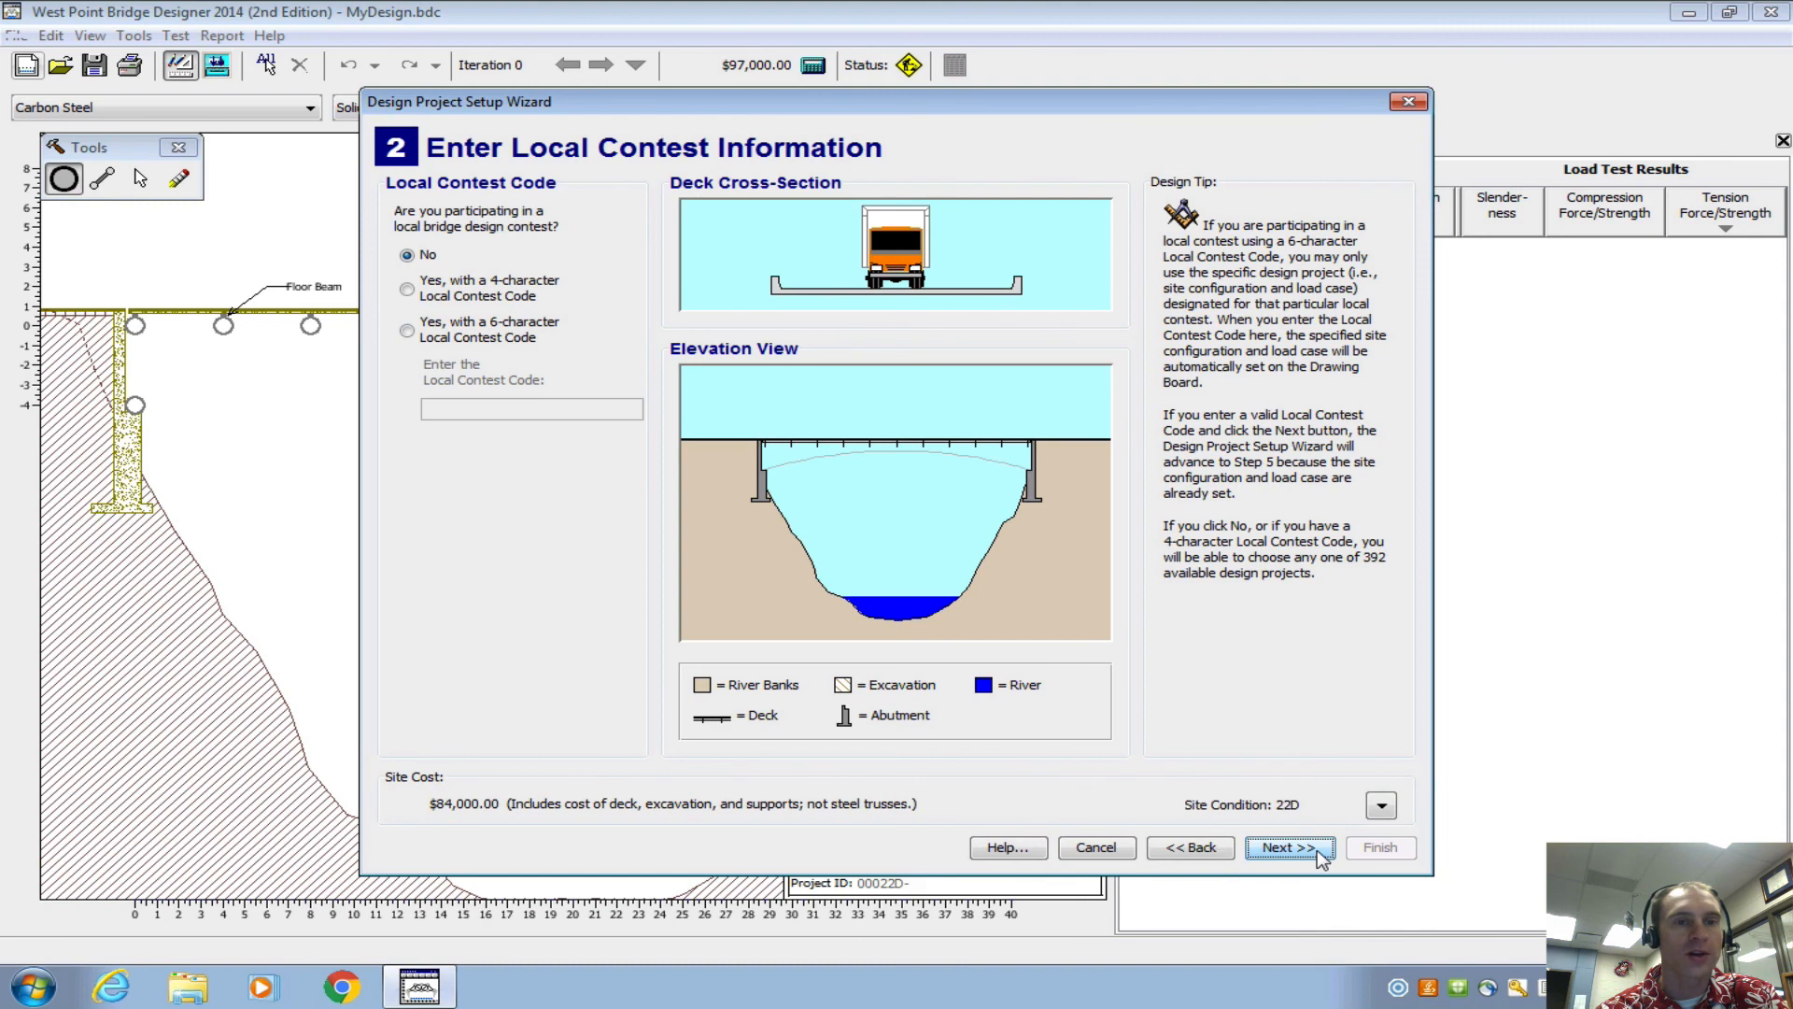
click(1289, 848)
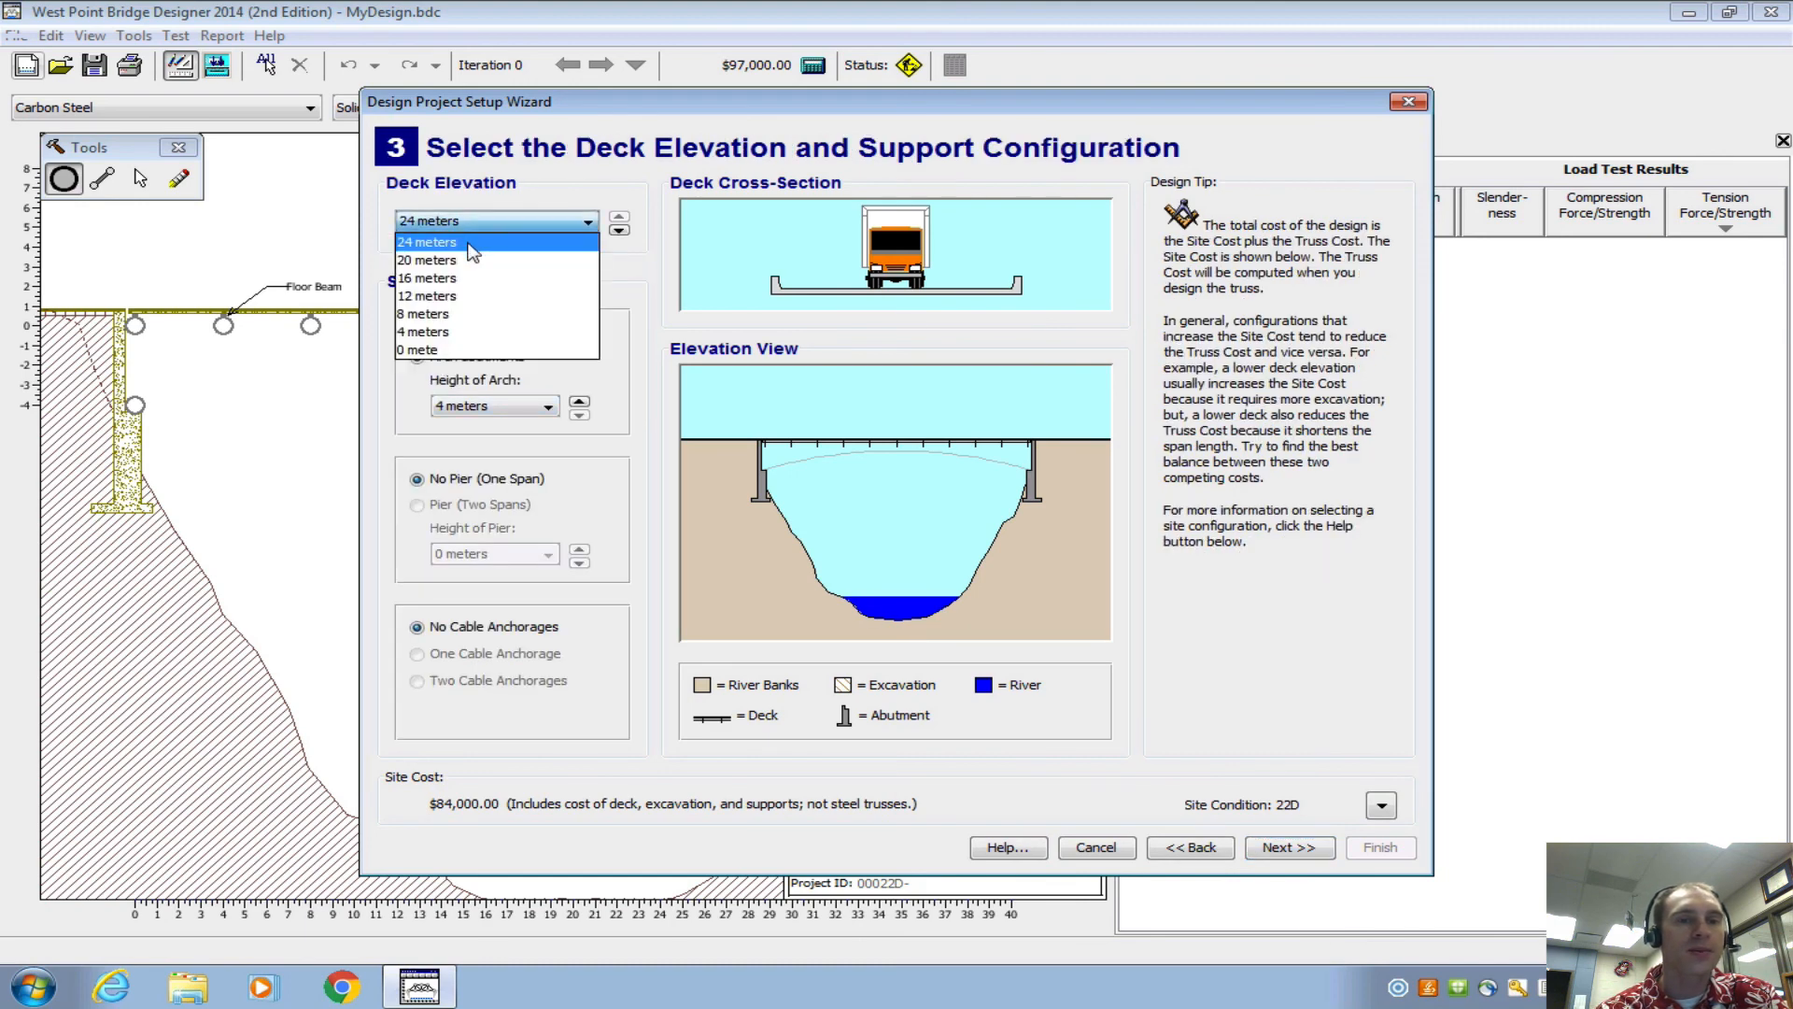
click(425, 260)
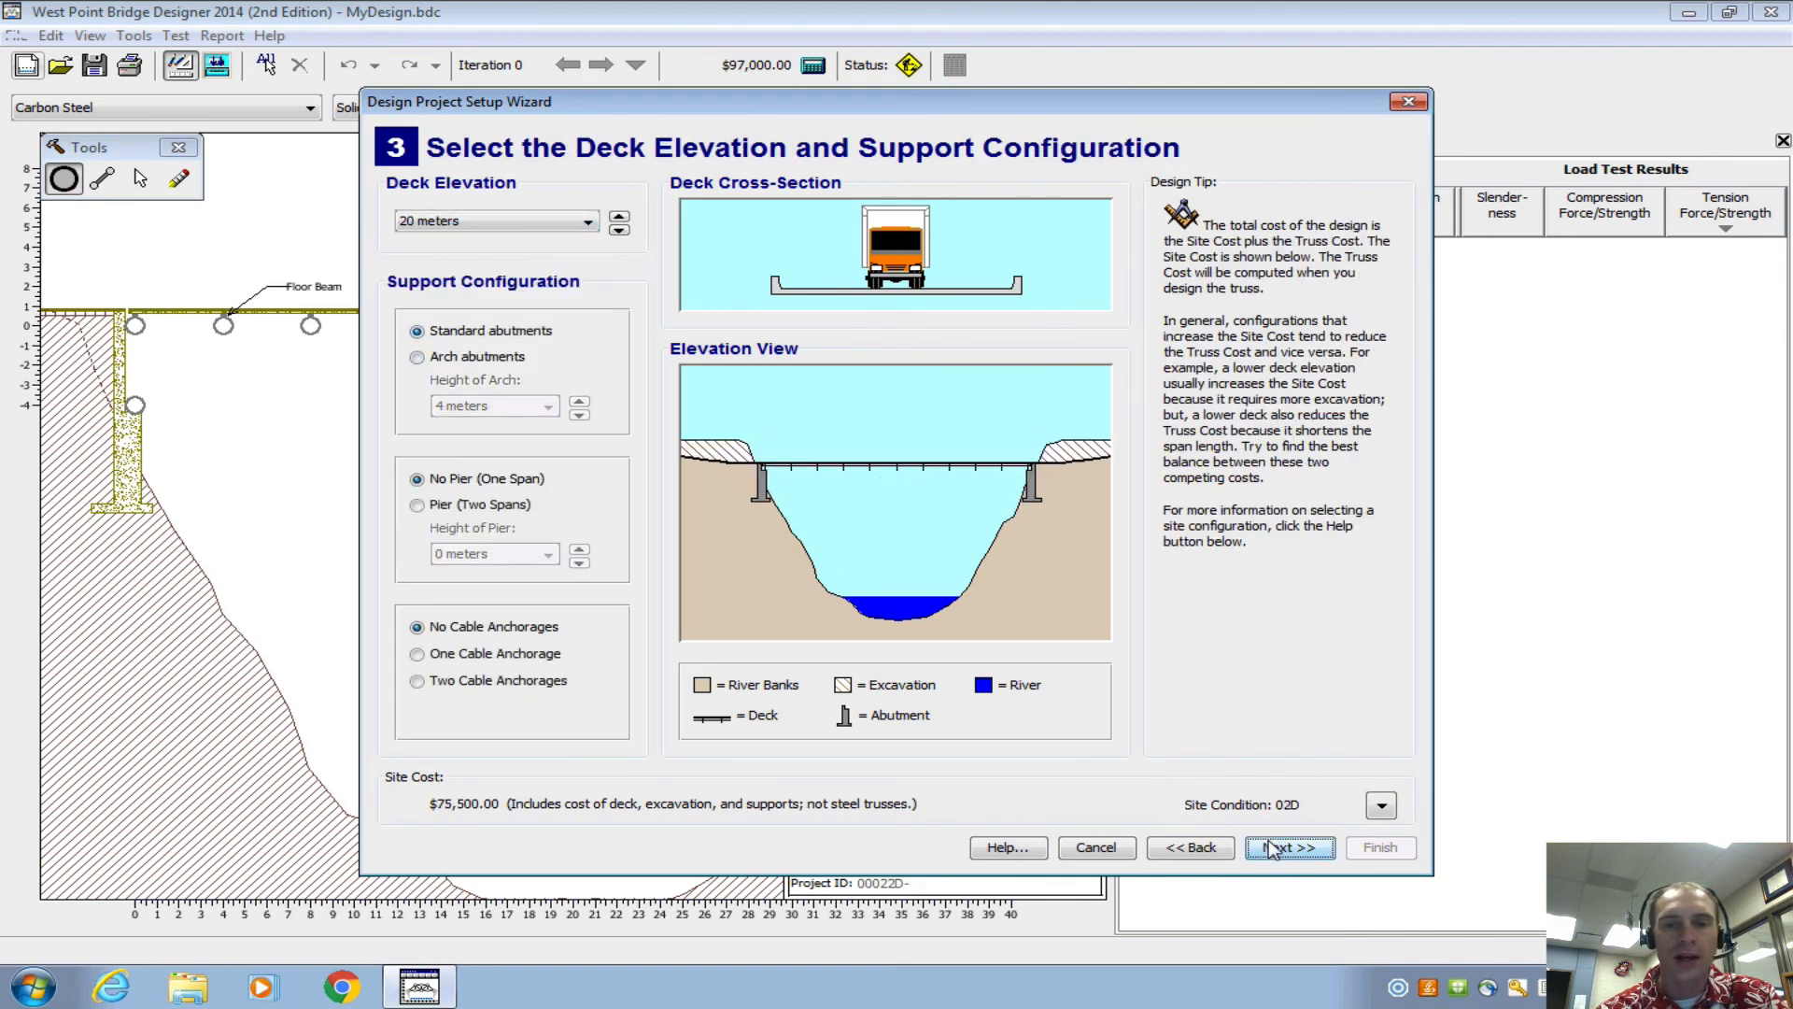
click(1287, 847)
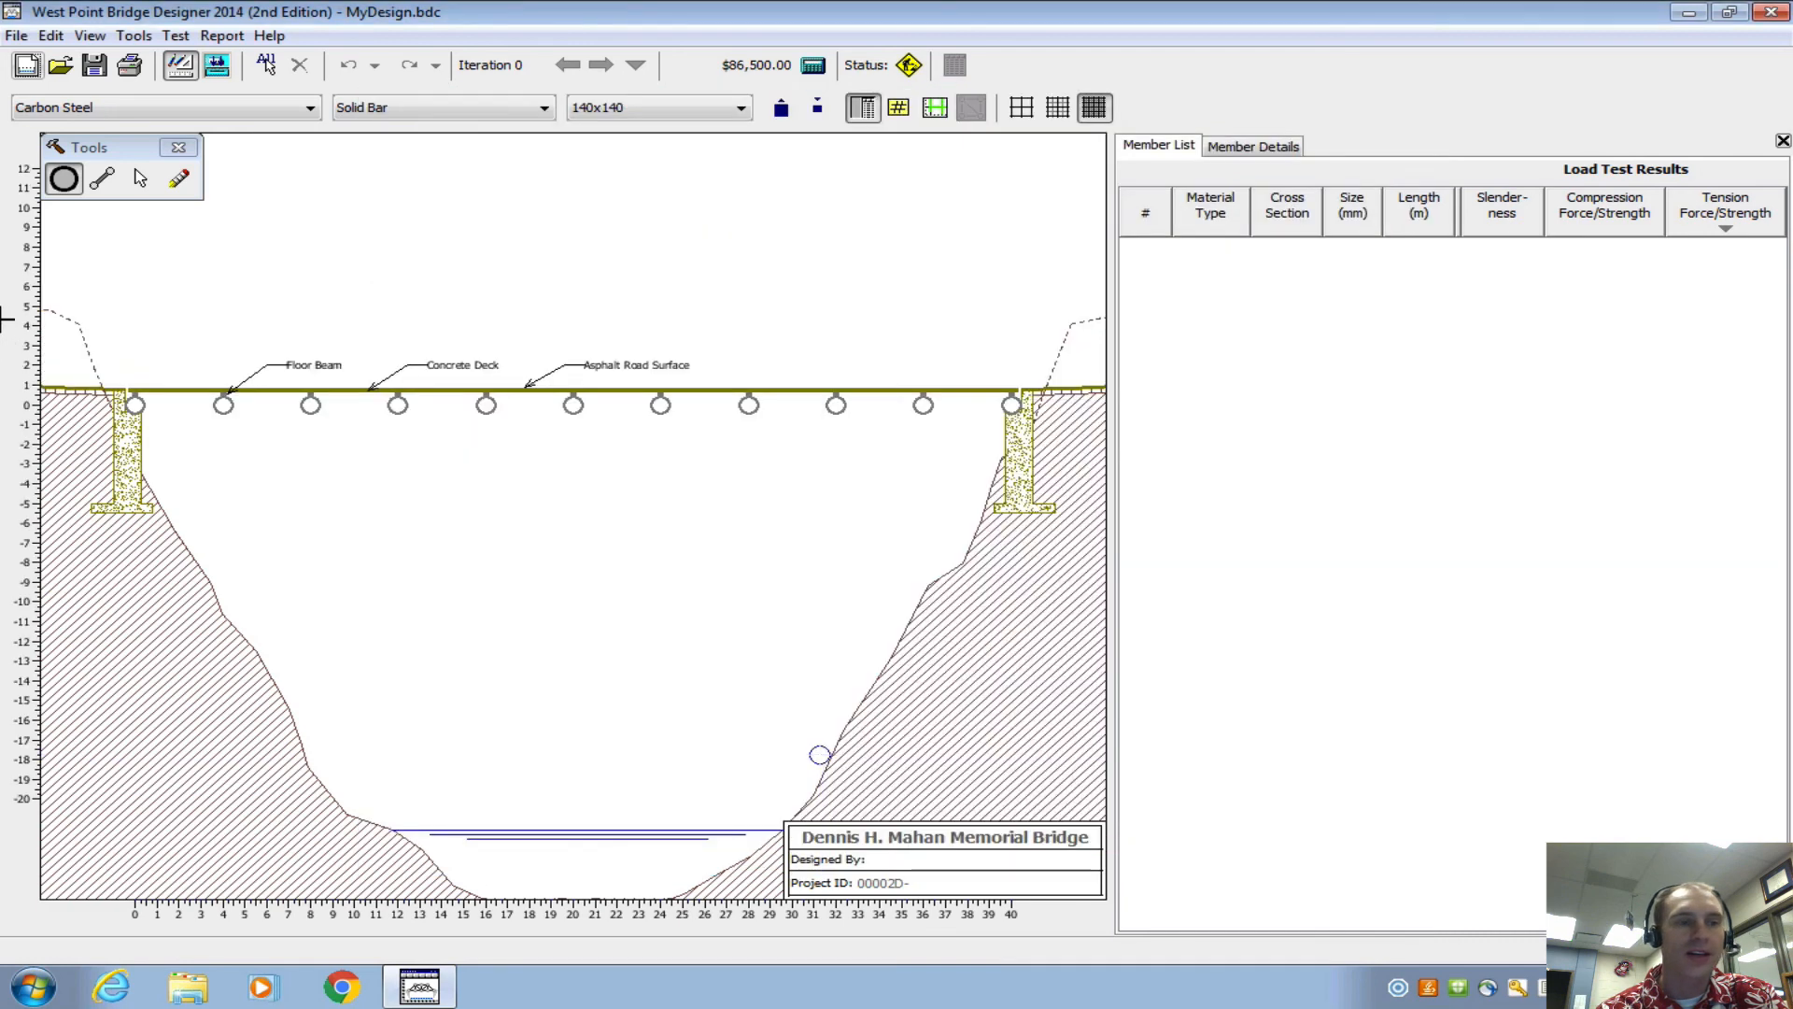